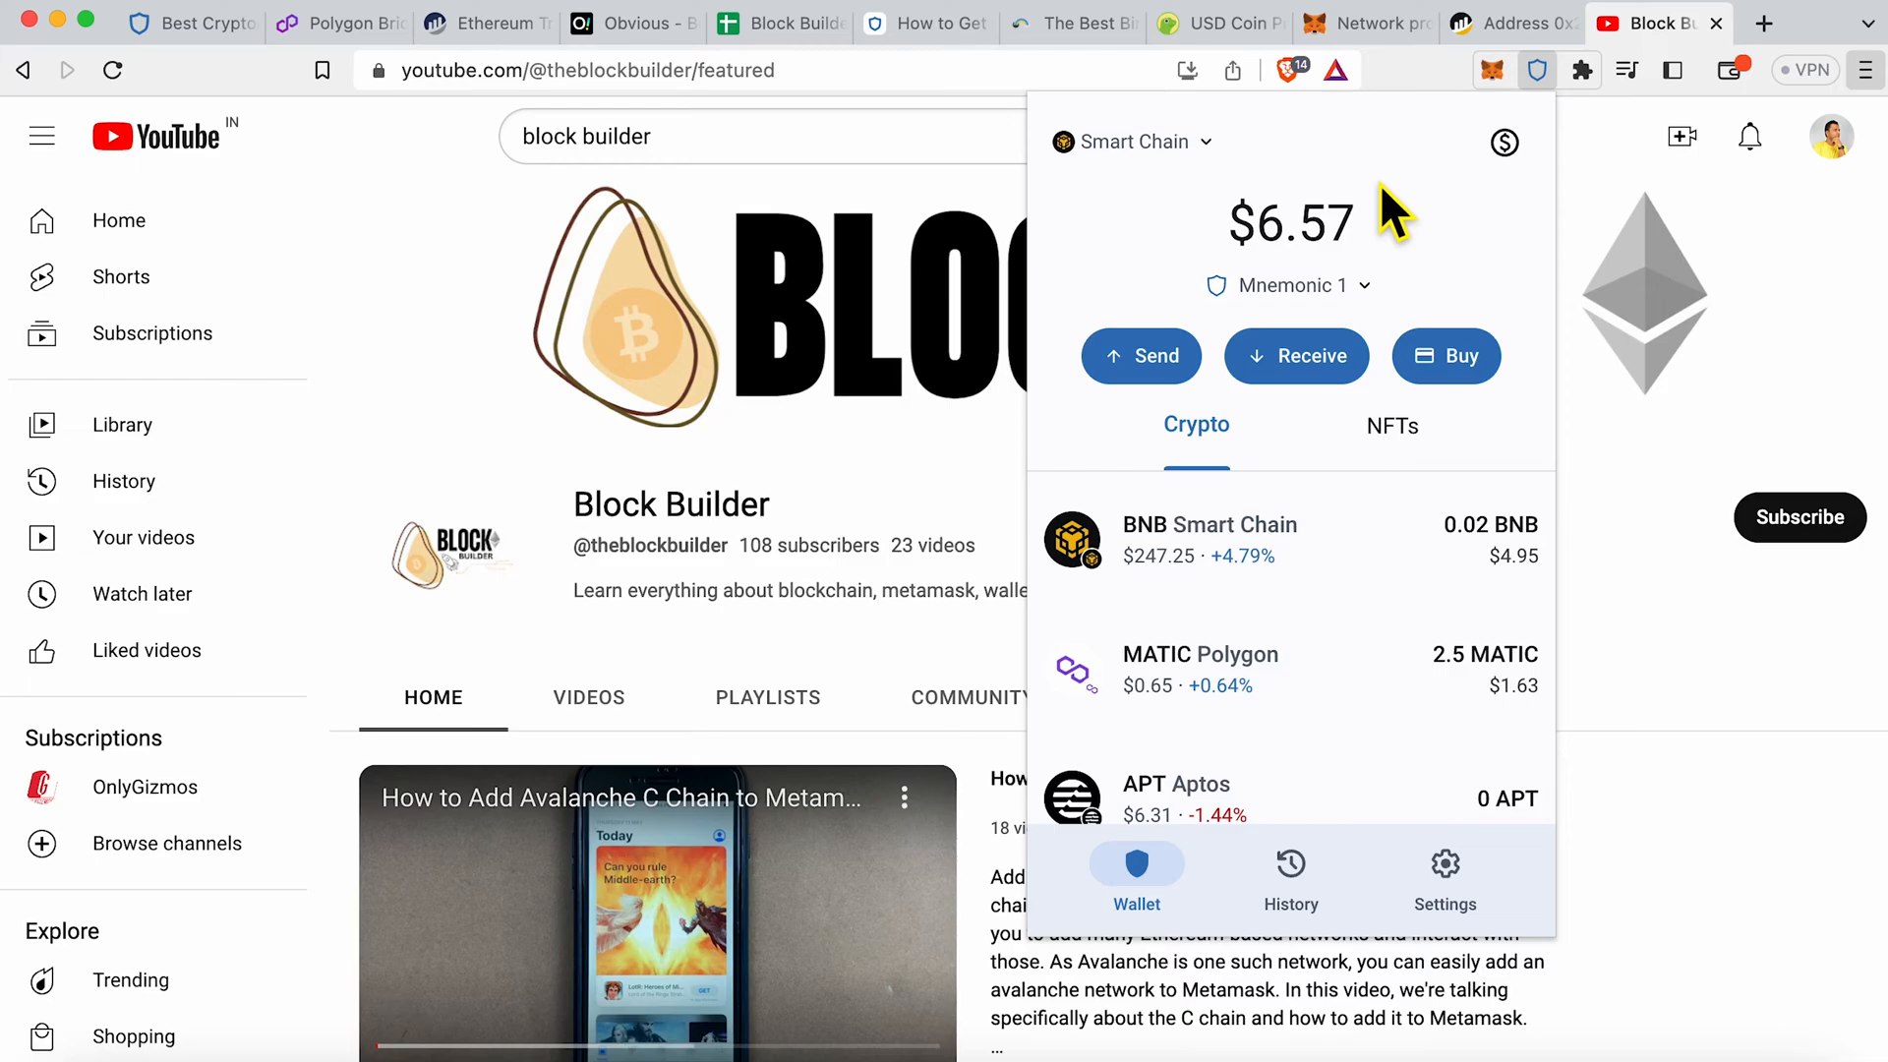
Step: Keep Smart Chain active and display Trust Wallet's BNB receive address and QR code
click(1130, 140)
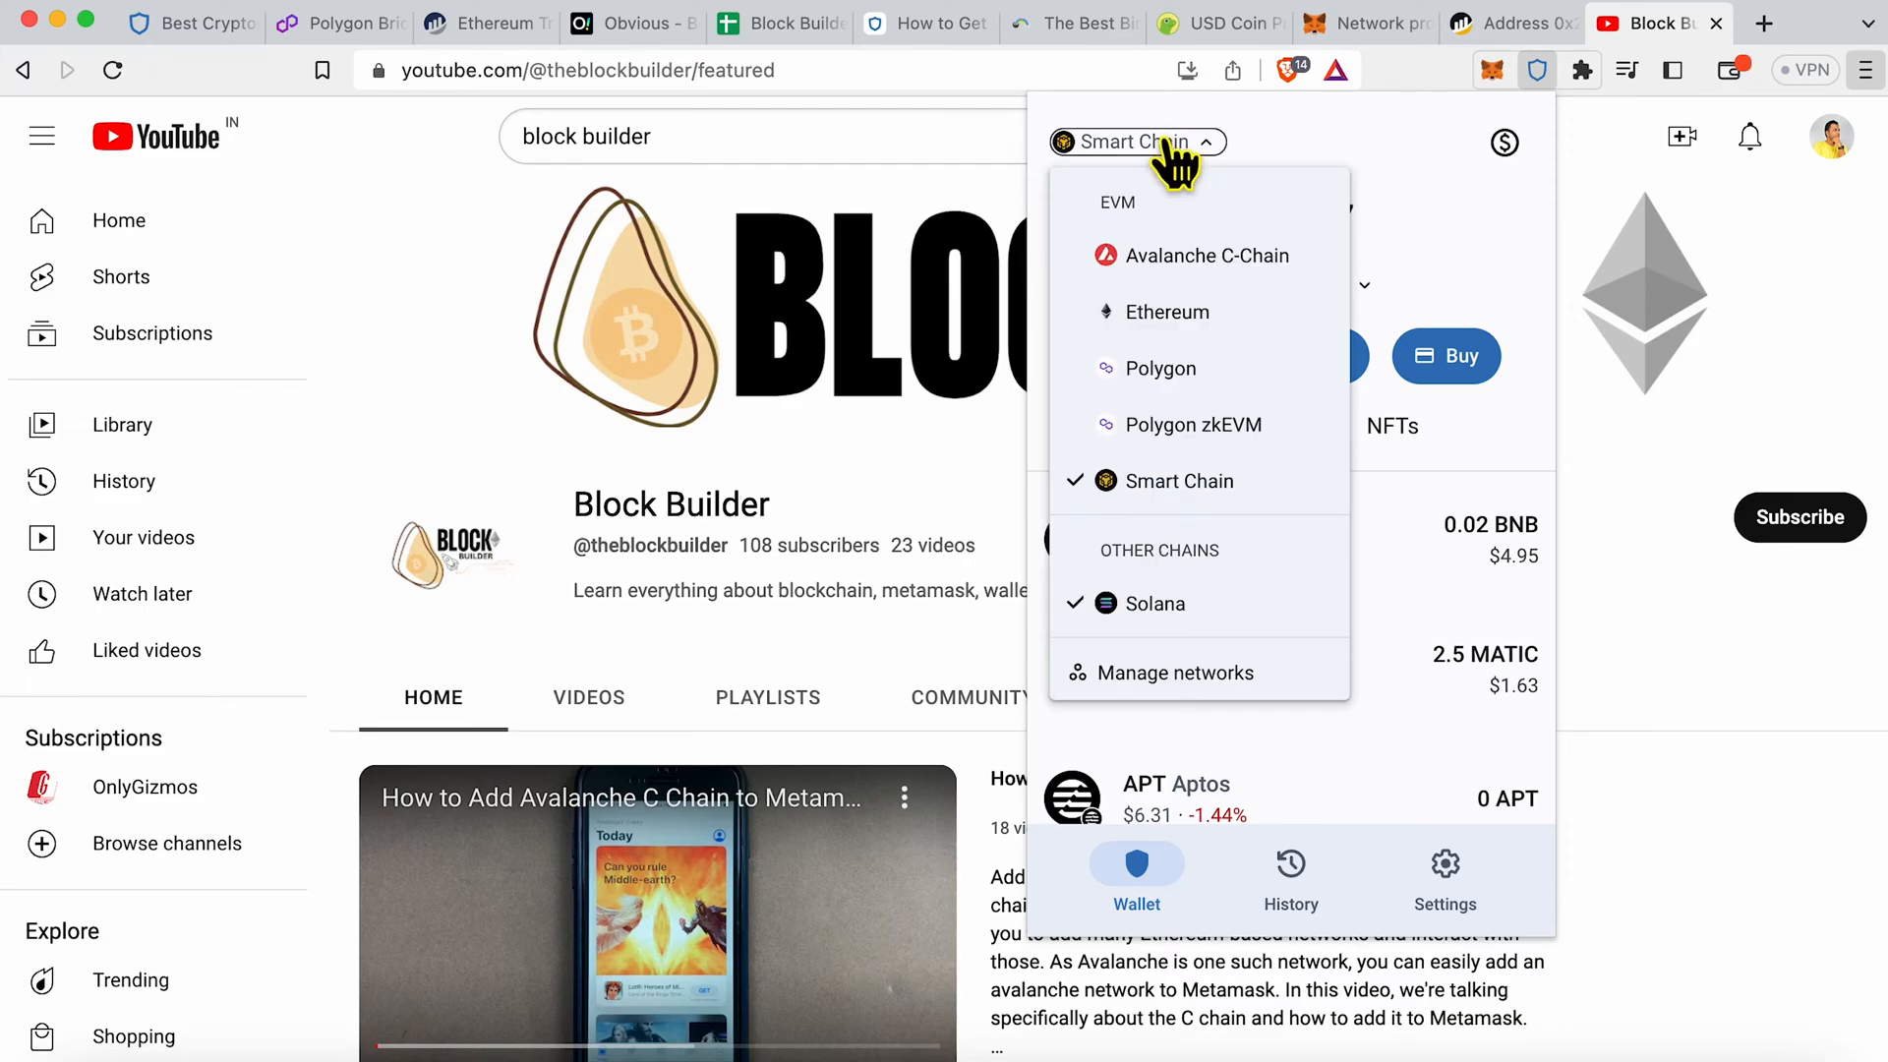
mouse_move(1159, 728)
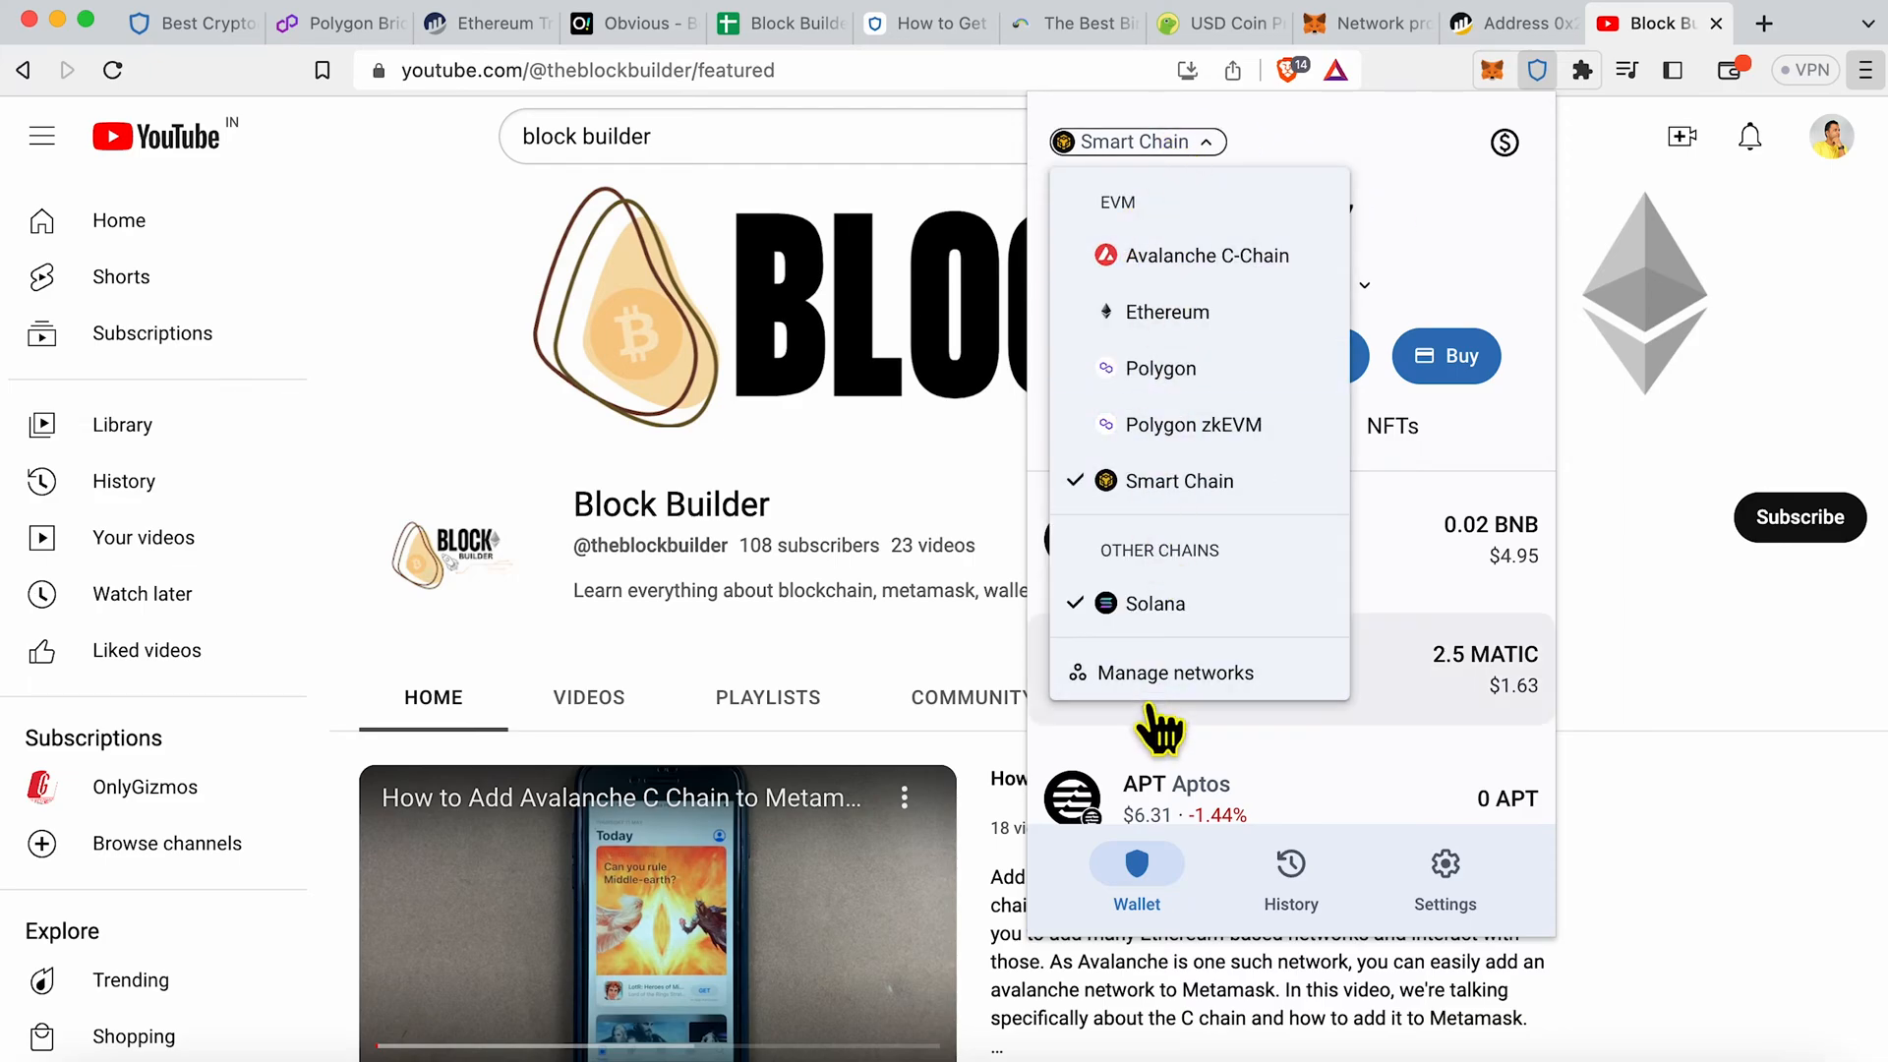
mouse_move(1150, 480)
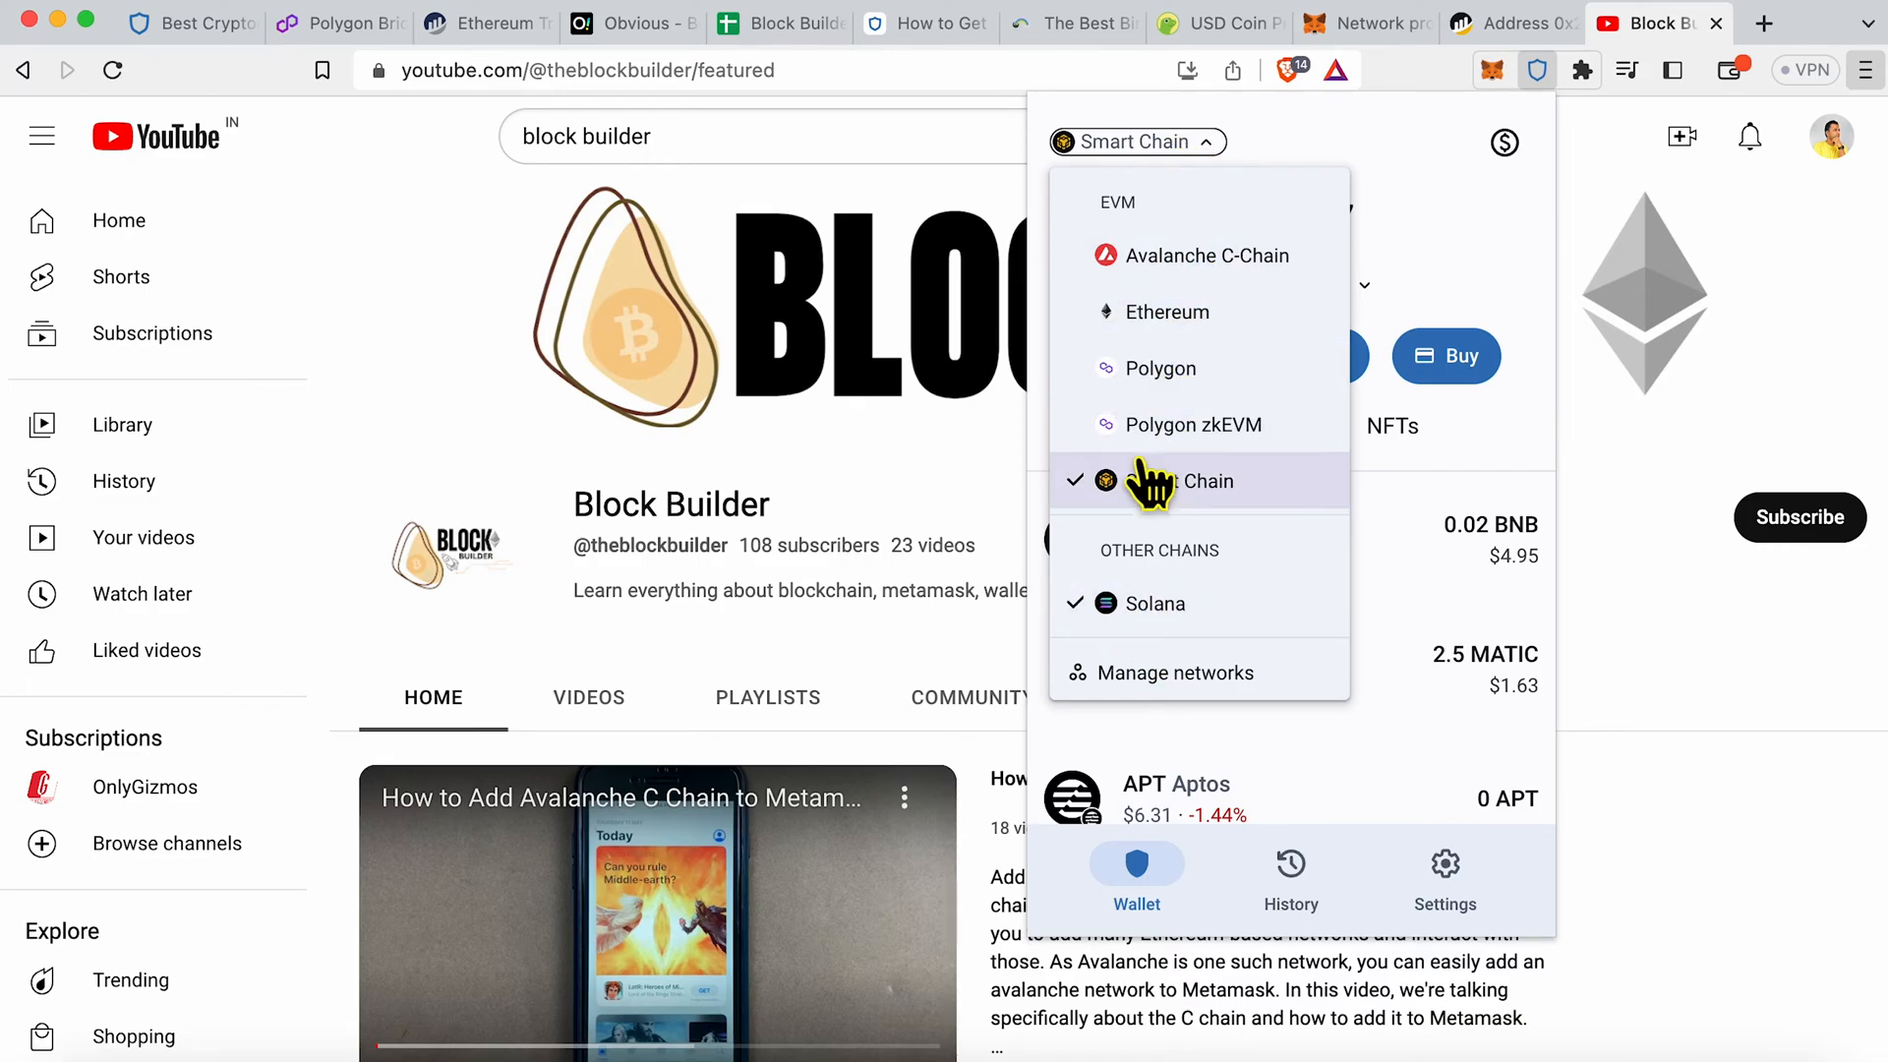
click(1164, 312)
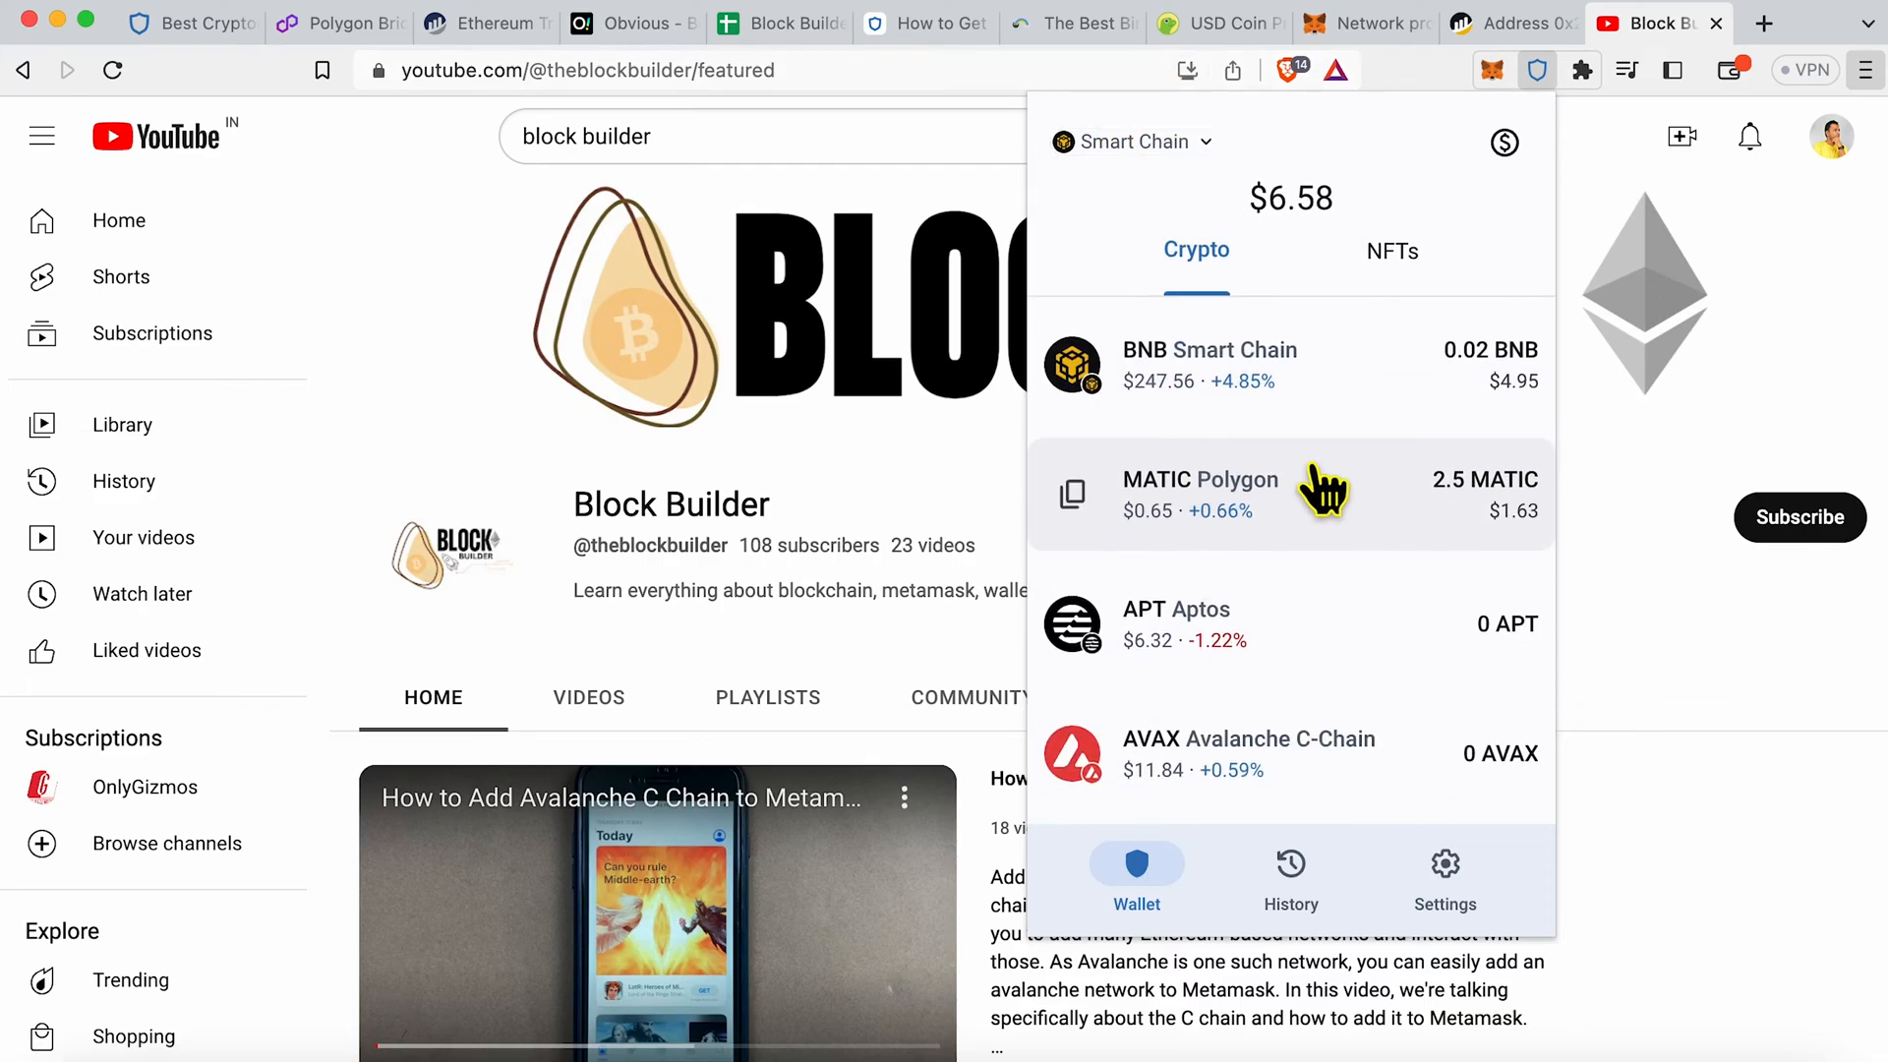
mouse_move(1324, 391)
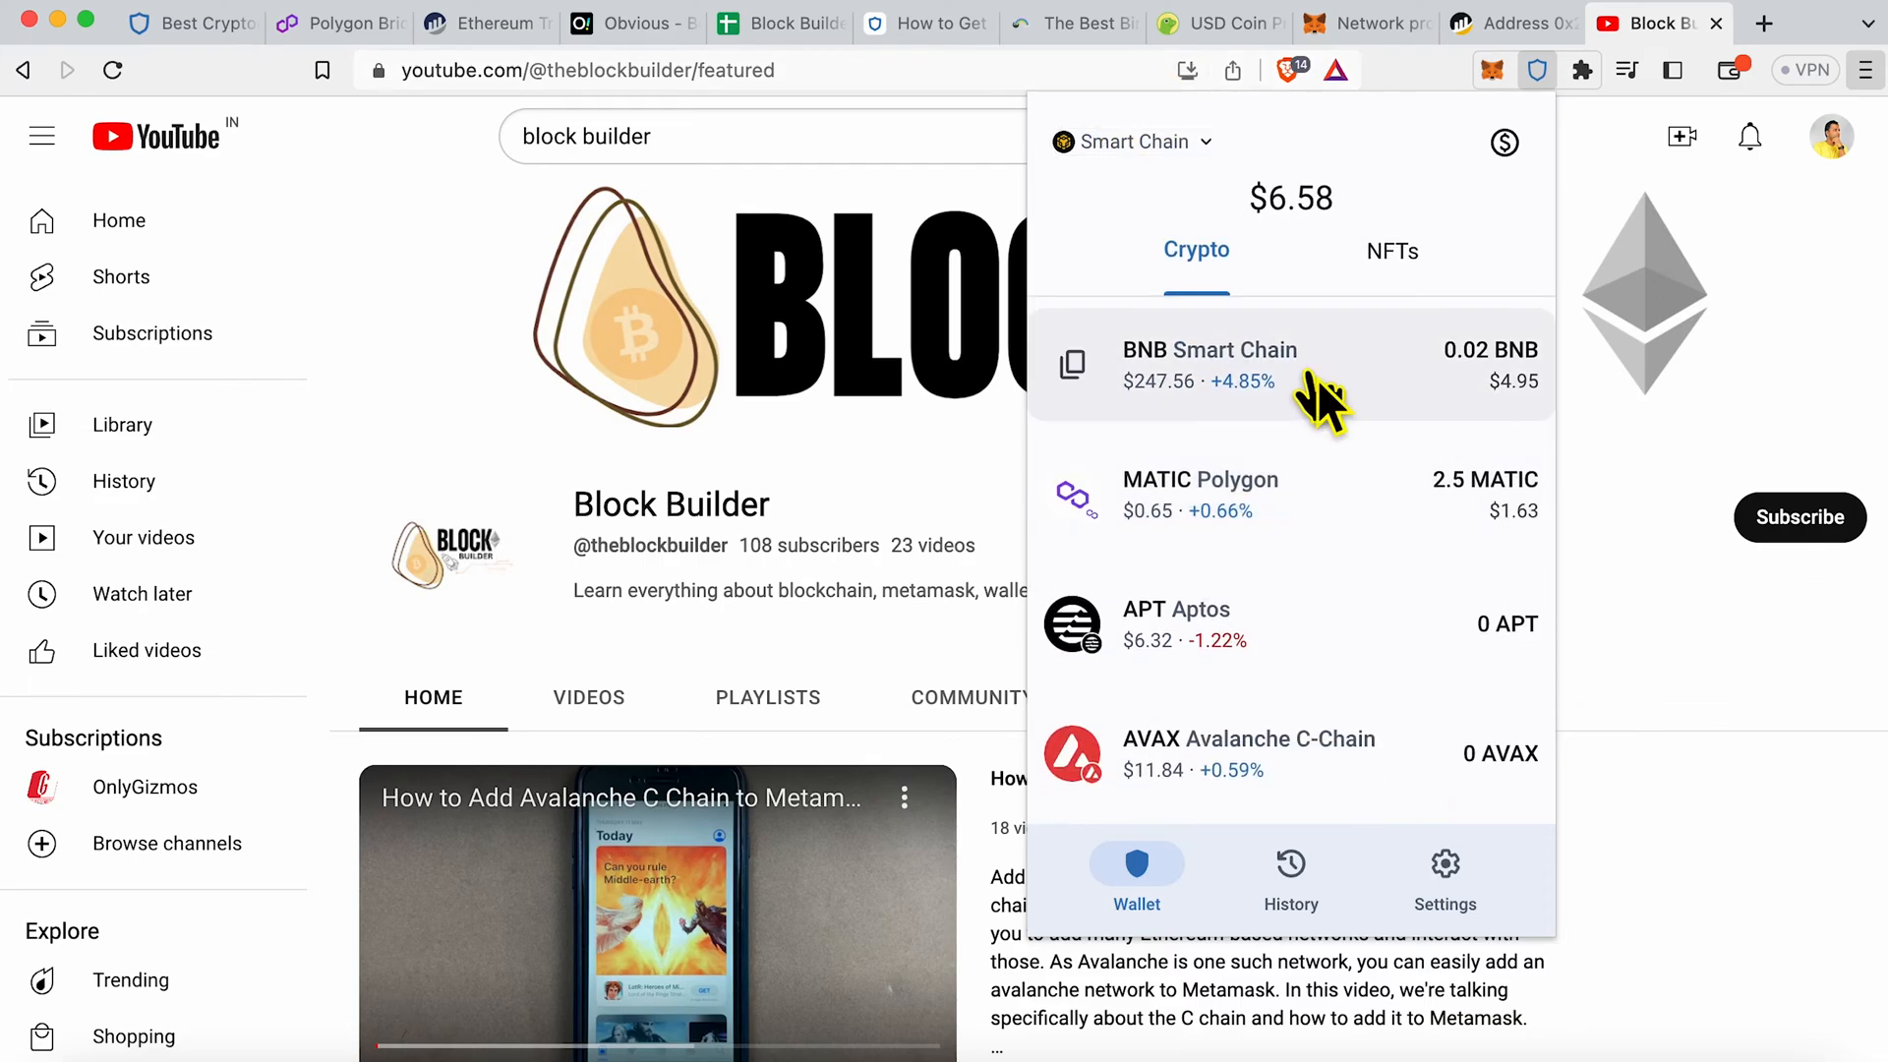
click(1210, 366)
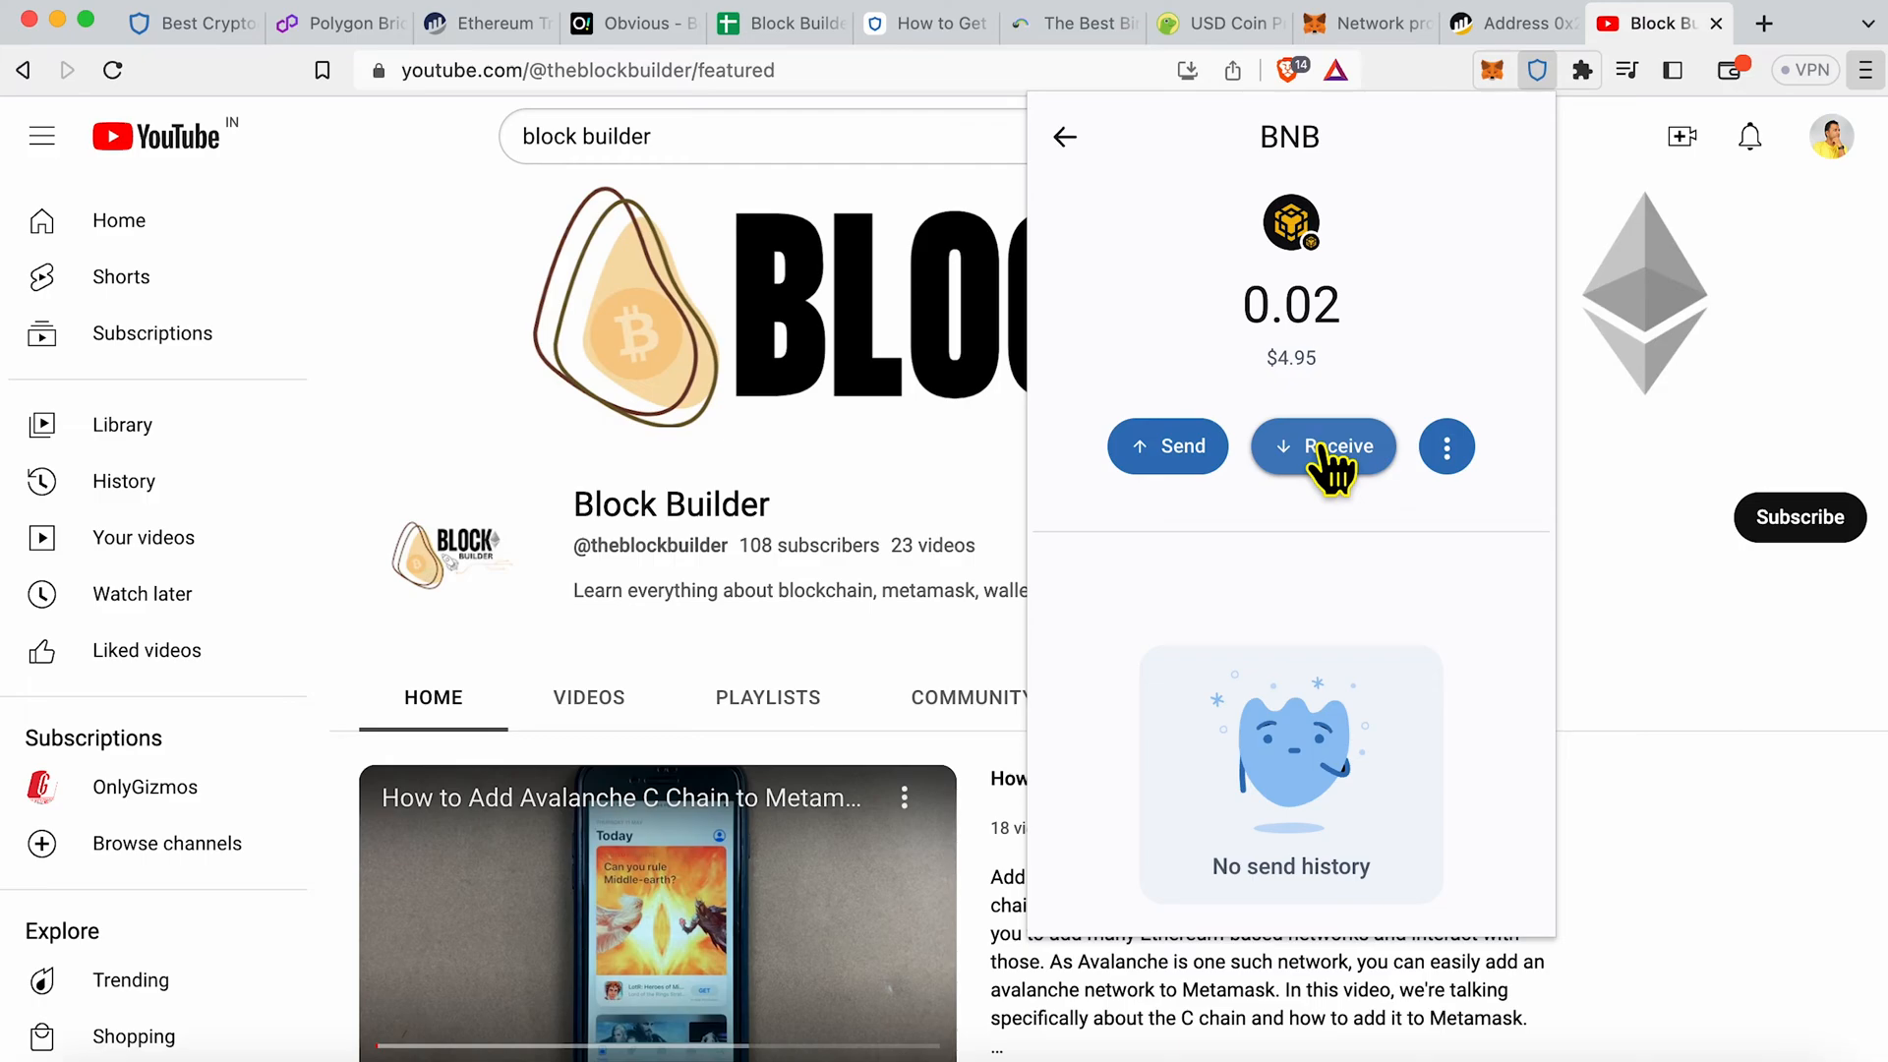
click(1064, 136)
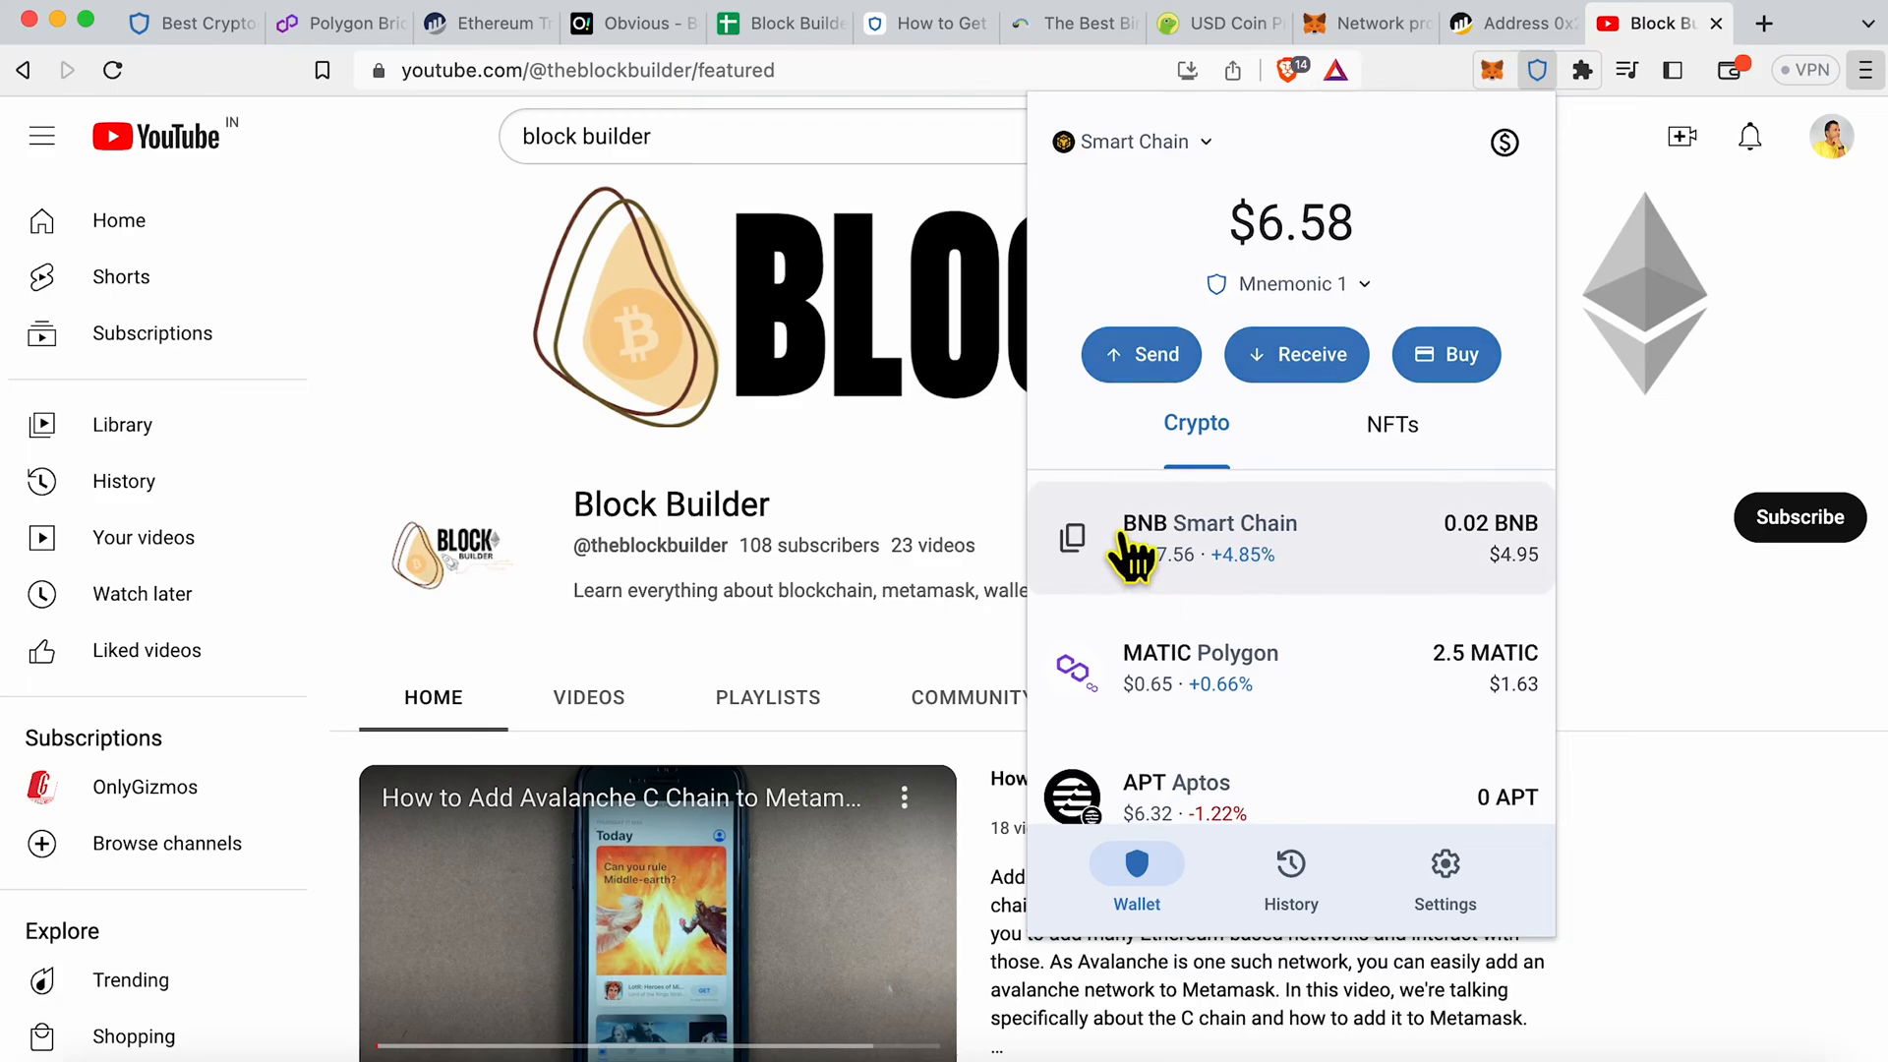
scroll(down, 3)
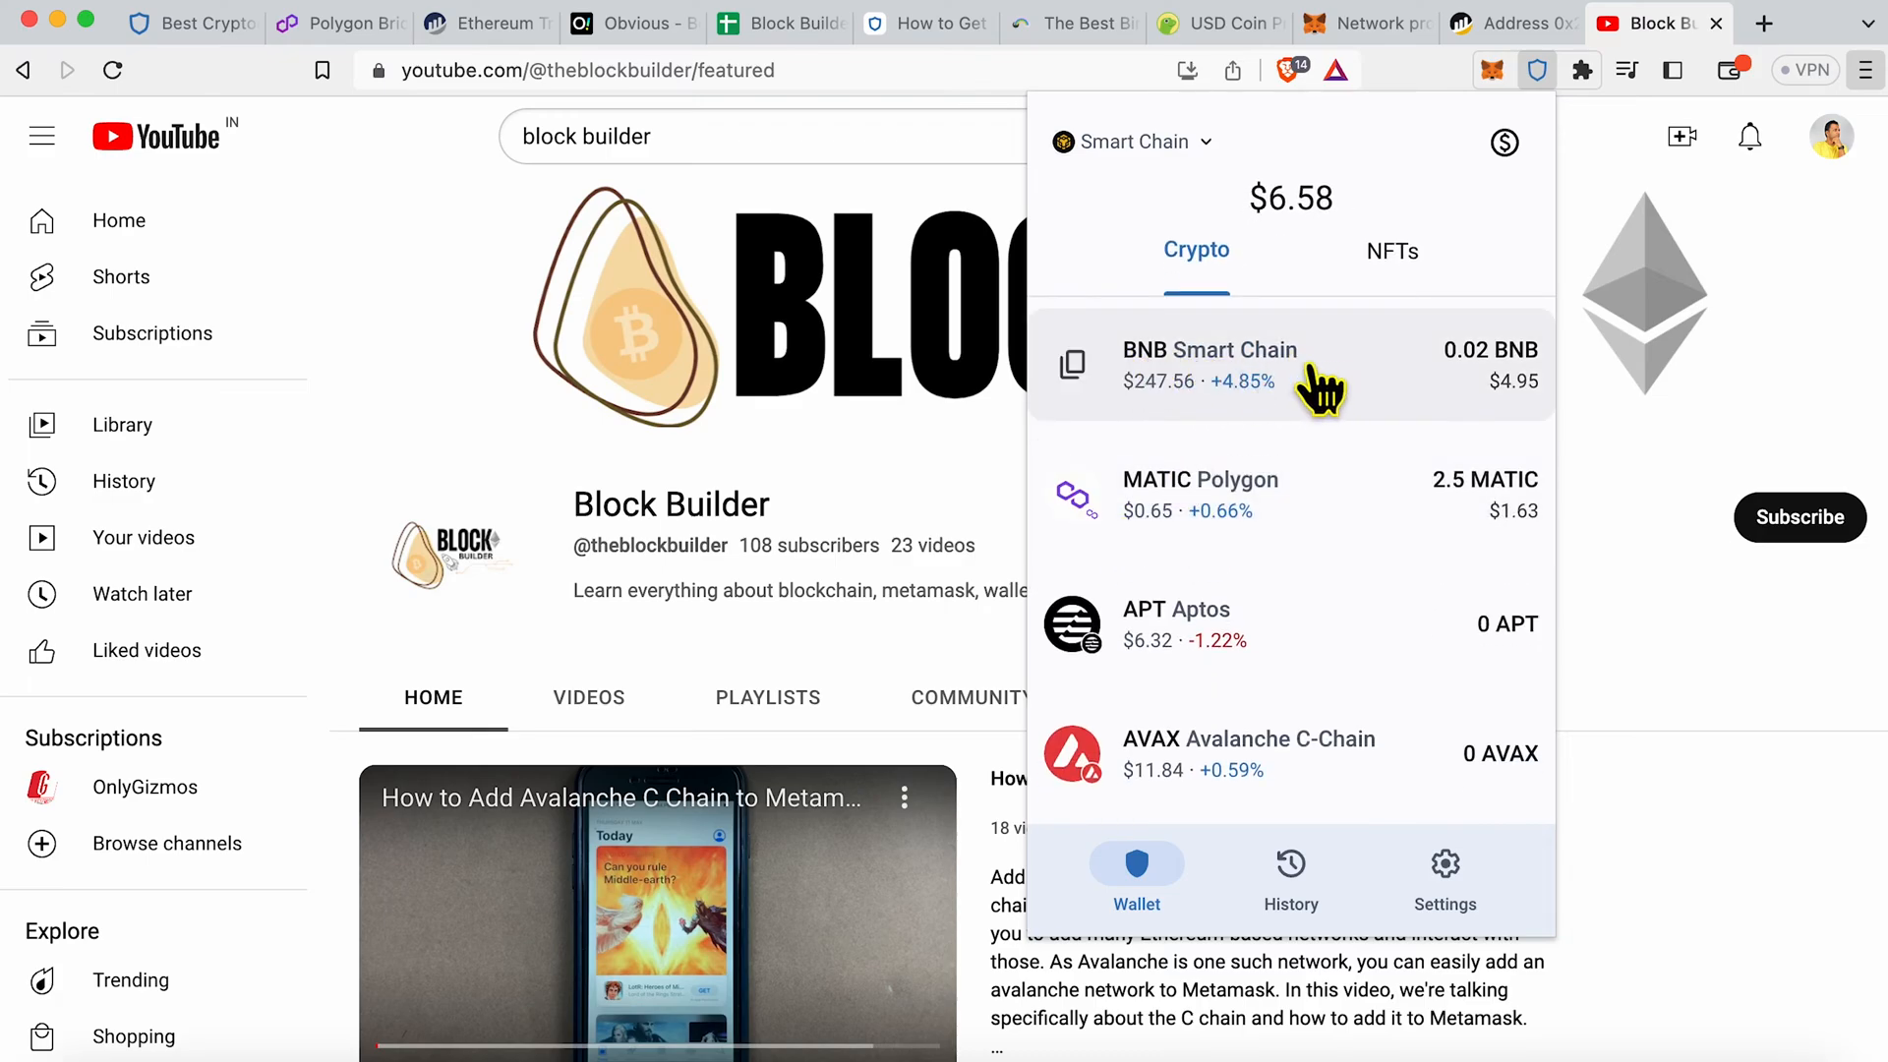
click(1210, 361)
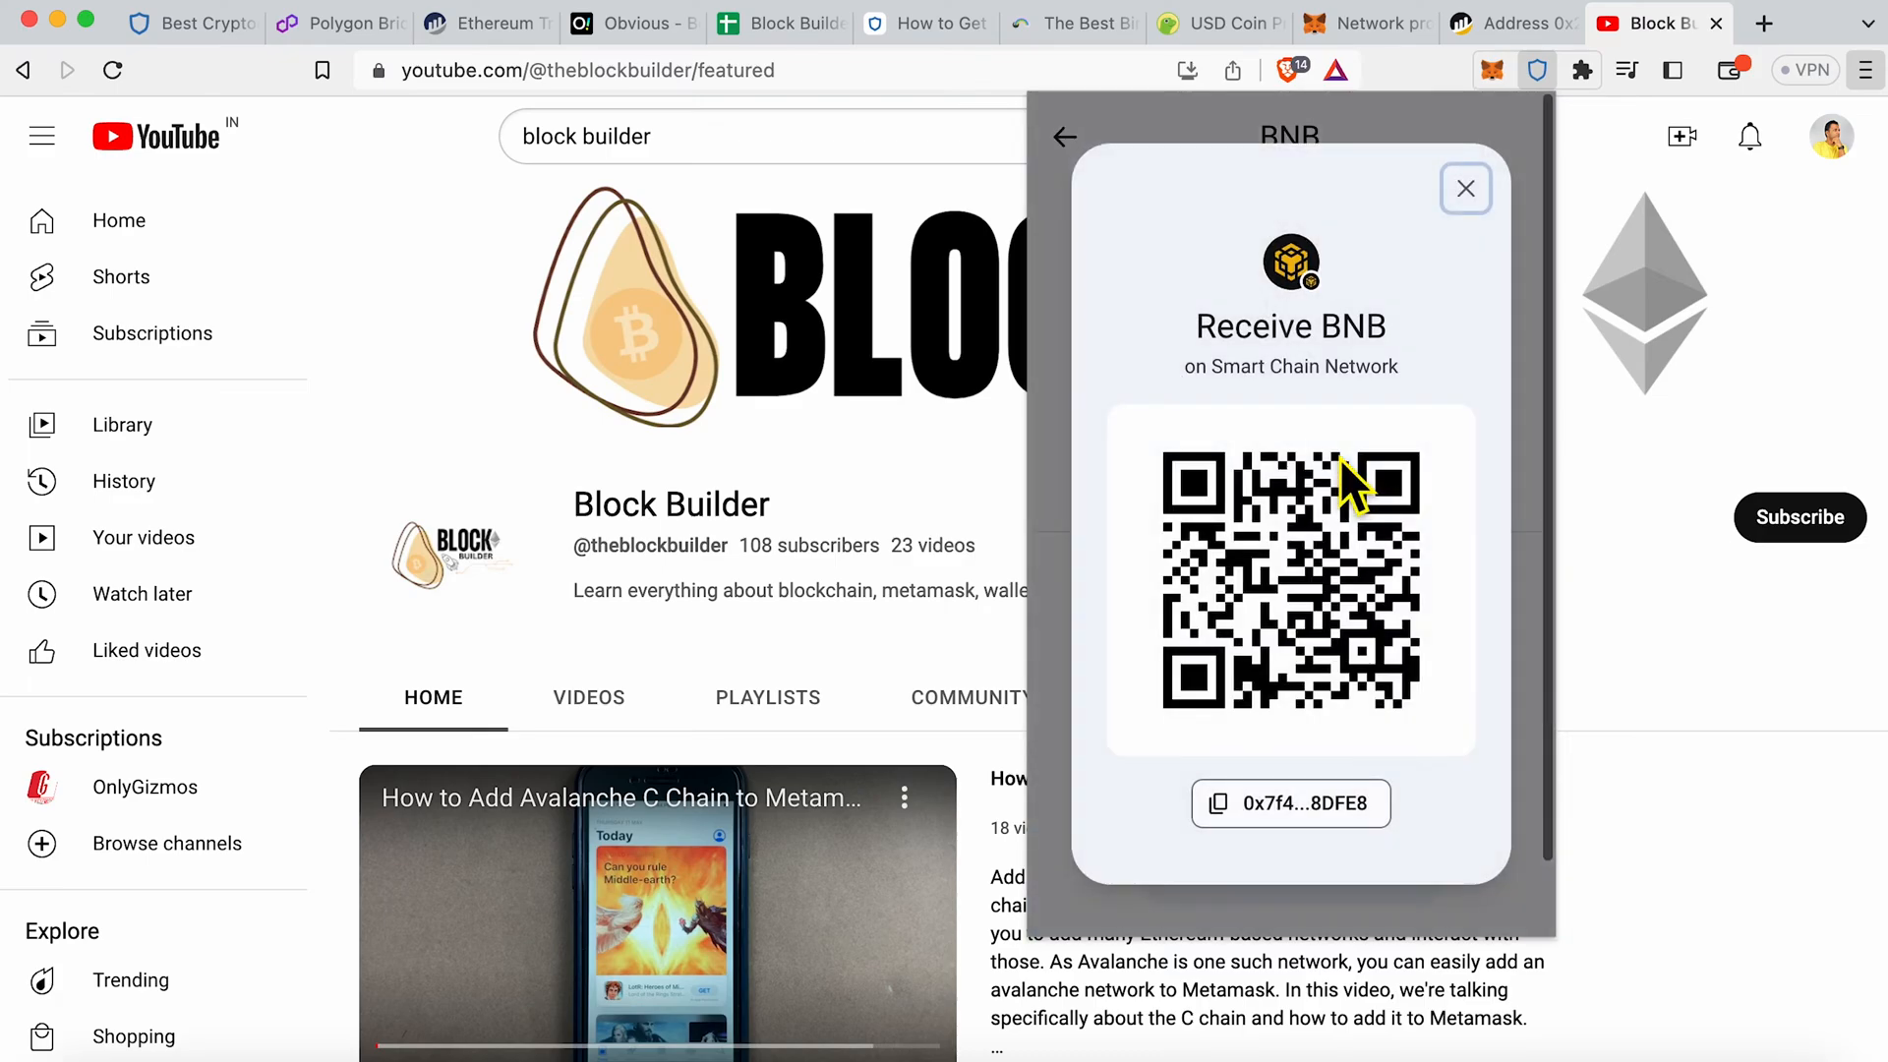
mouse_move(1529, 229)
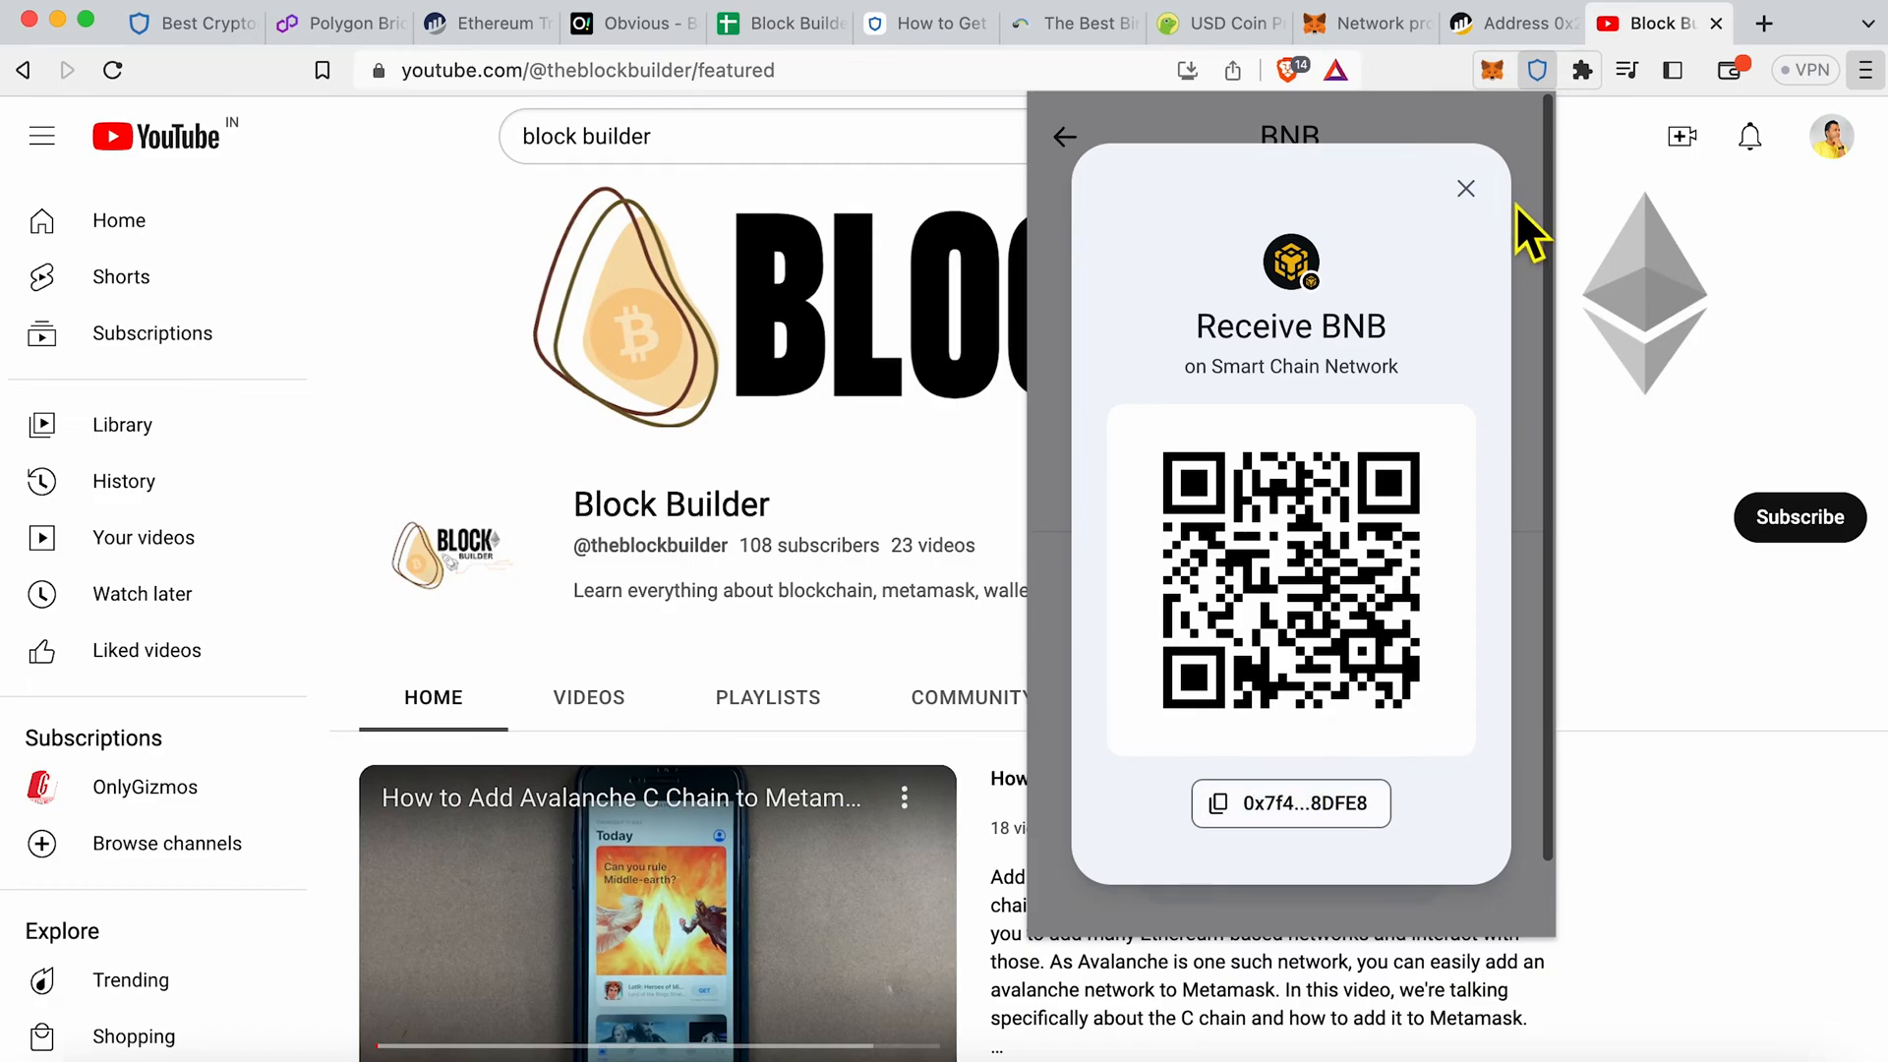
click(1465, 189)
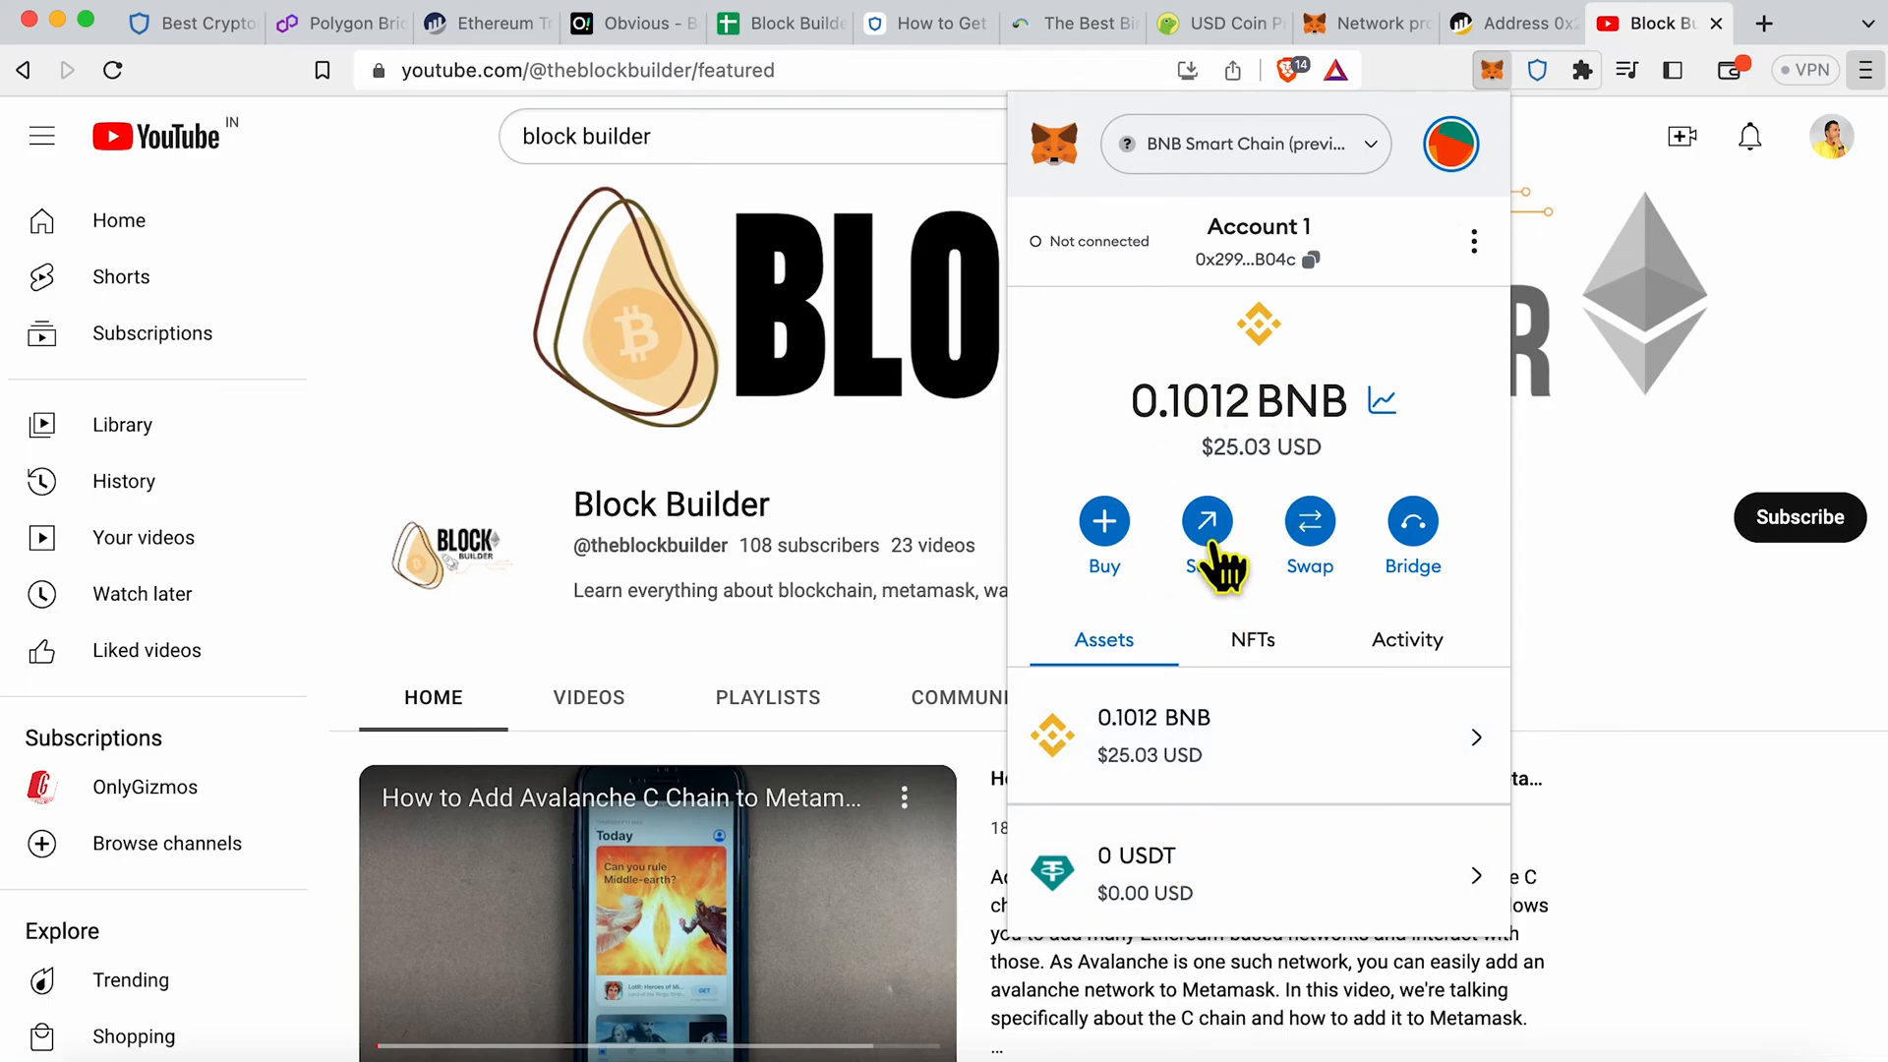
Step: Start a MetaMask BNB transfer to the Trust Wallet address with amount 0.025 BNB
click(1206, 520)
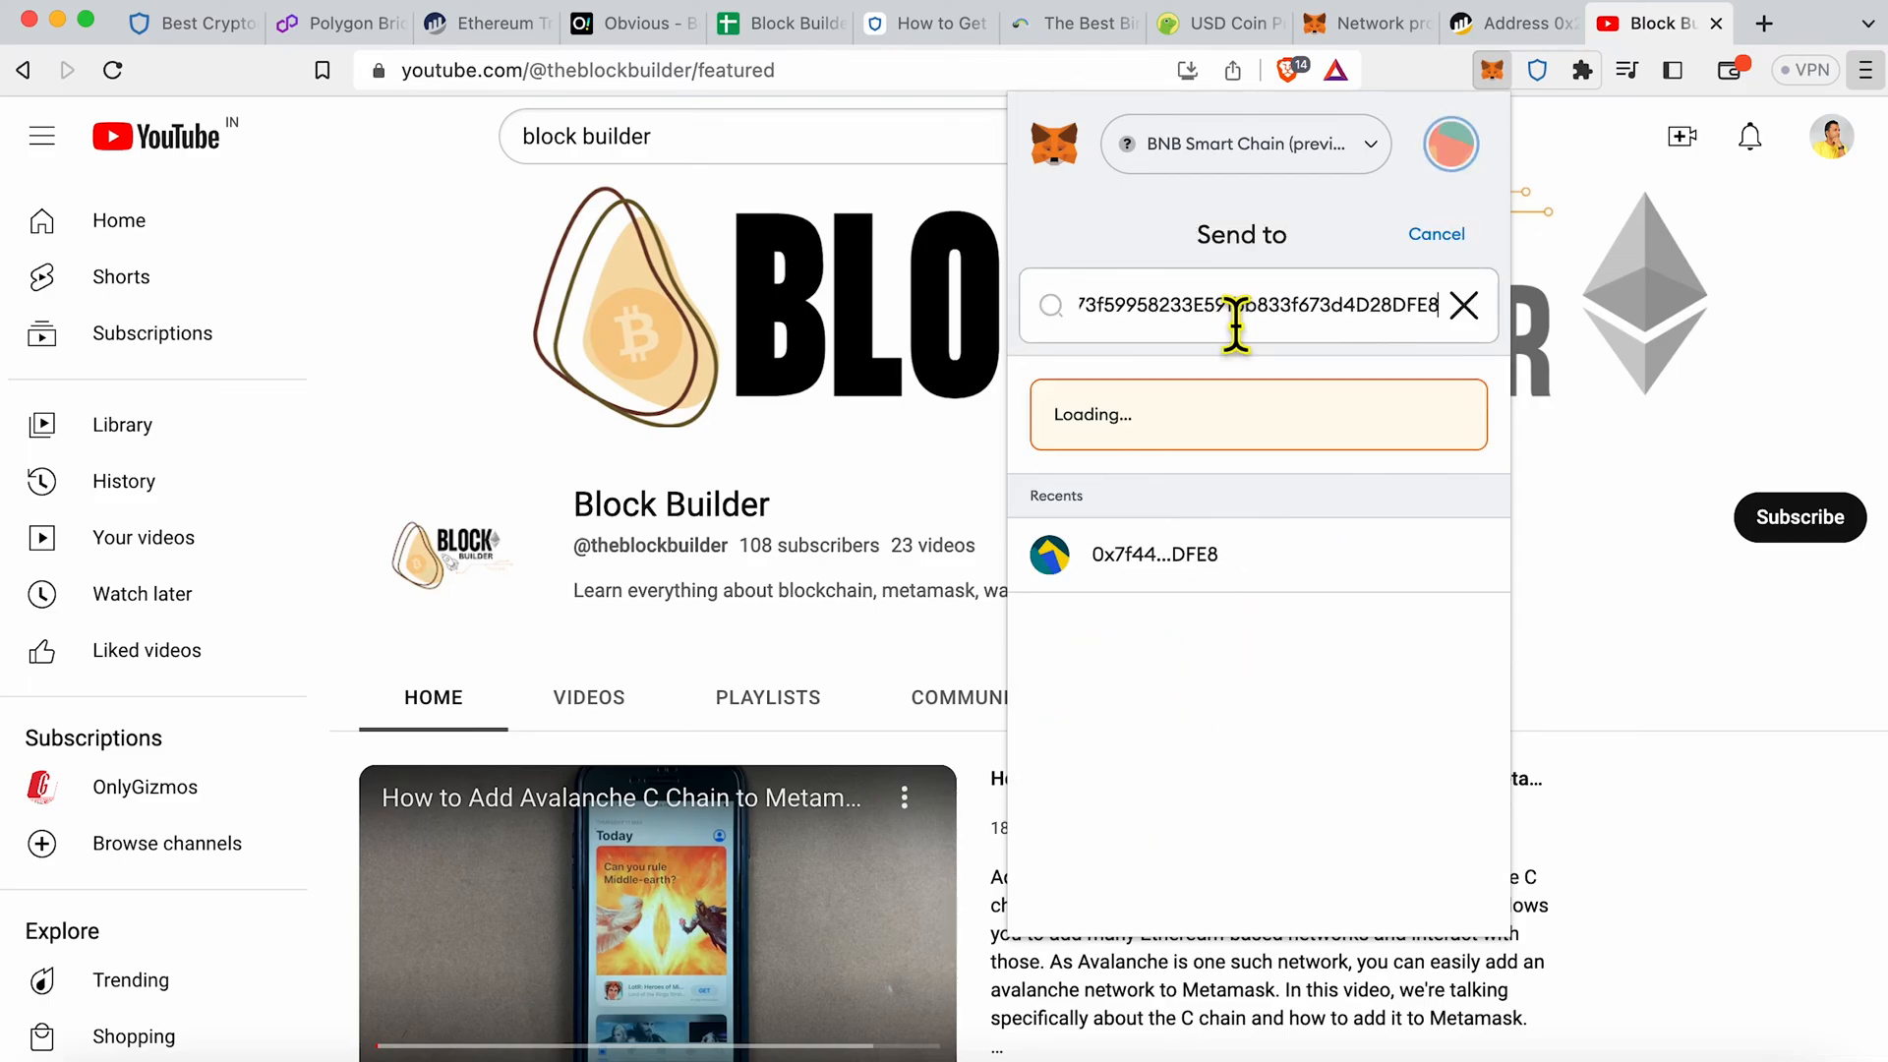
click(1153, 554)
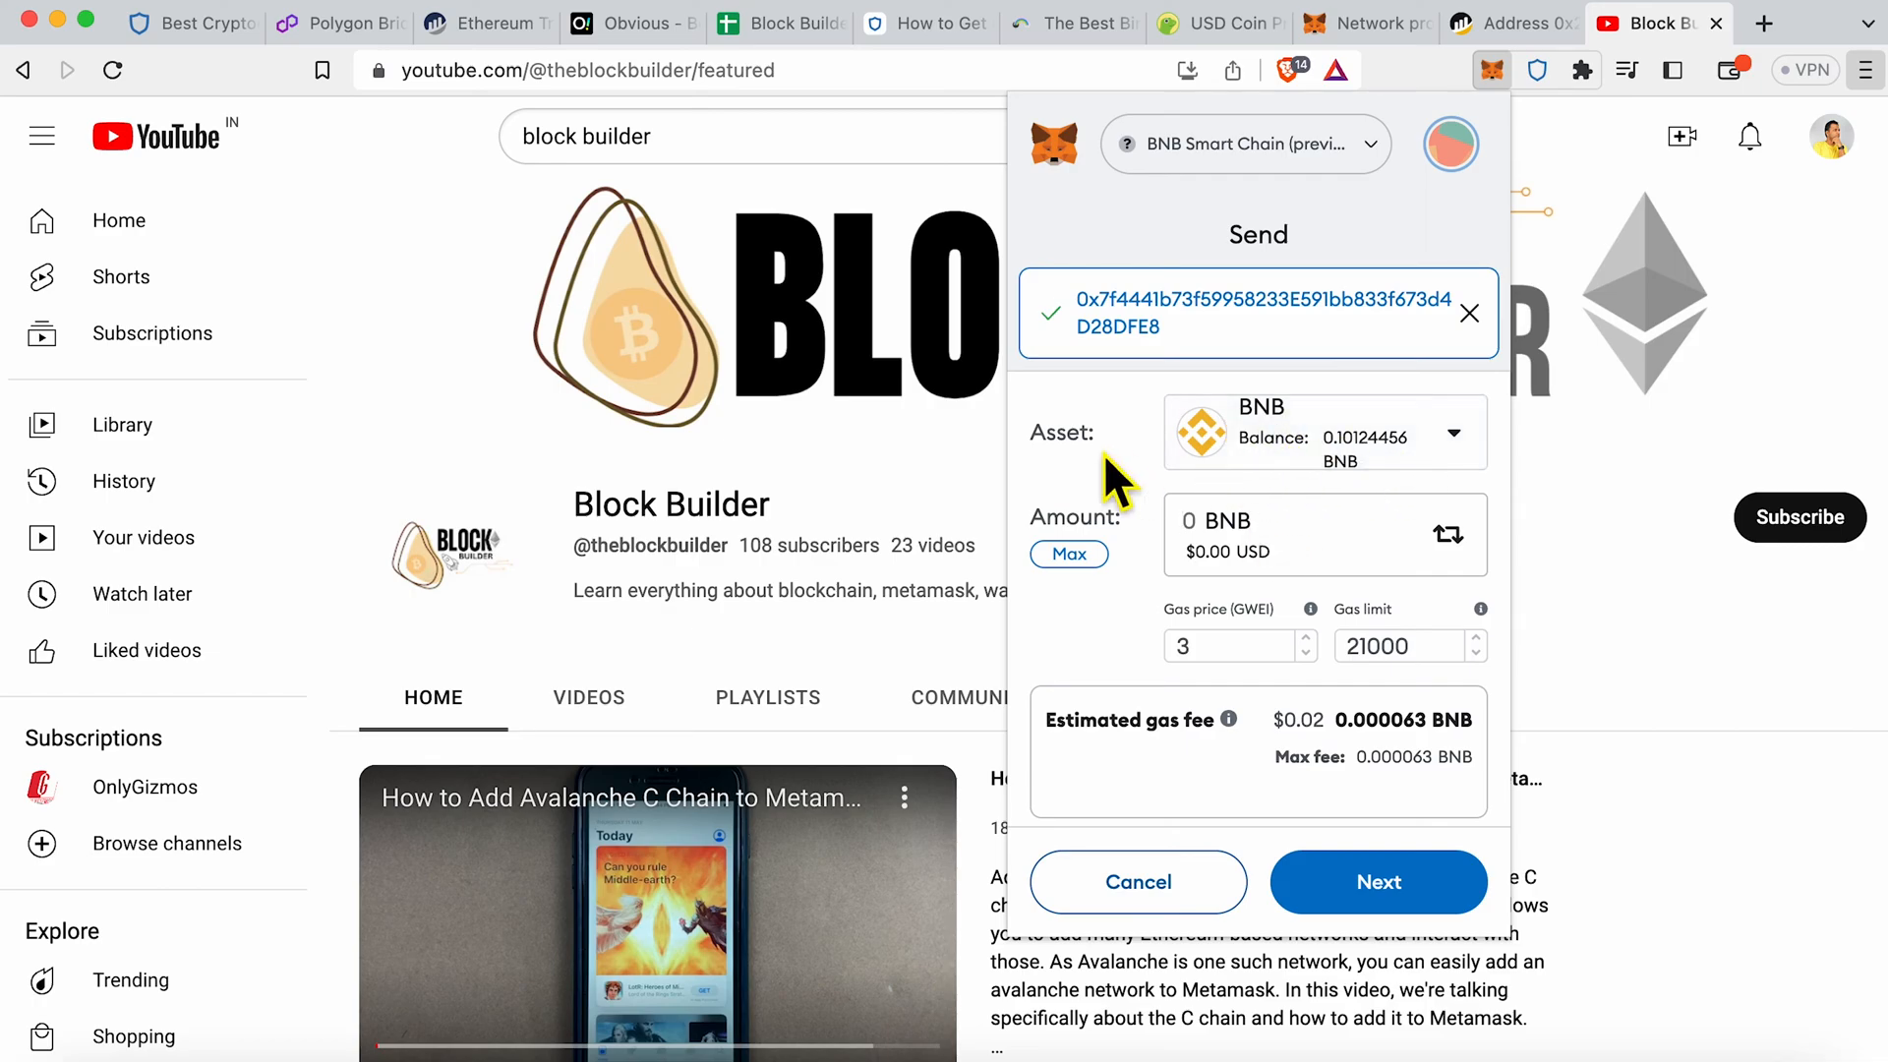
click(1204, 520)
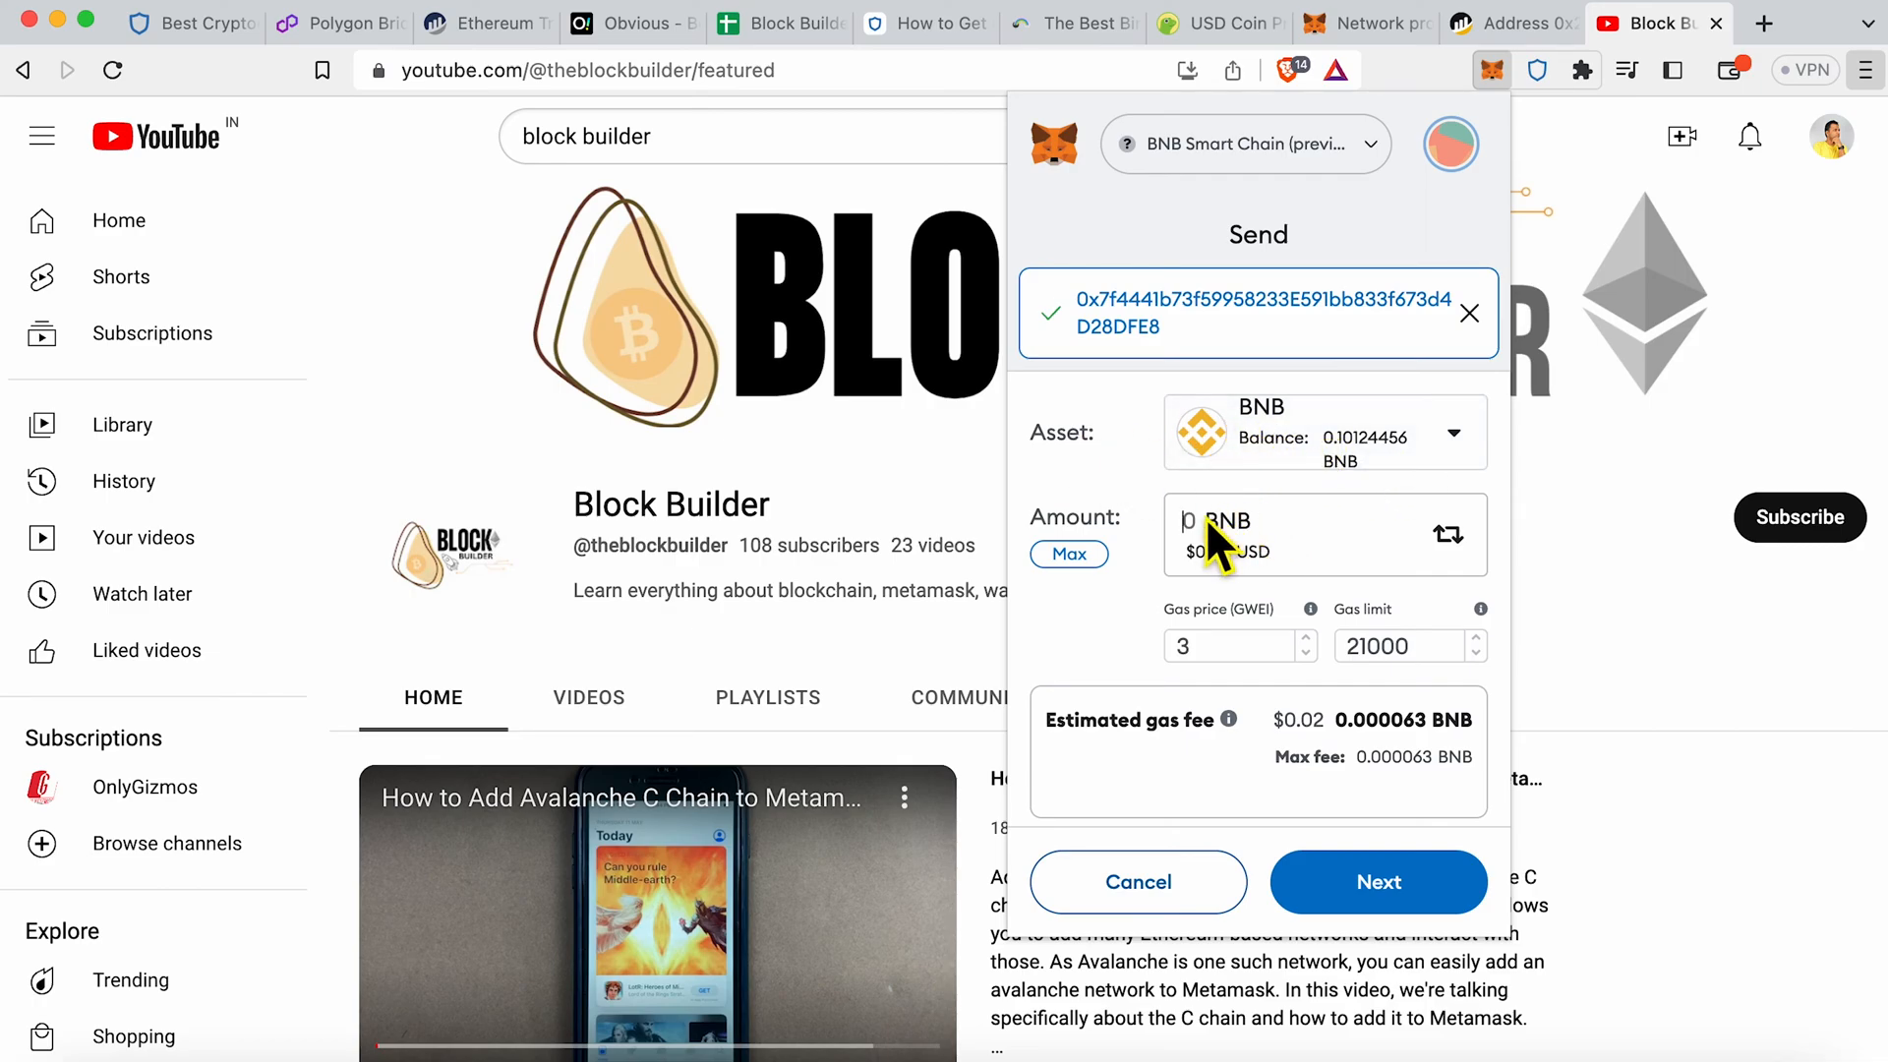
click(1204, 521)
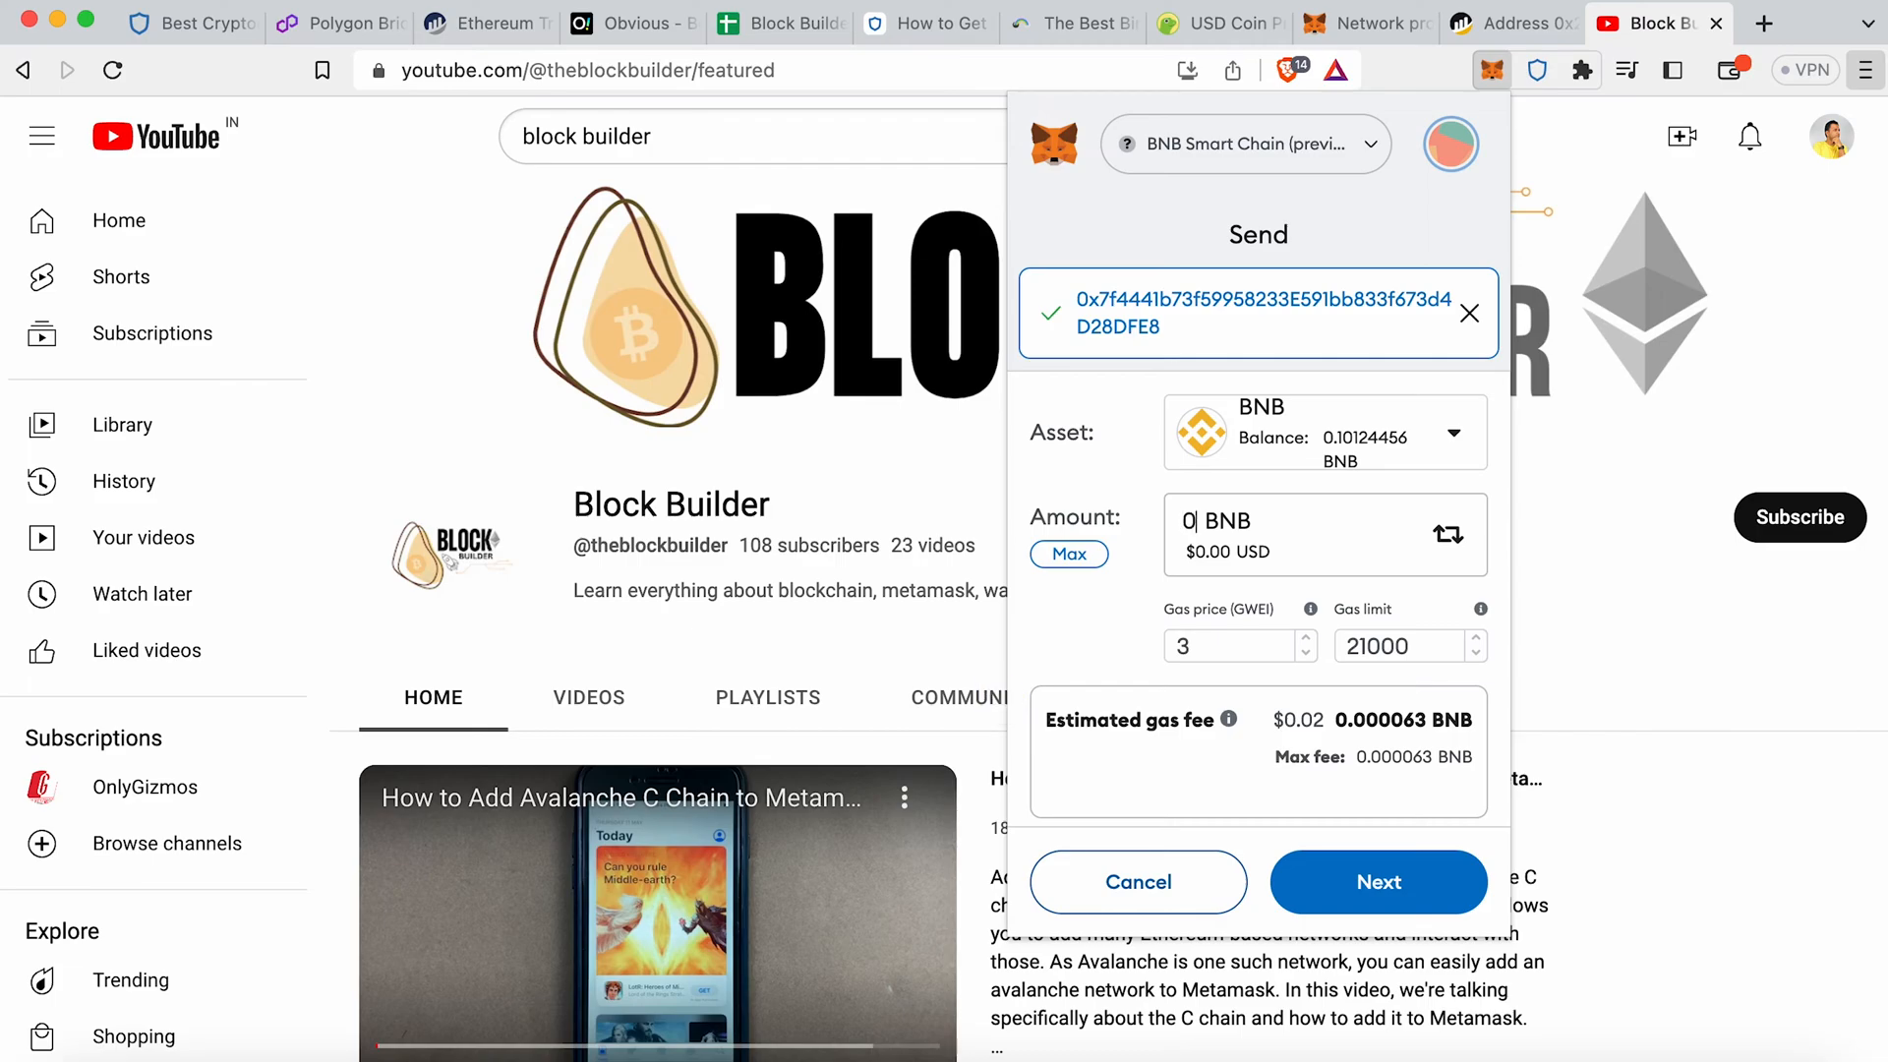
text(0.03)
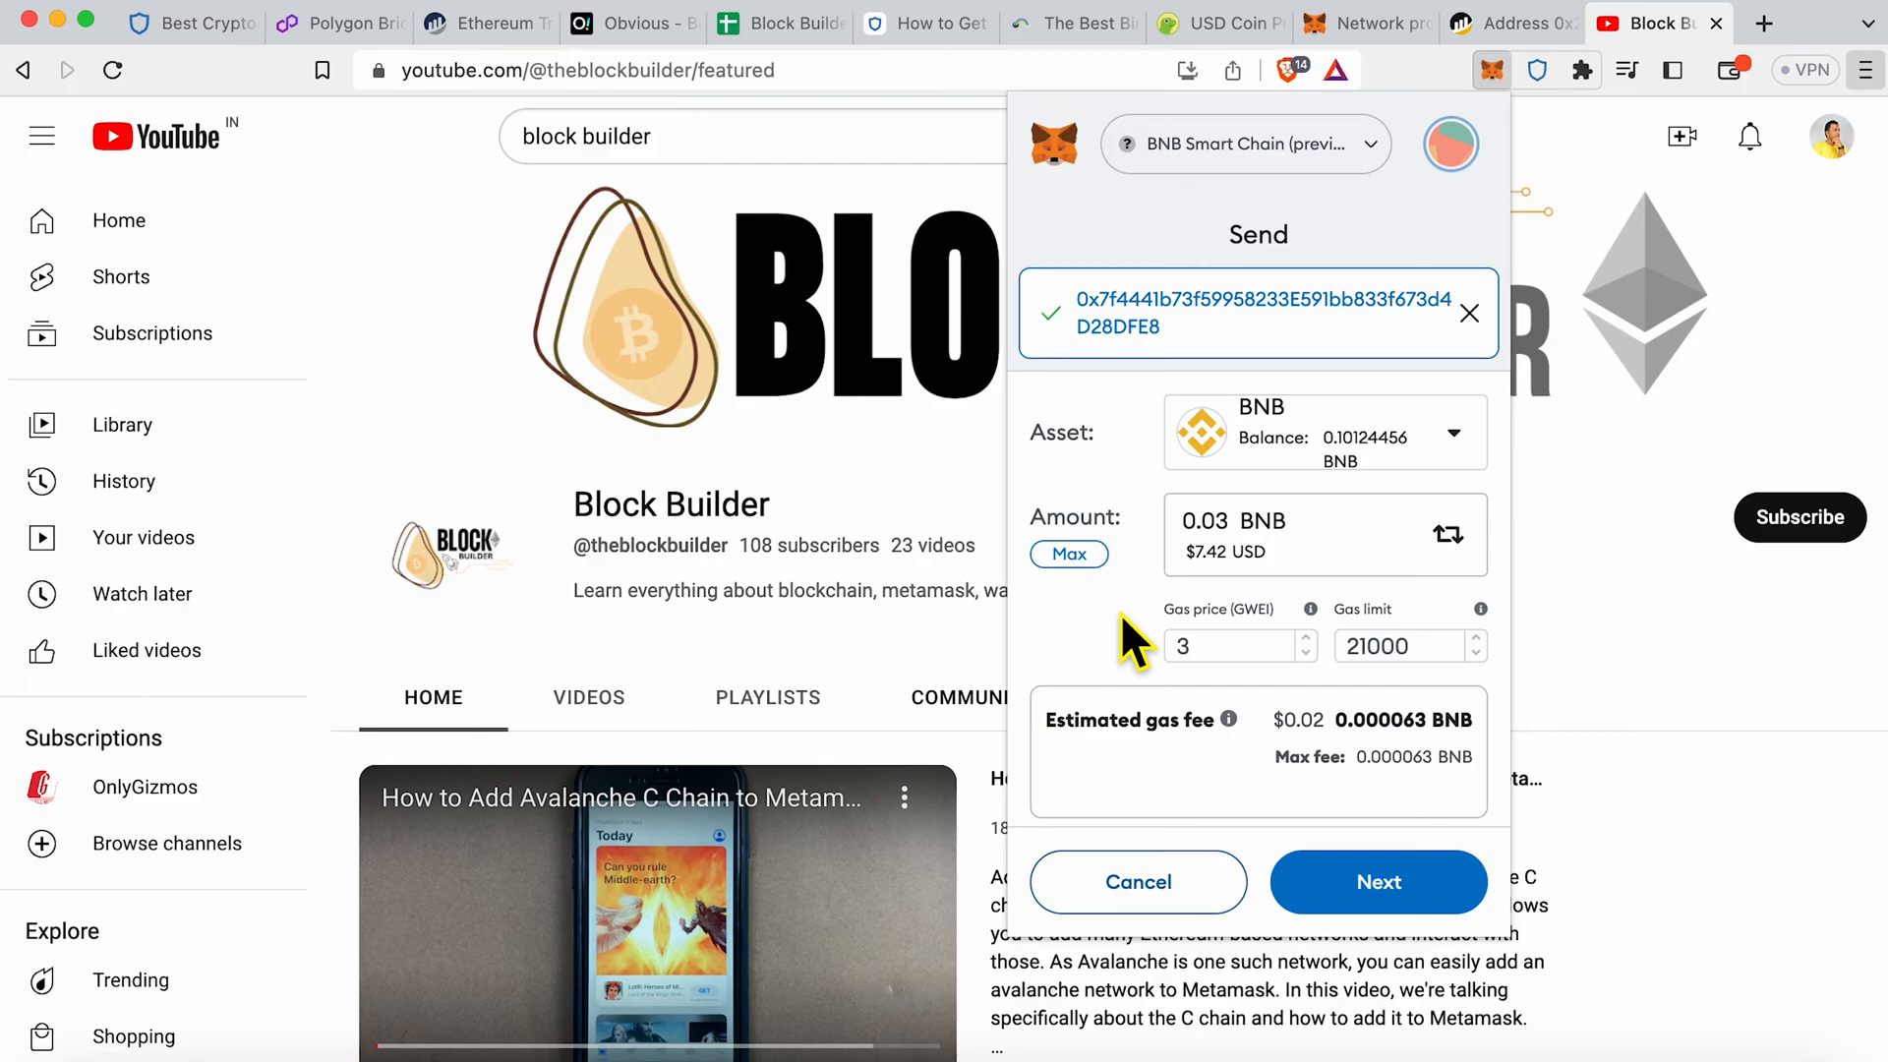
text(0.025)
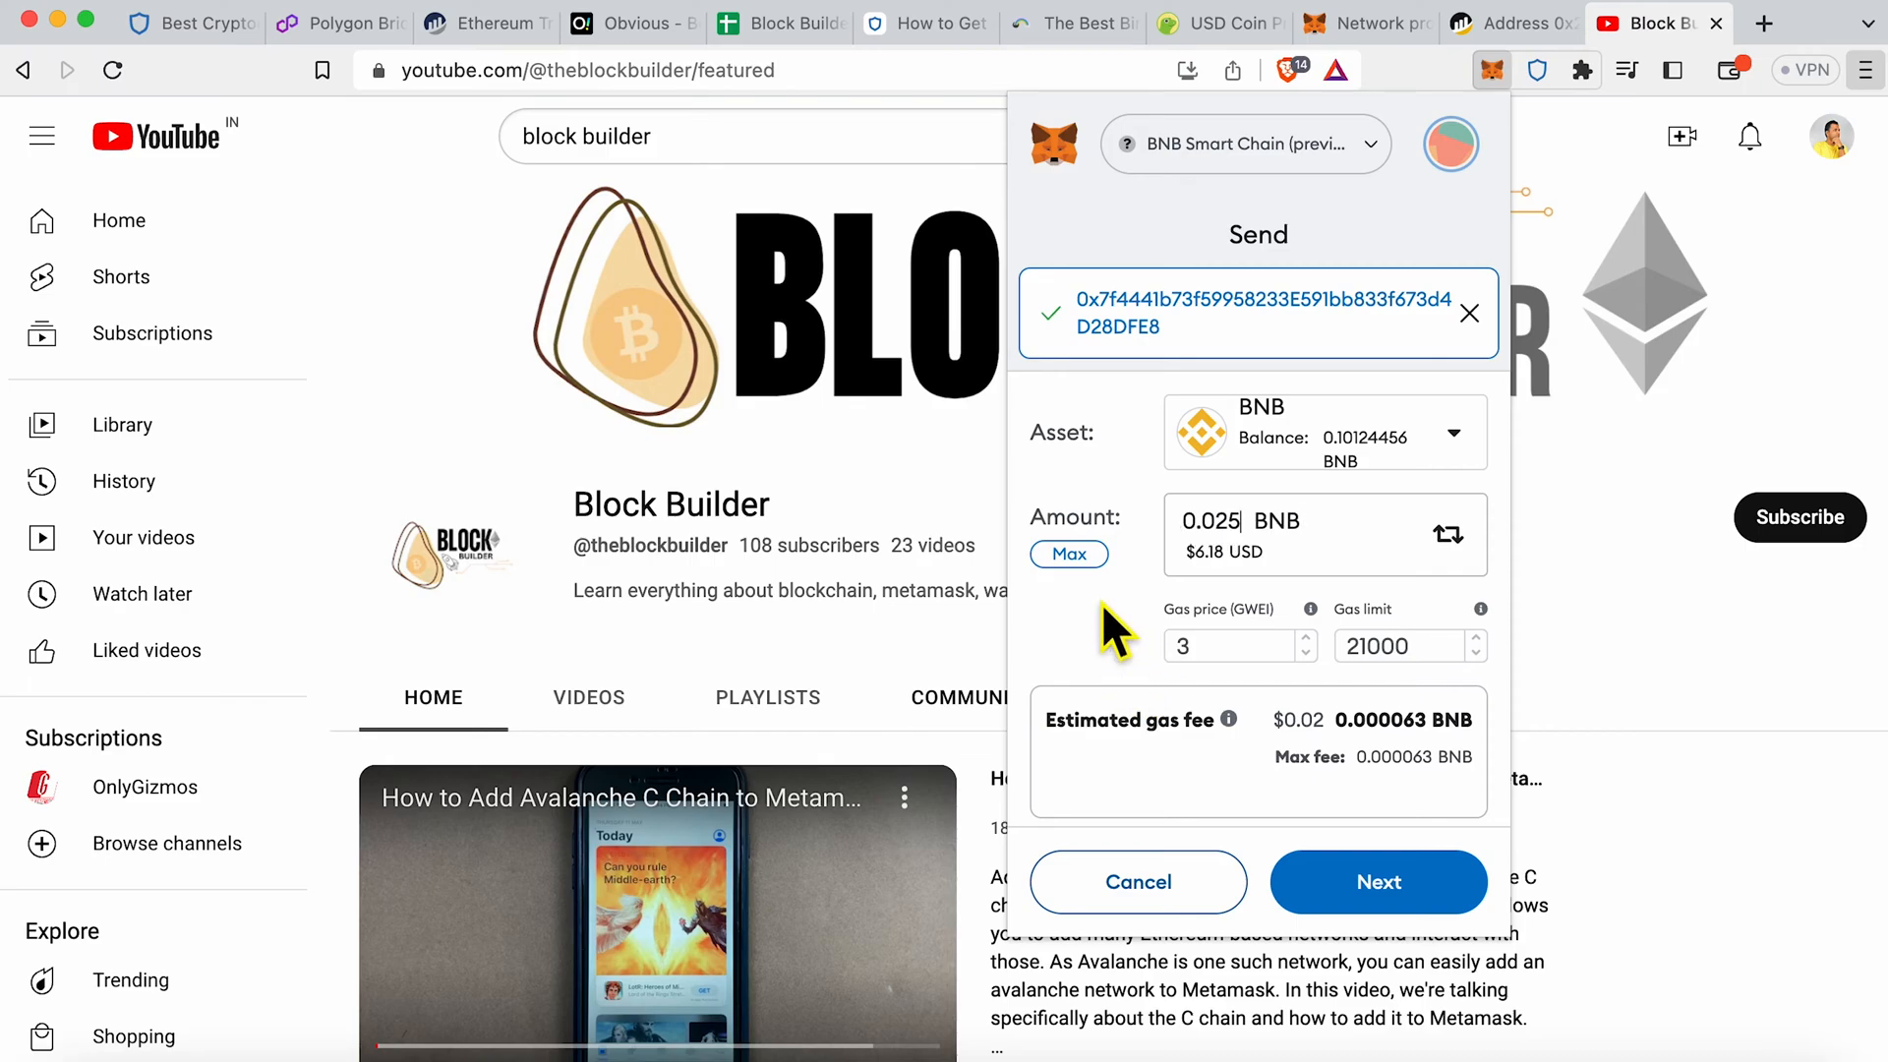
Step: Review and confirm the 0.025 BNB send, then reopen Trust Wallet
click(1377, 881)
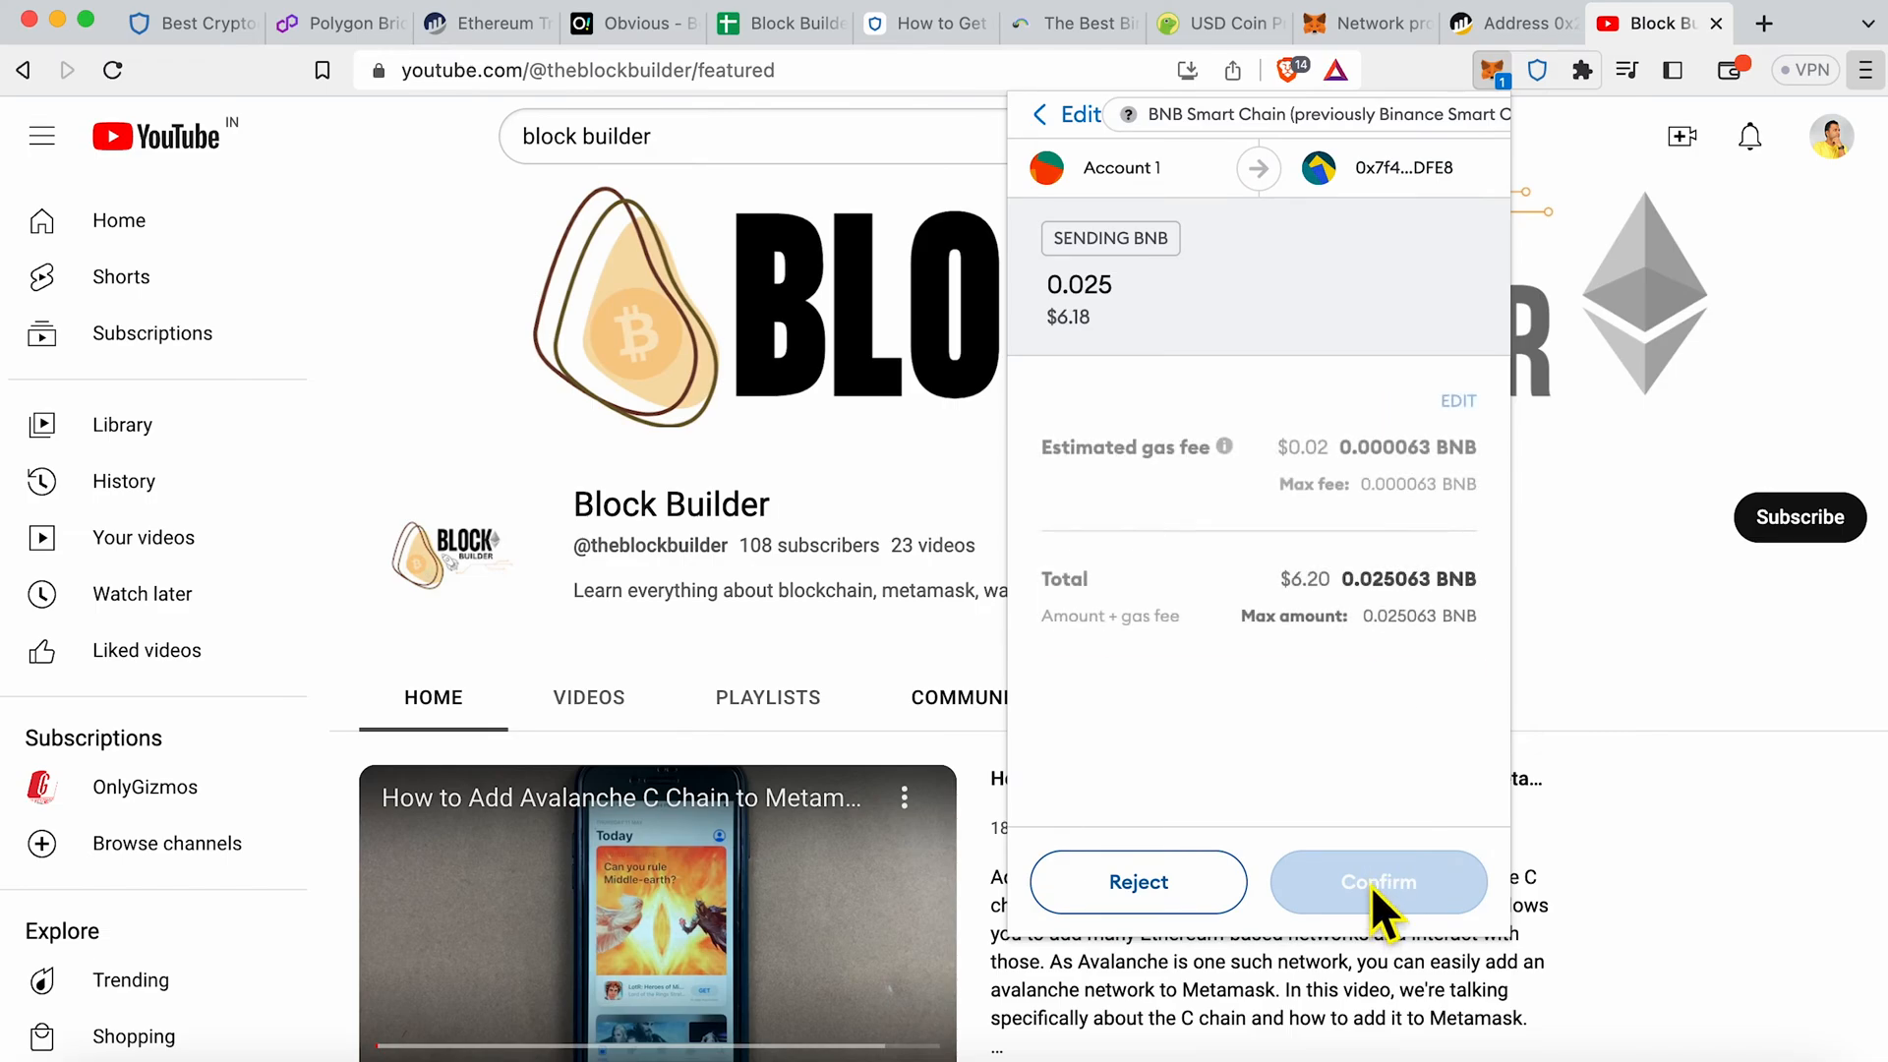
click(1378, 881)
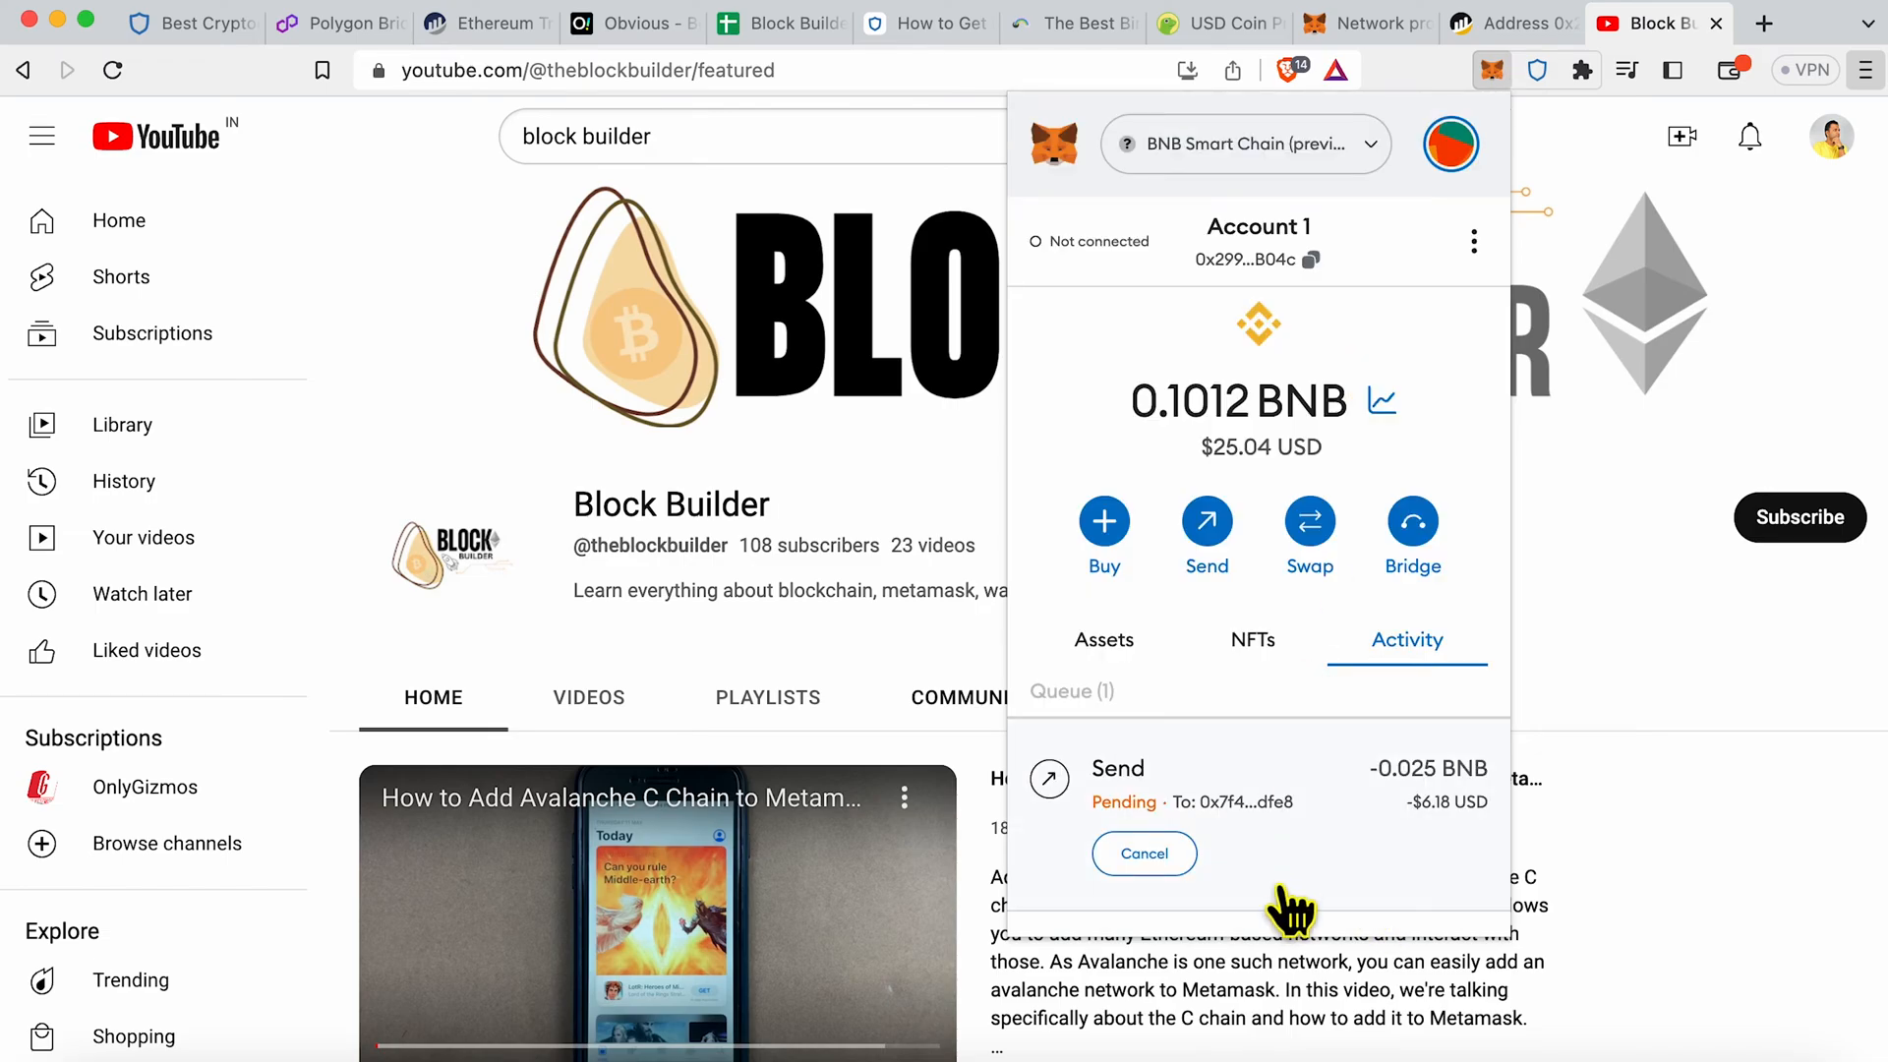
click(1536, 70)
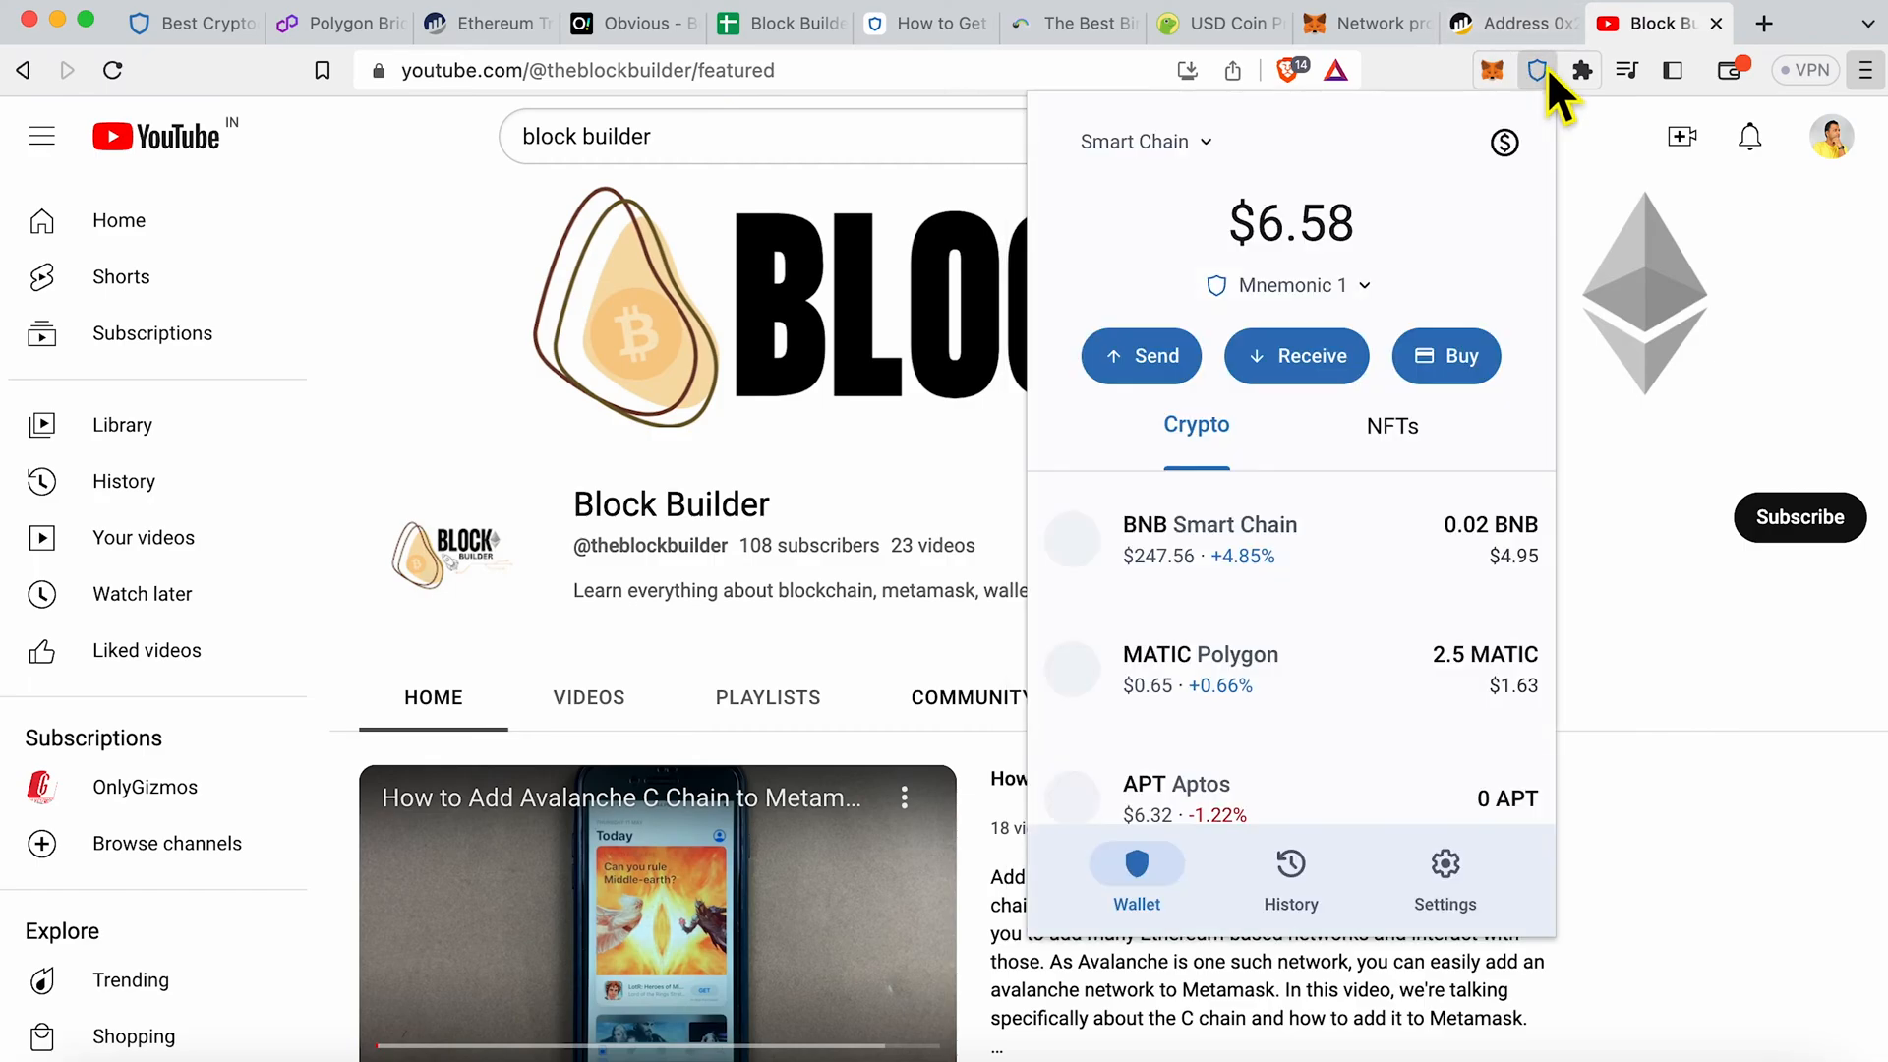
Step: Leave the 0.02 BNB page and browse the BNB, MATIC, APT and AVAX balances
click(1209, 538)
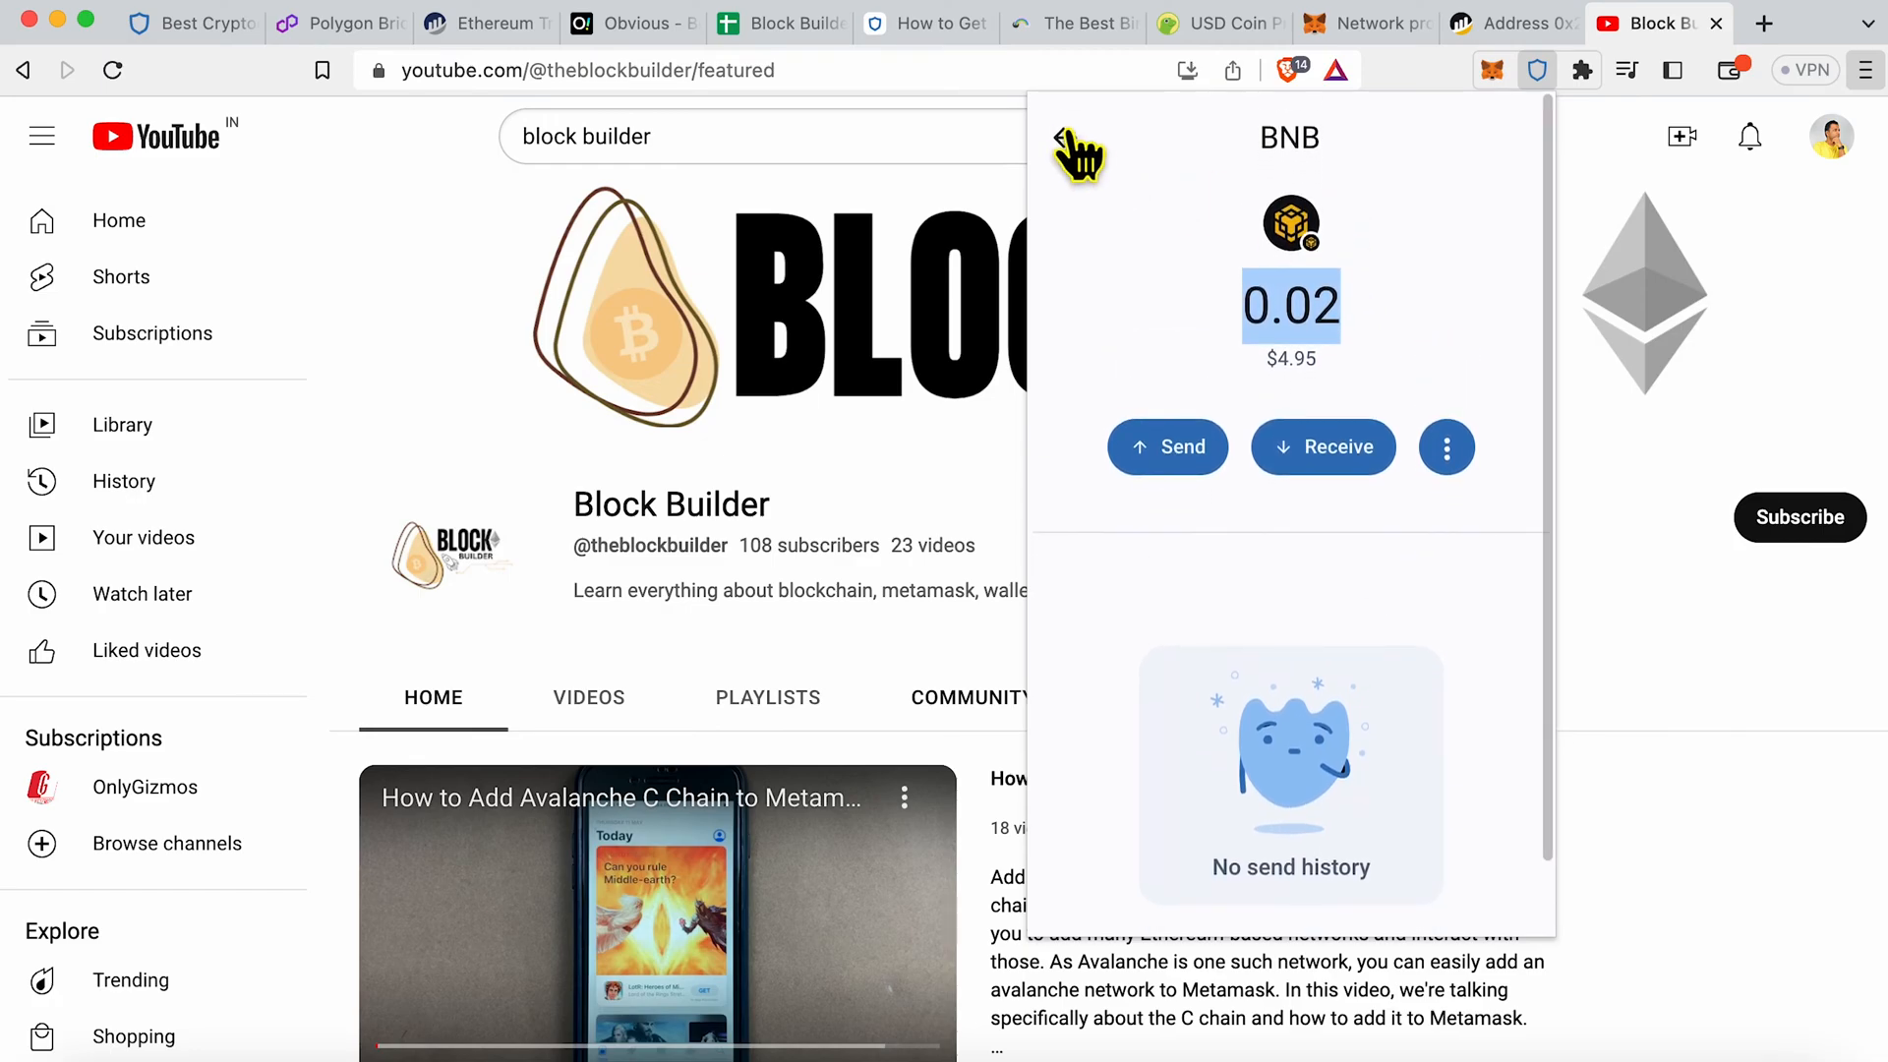
click(1078, 142)
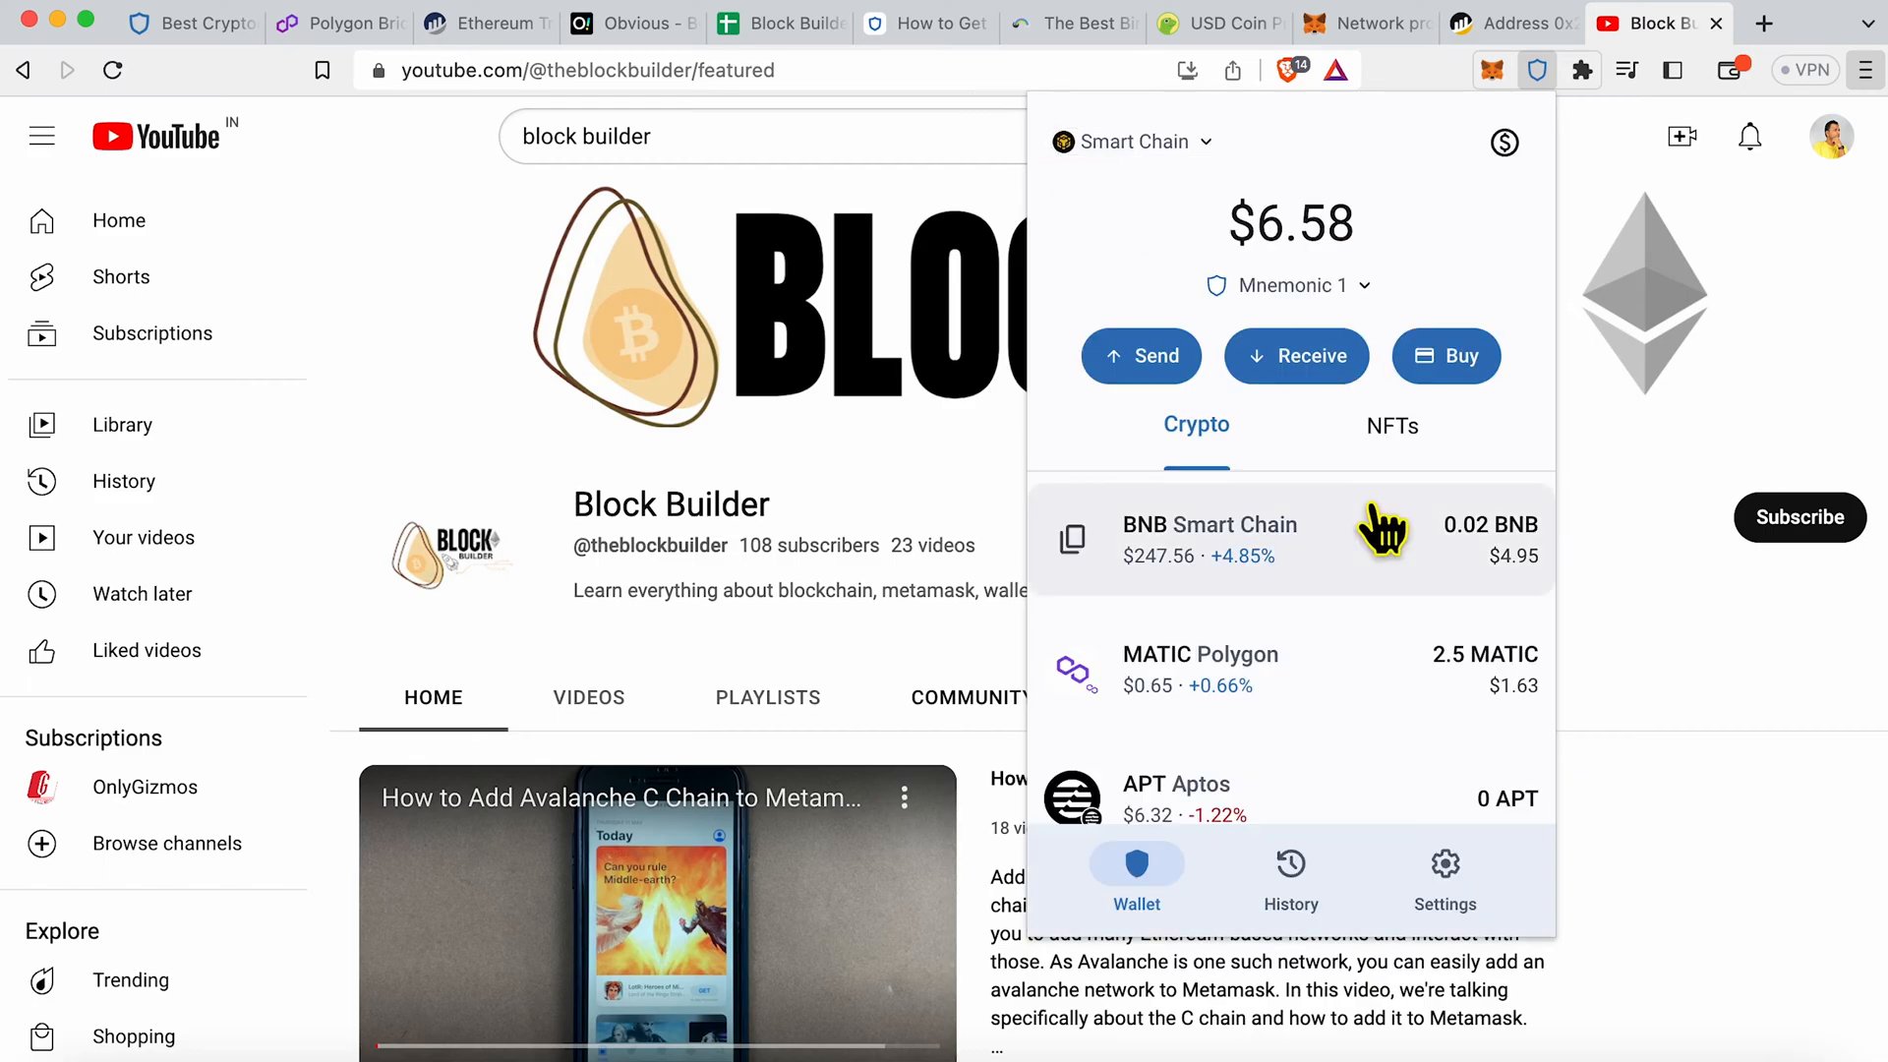
scroll(down, 3)
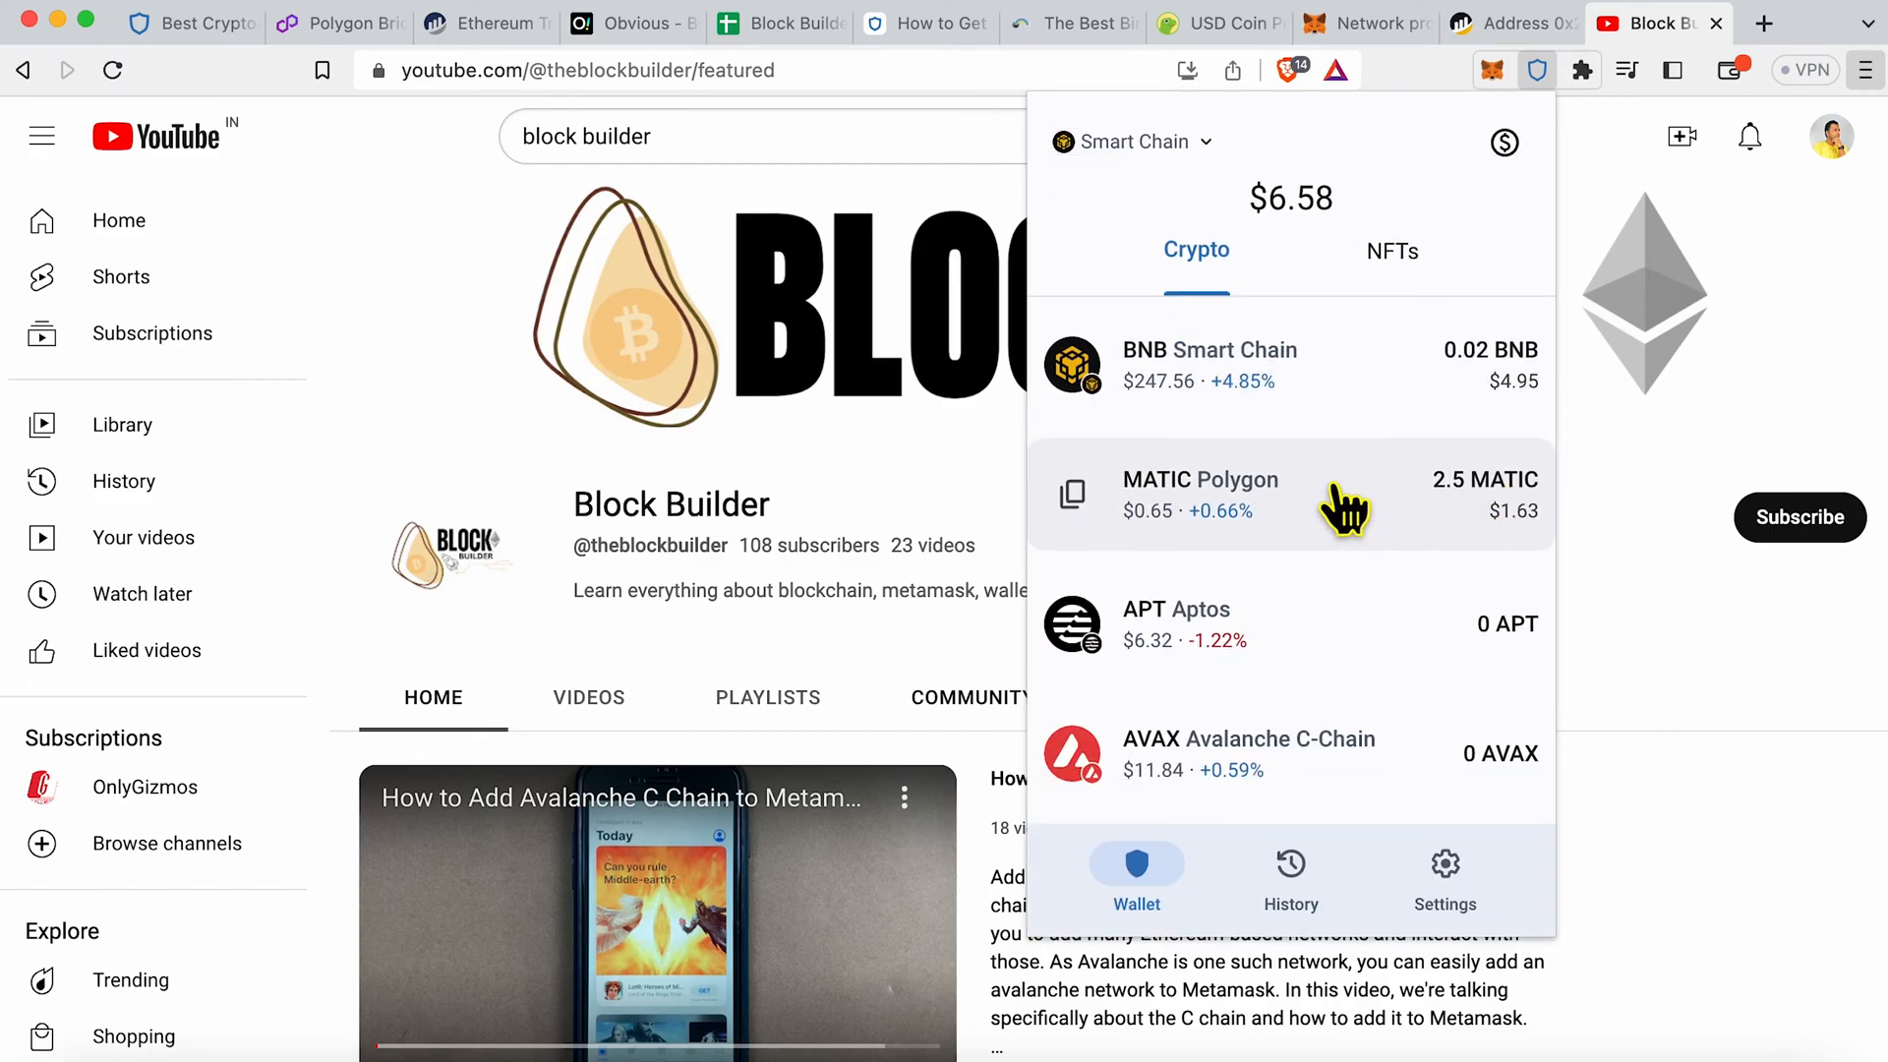
mouse_move(1325, 374)
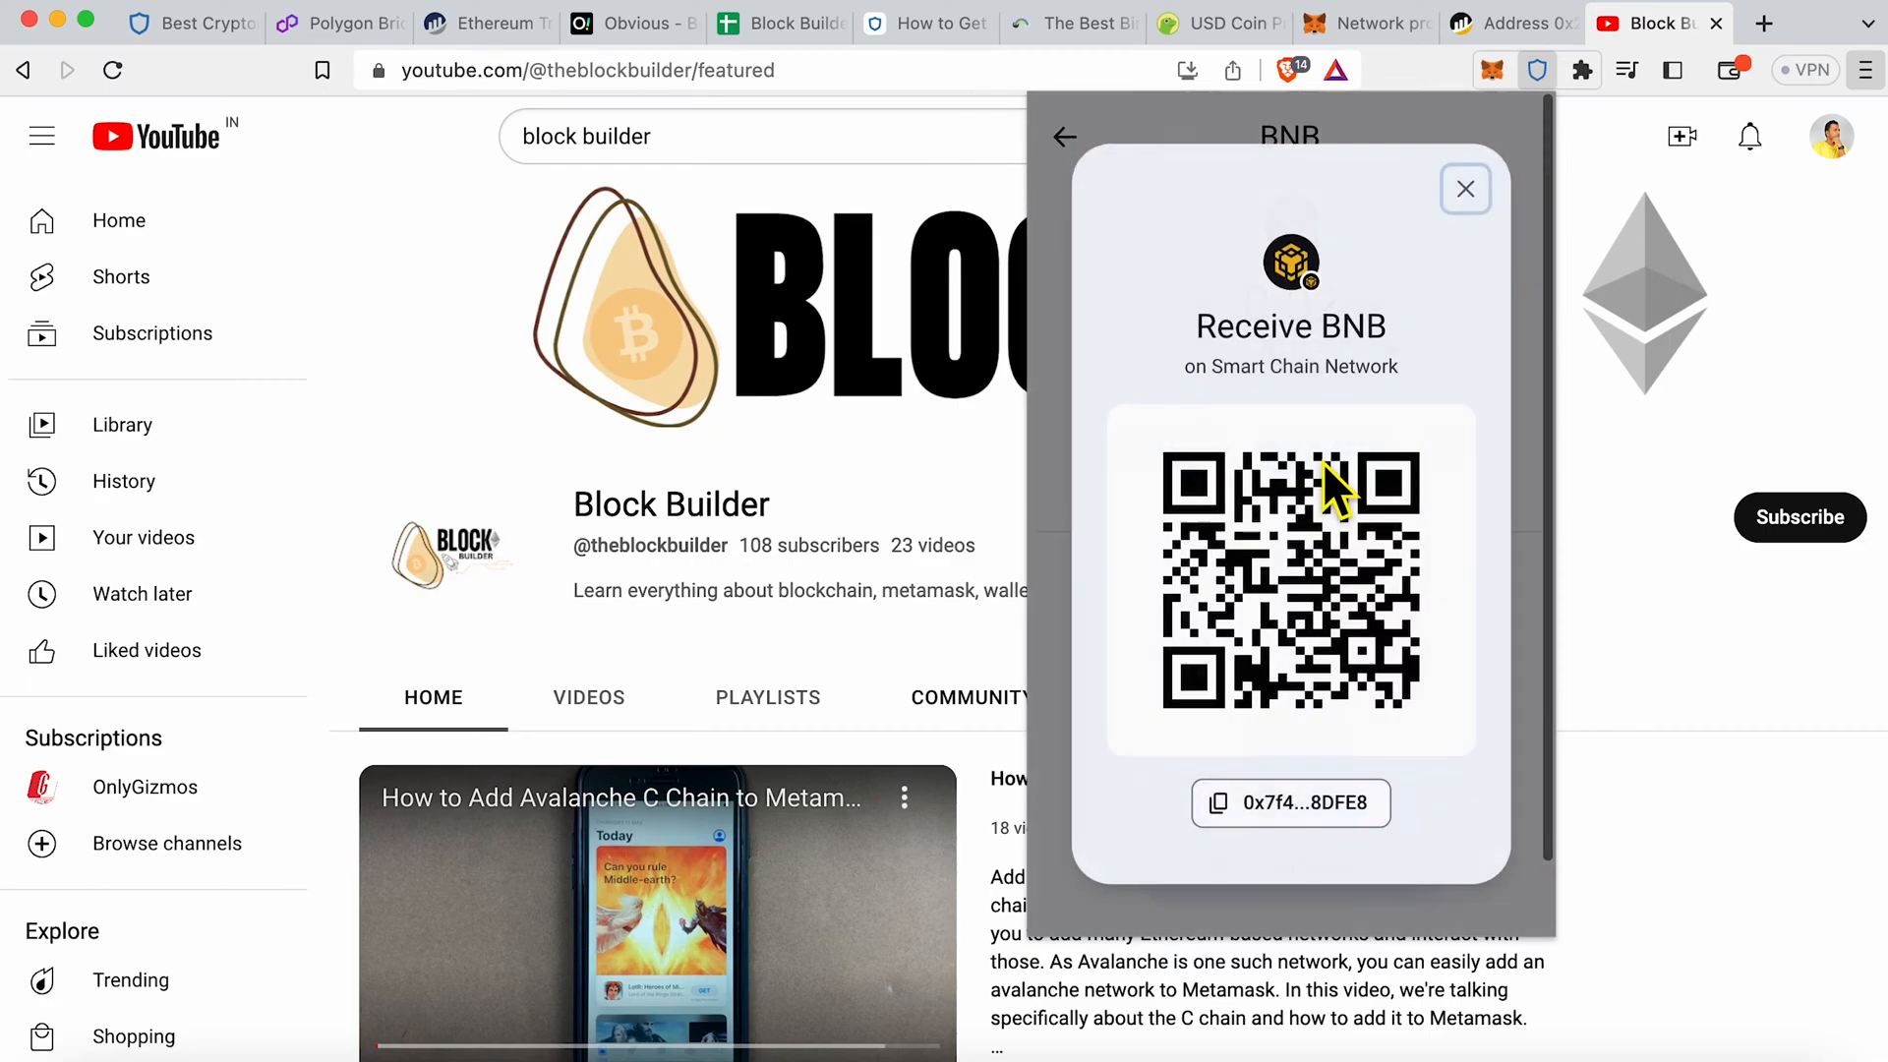
mouse_move(1252, 686)
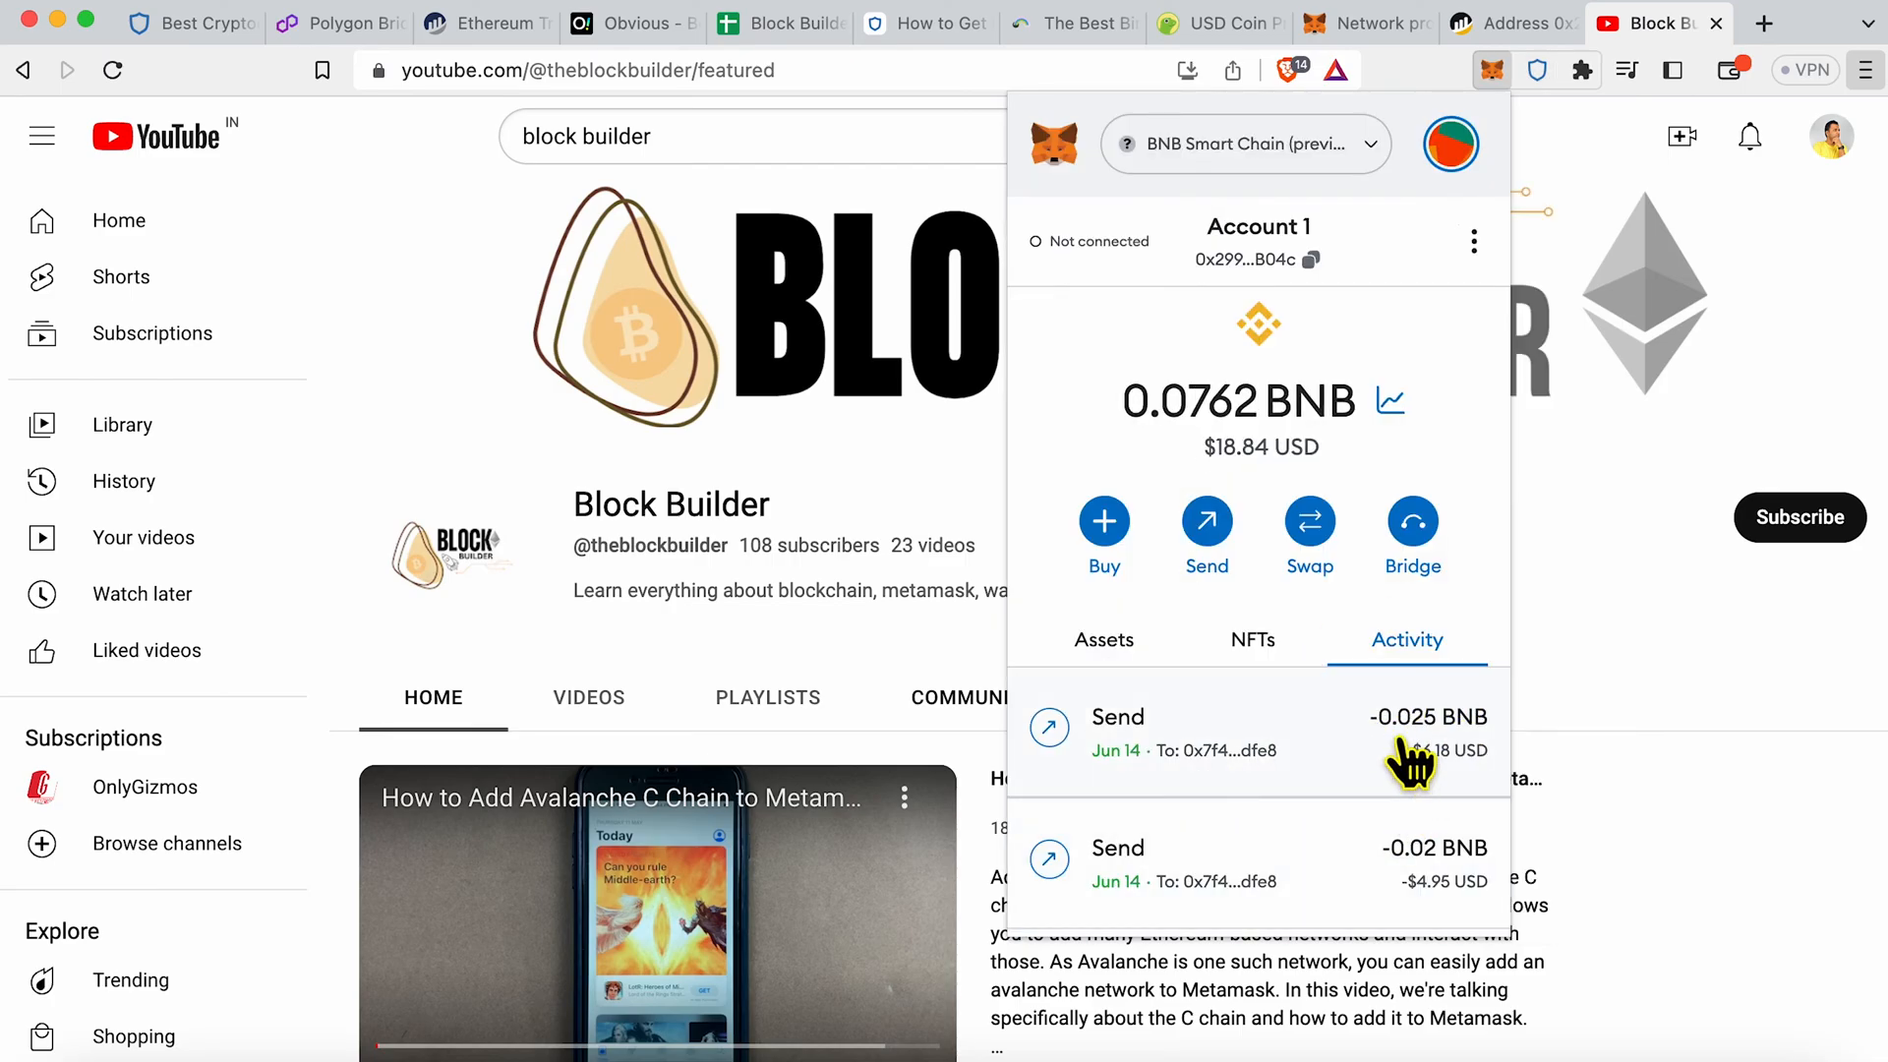
mouse_move(1557, 108)
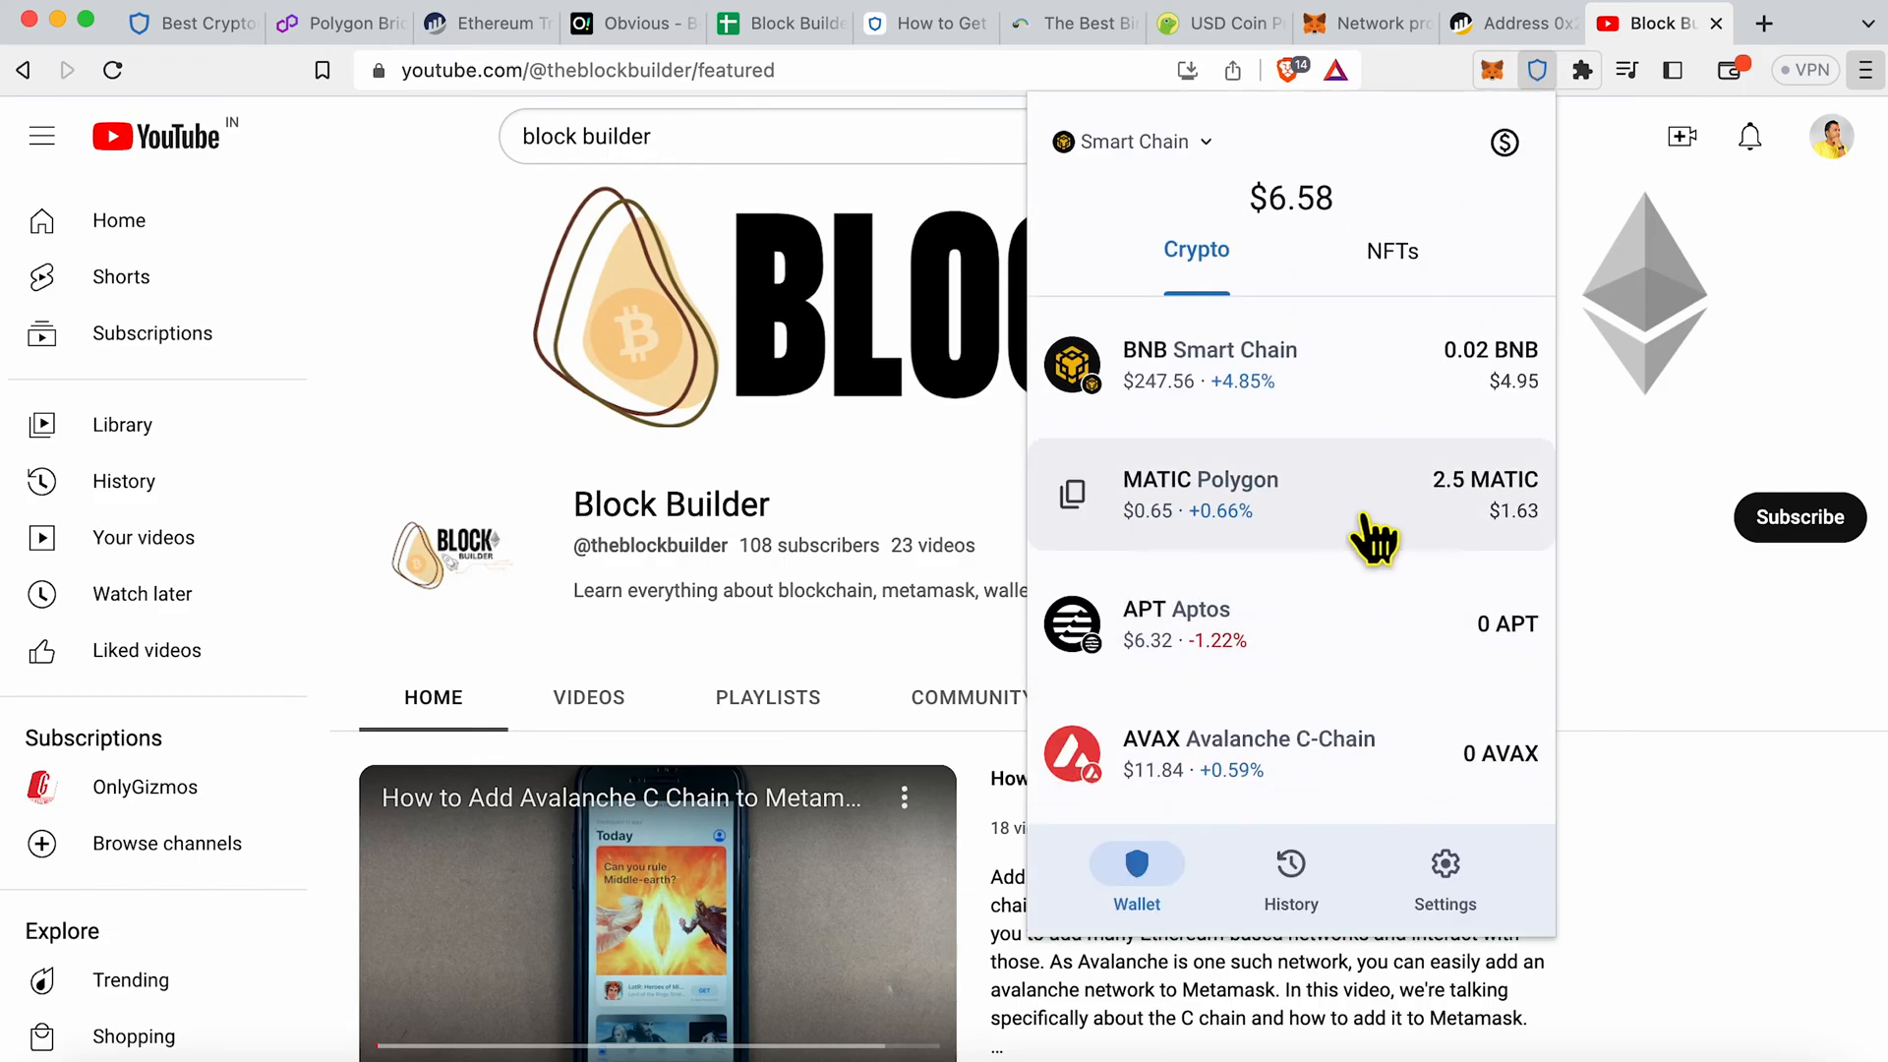
Step: Verify Trust Wallet's BNB reads 0.045, then open MetaMask's 23.15979 USDC page
click(1211, 364)
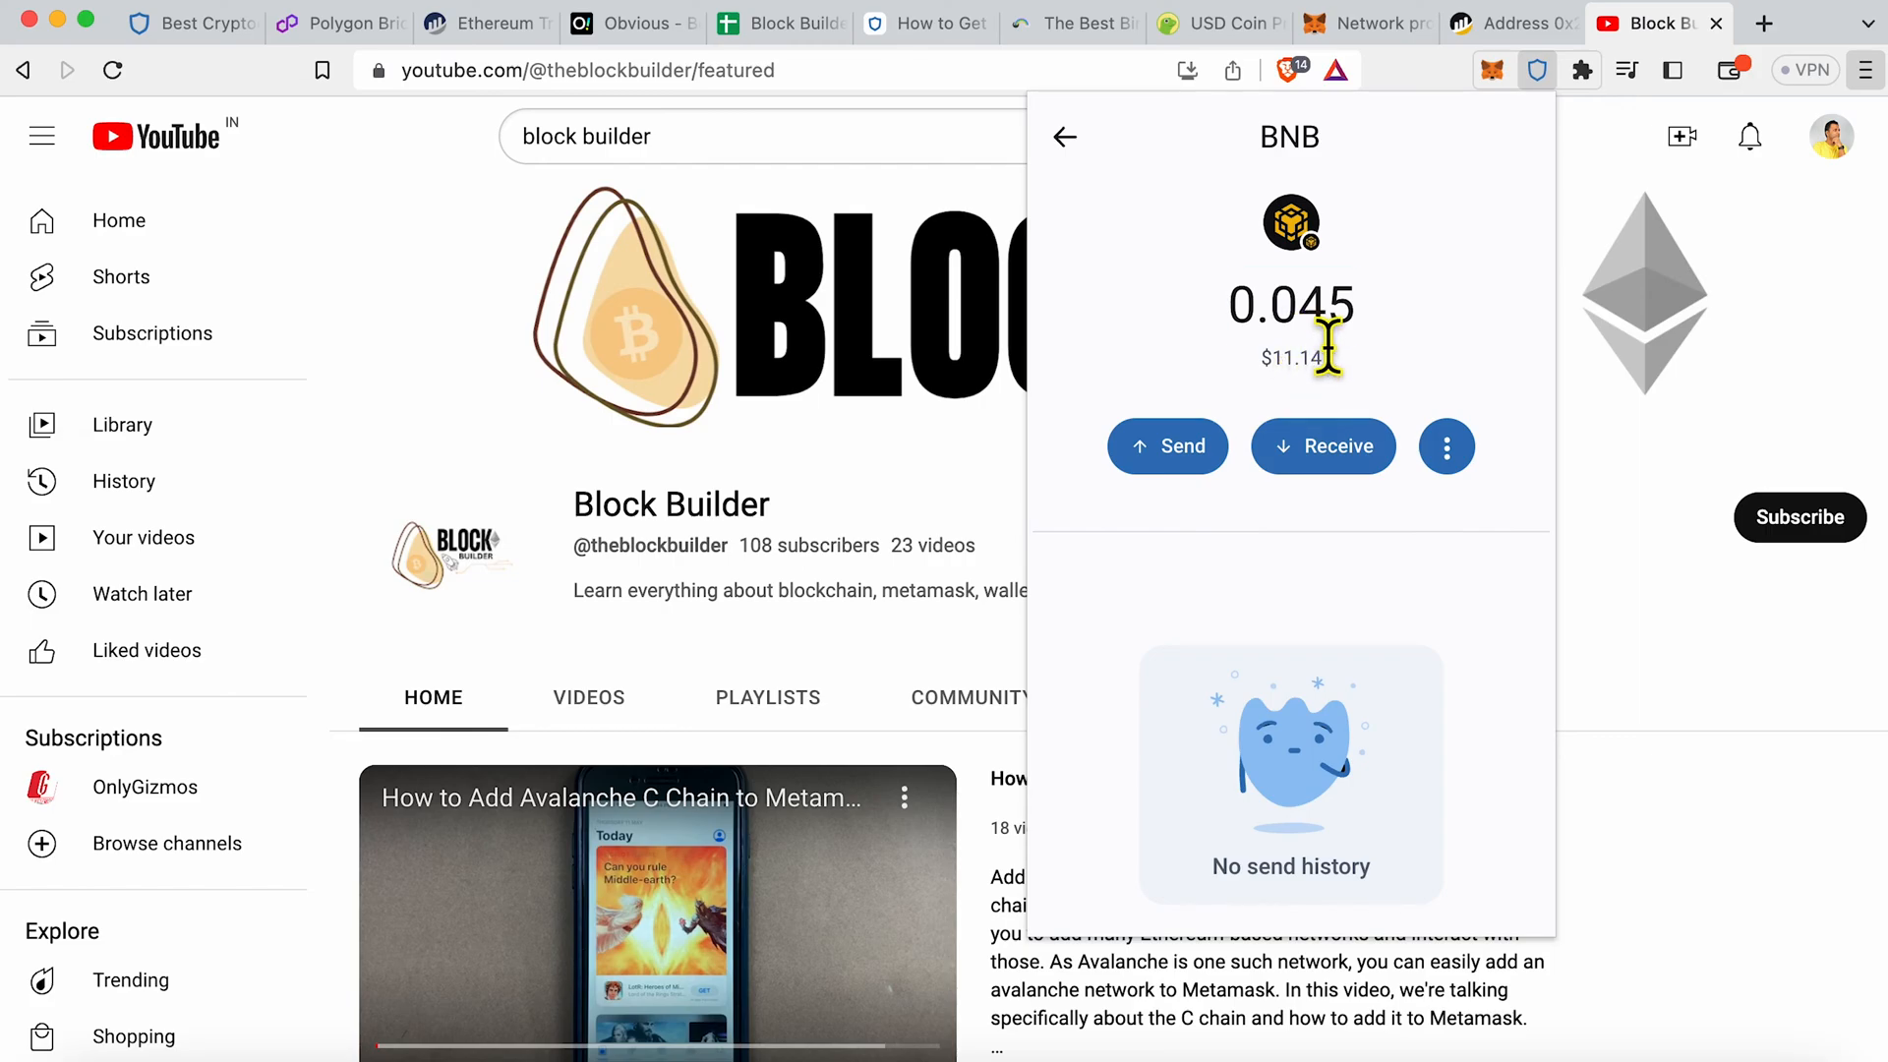
click(1064, 135)
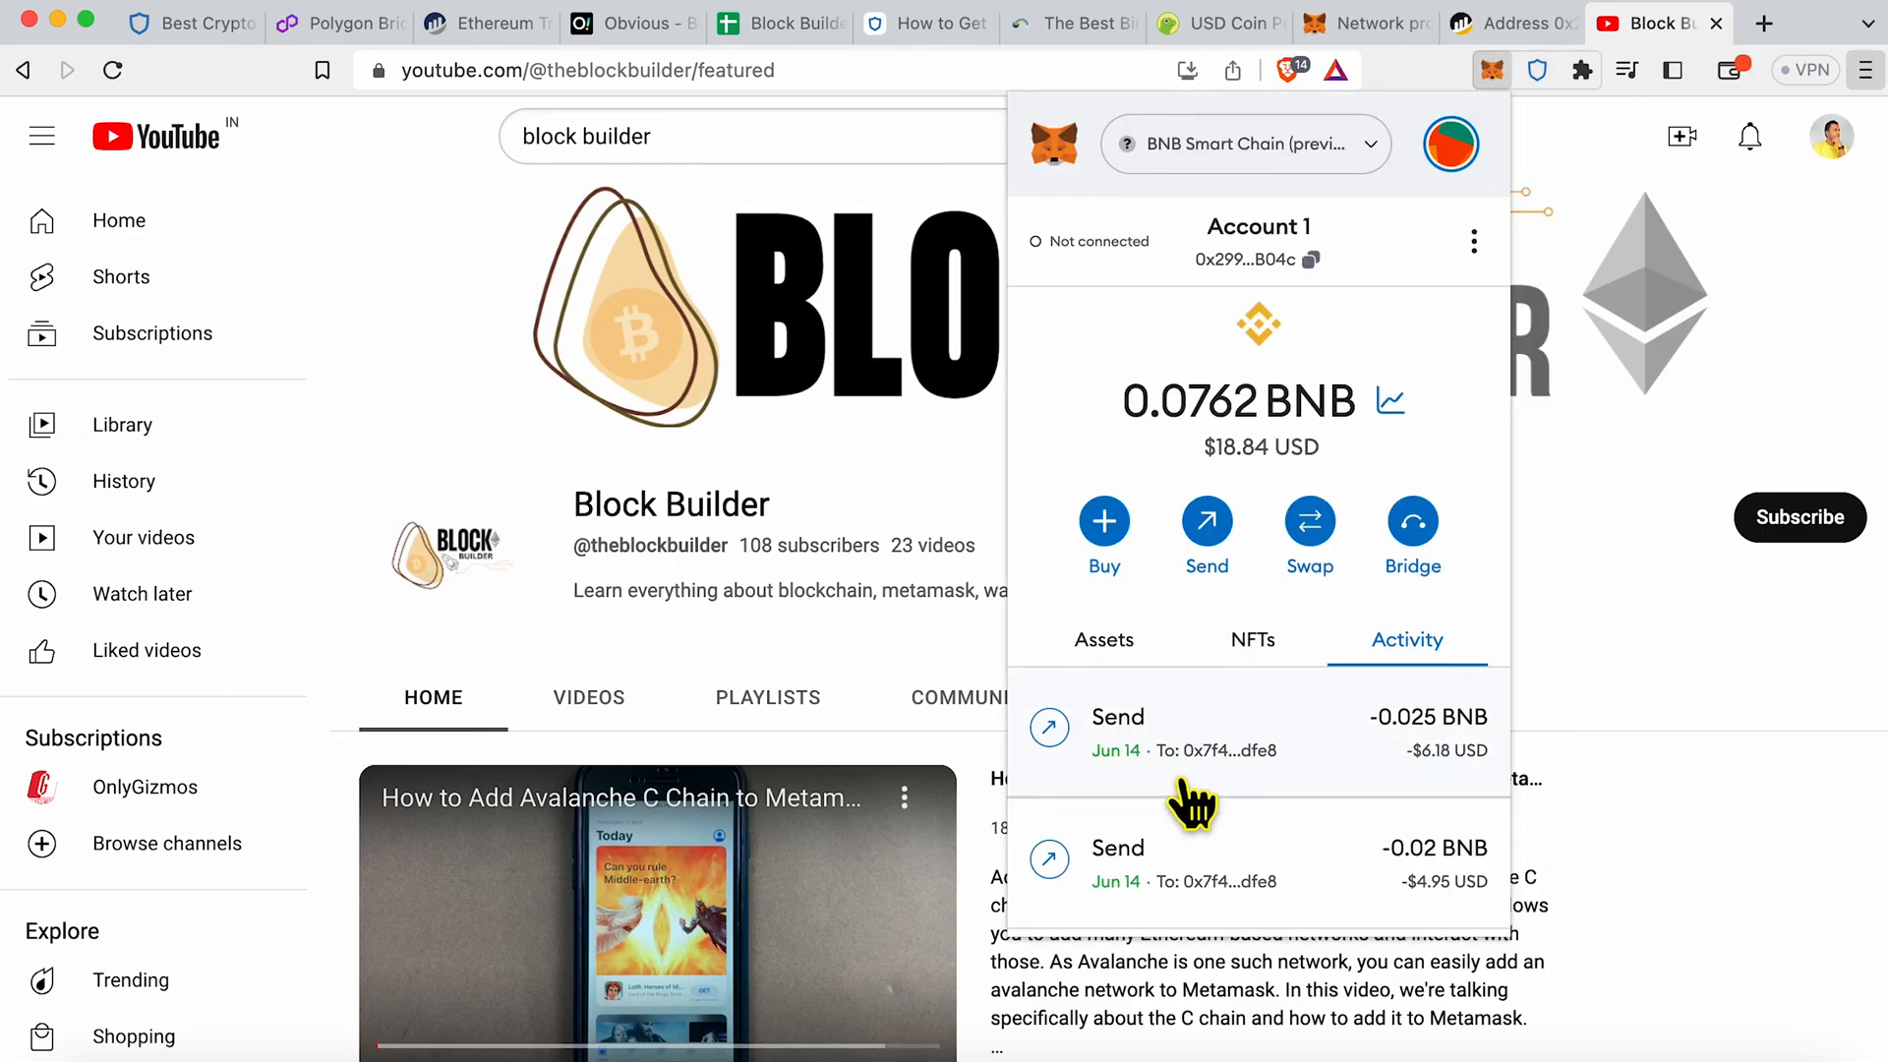
click(1101, 640)
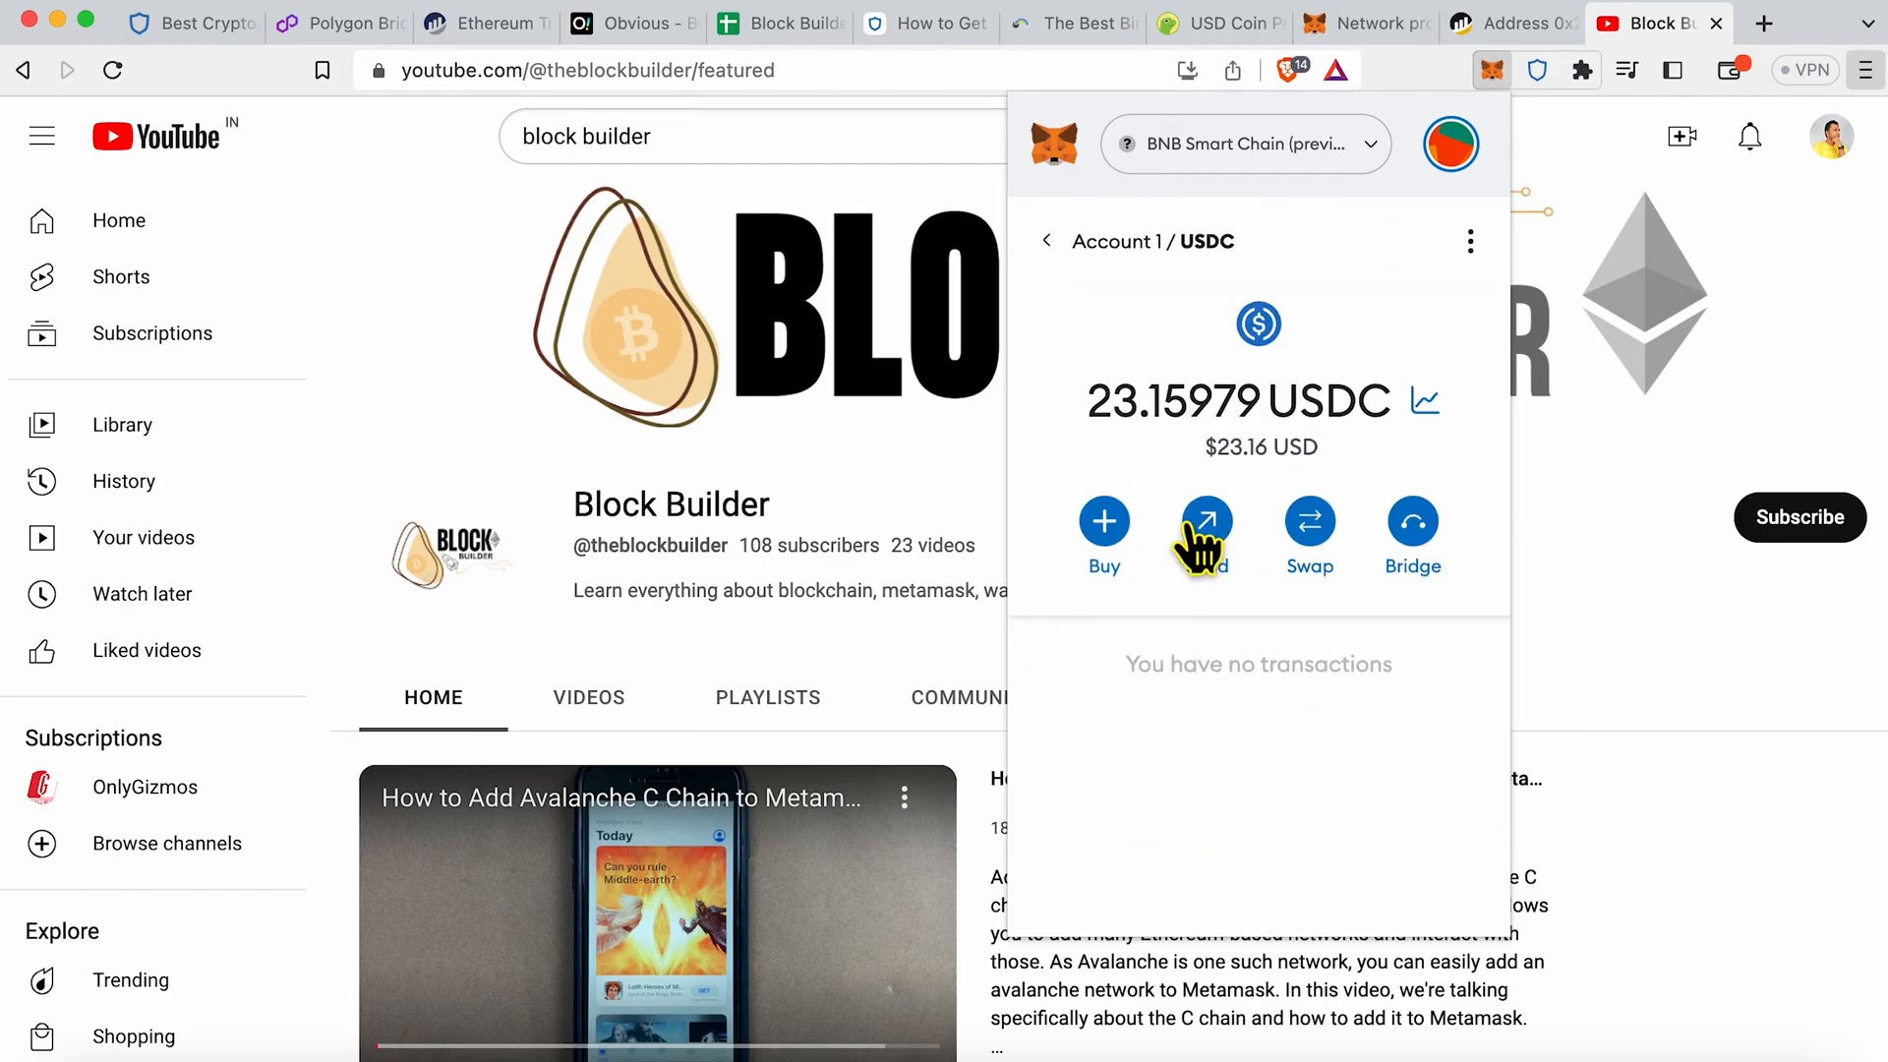
Step: Send and confirm 2 USDC from MetaMask to the address ending DFE8
click(1204, 521)
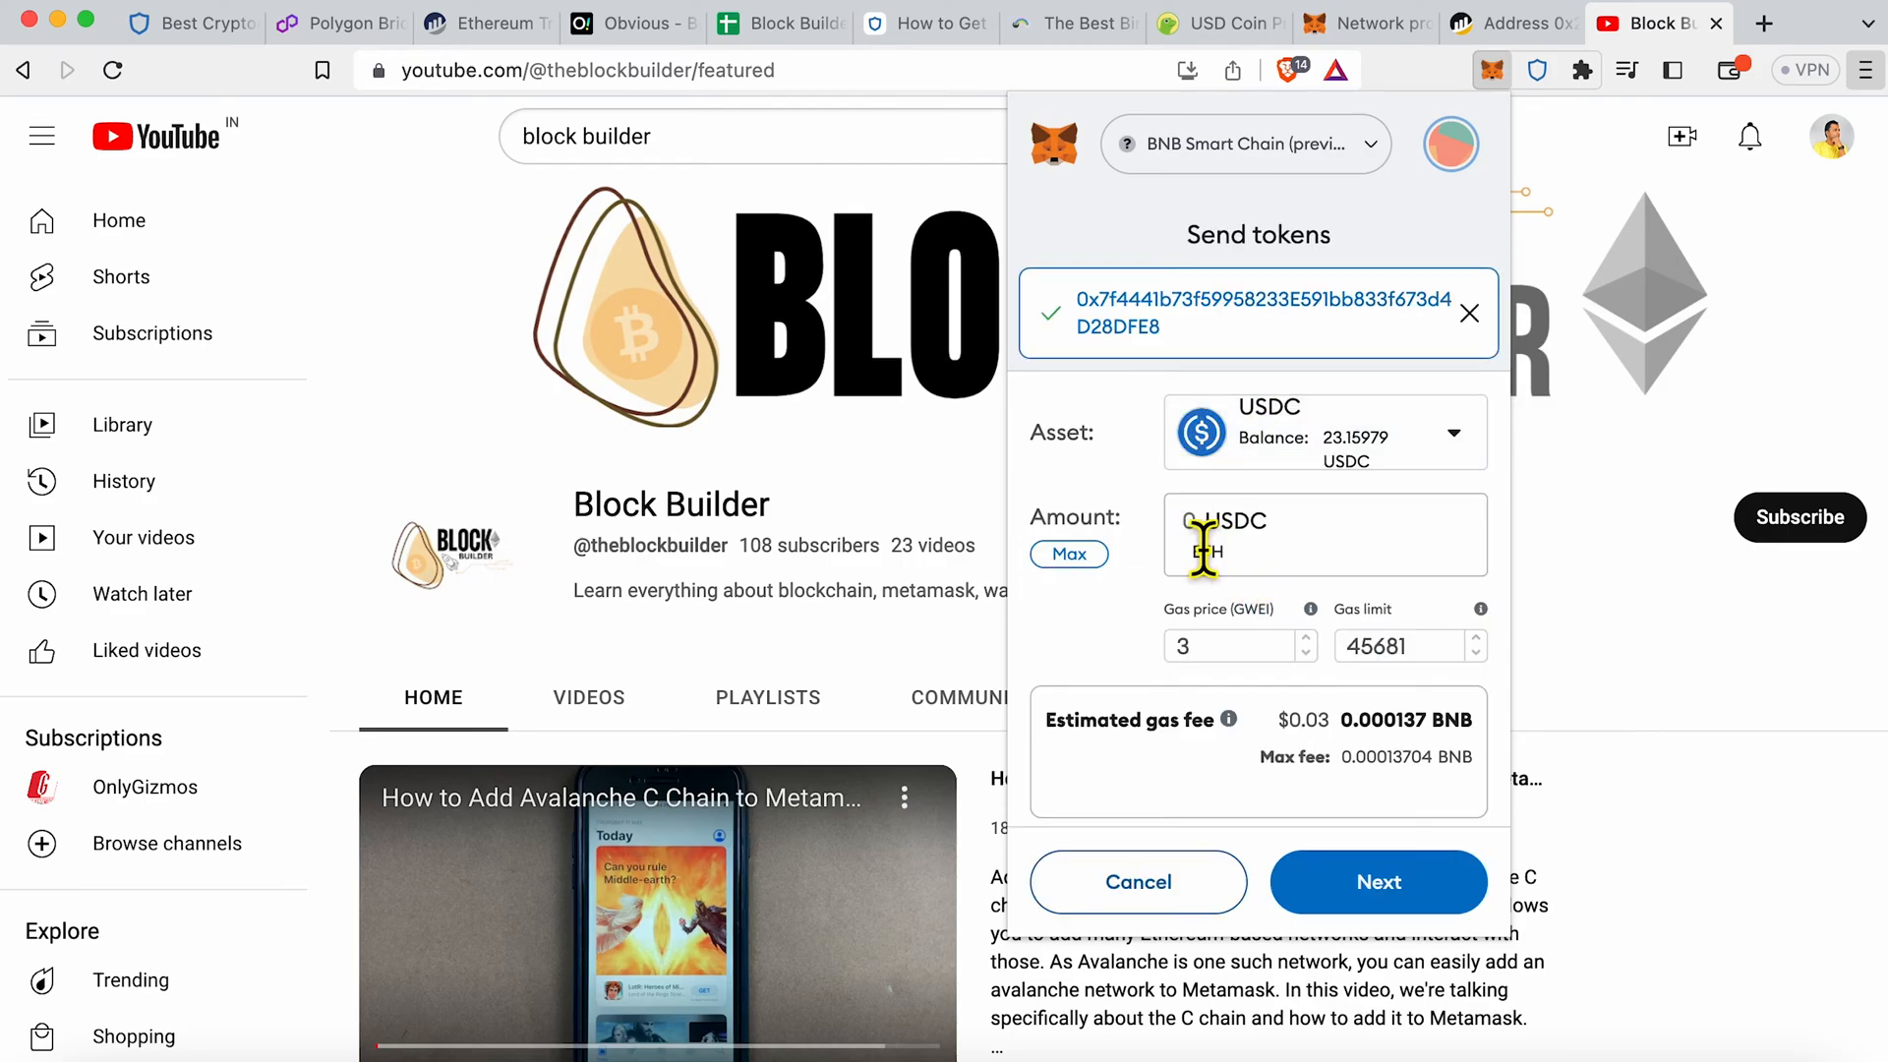
text(2)
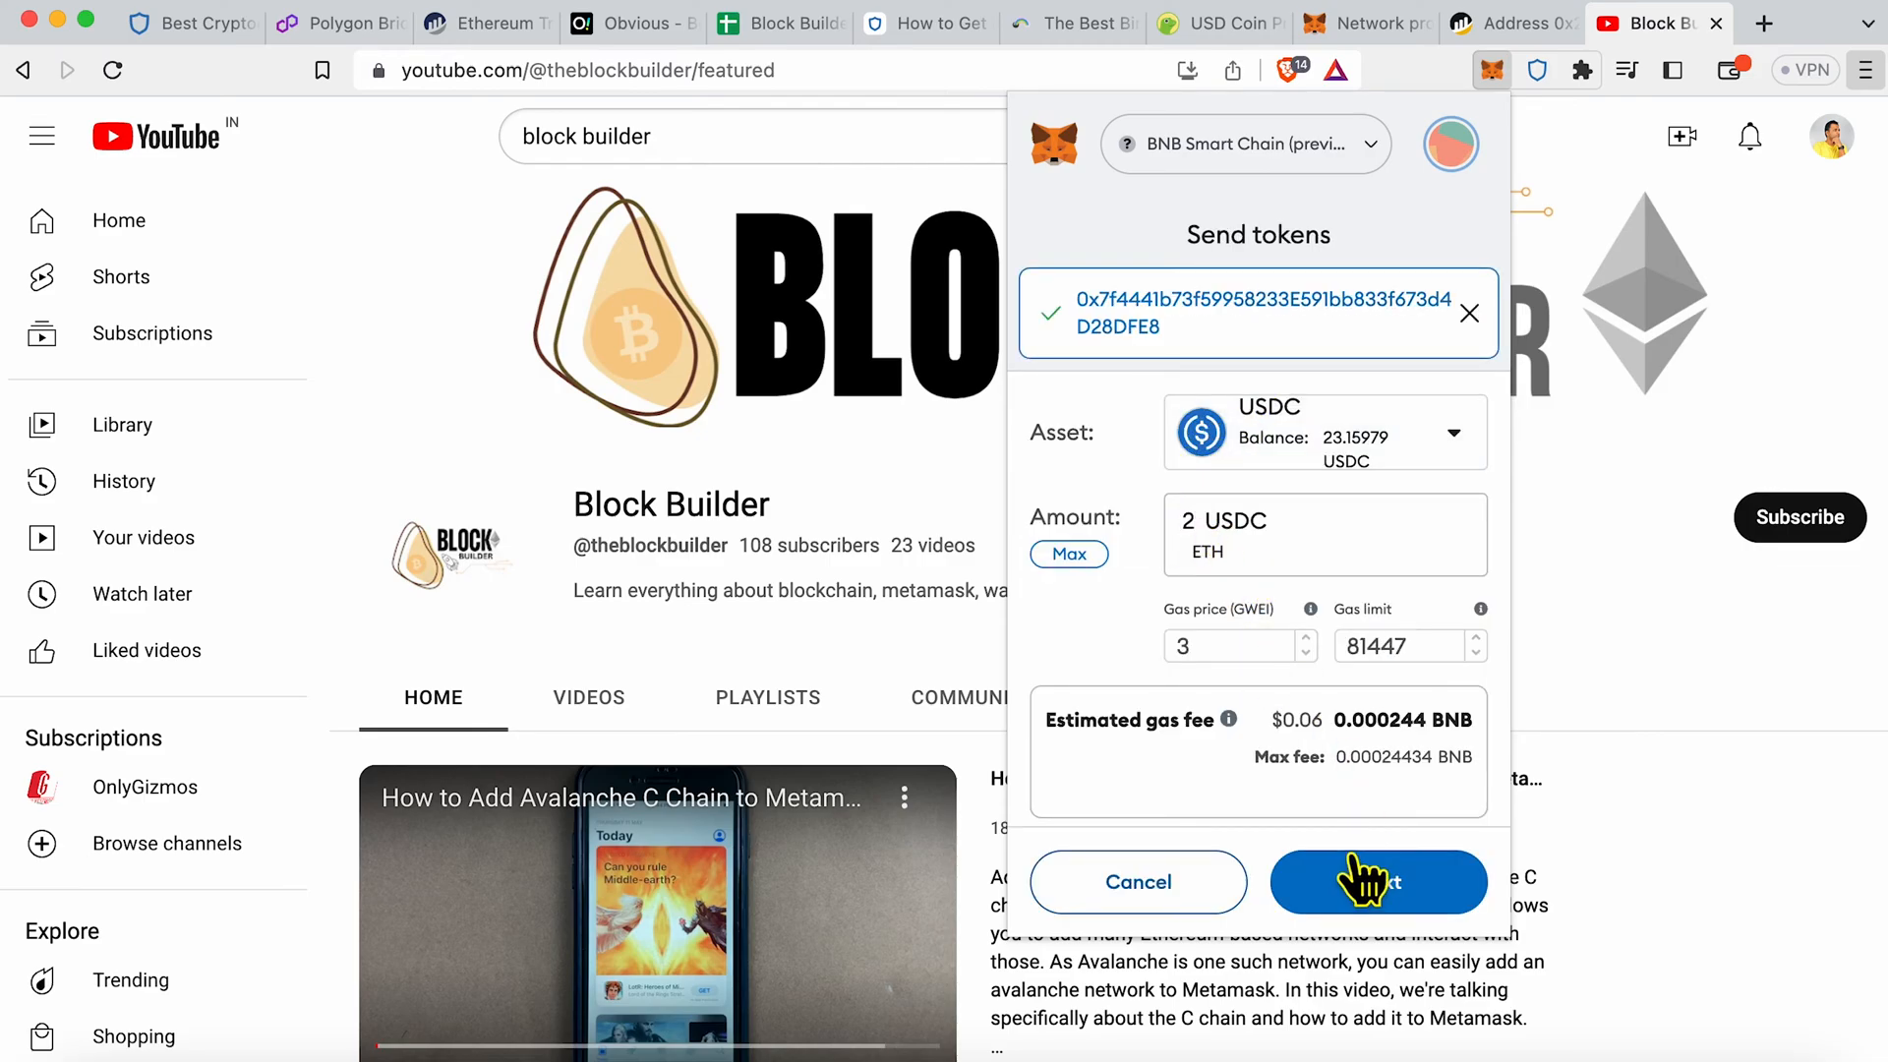
click(1377, 881)
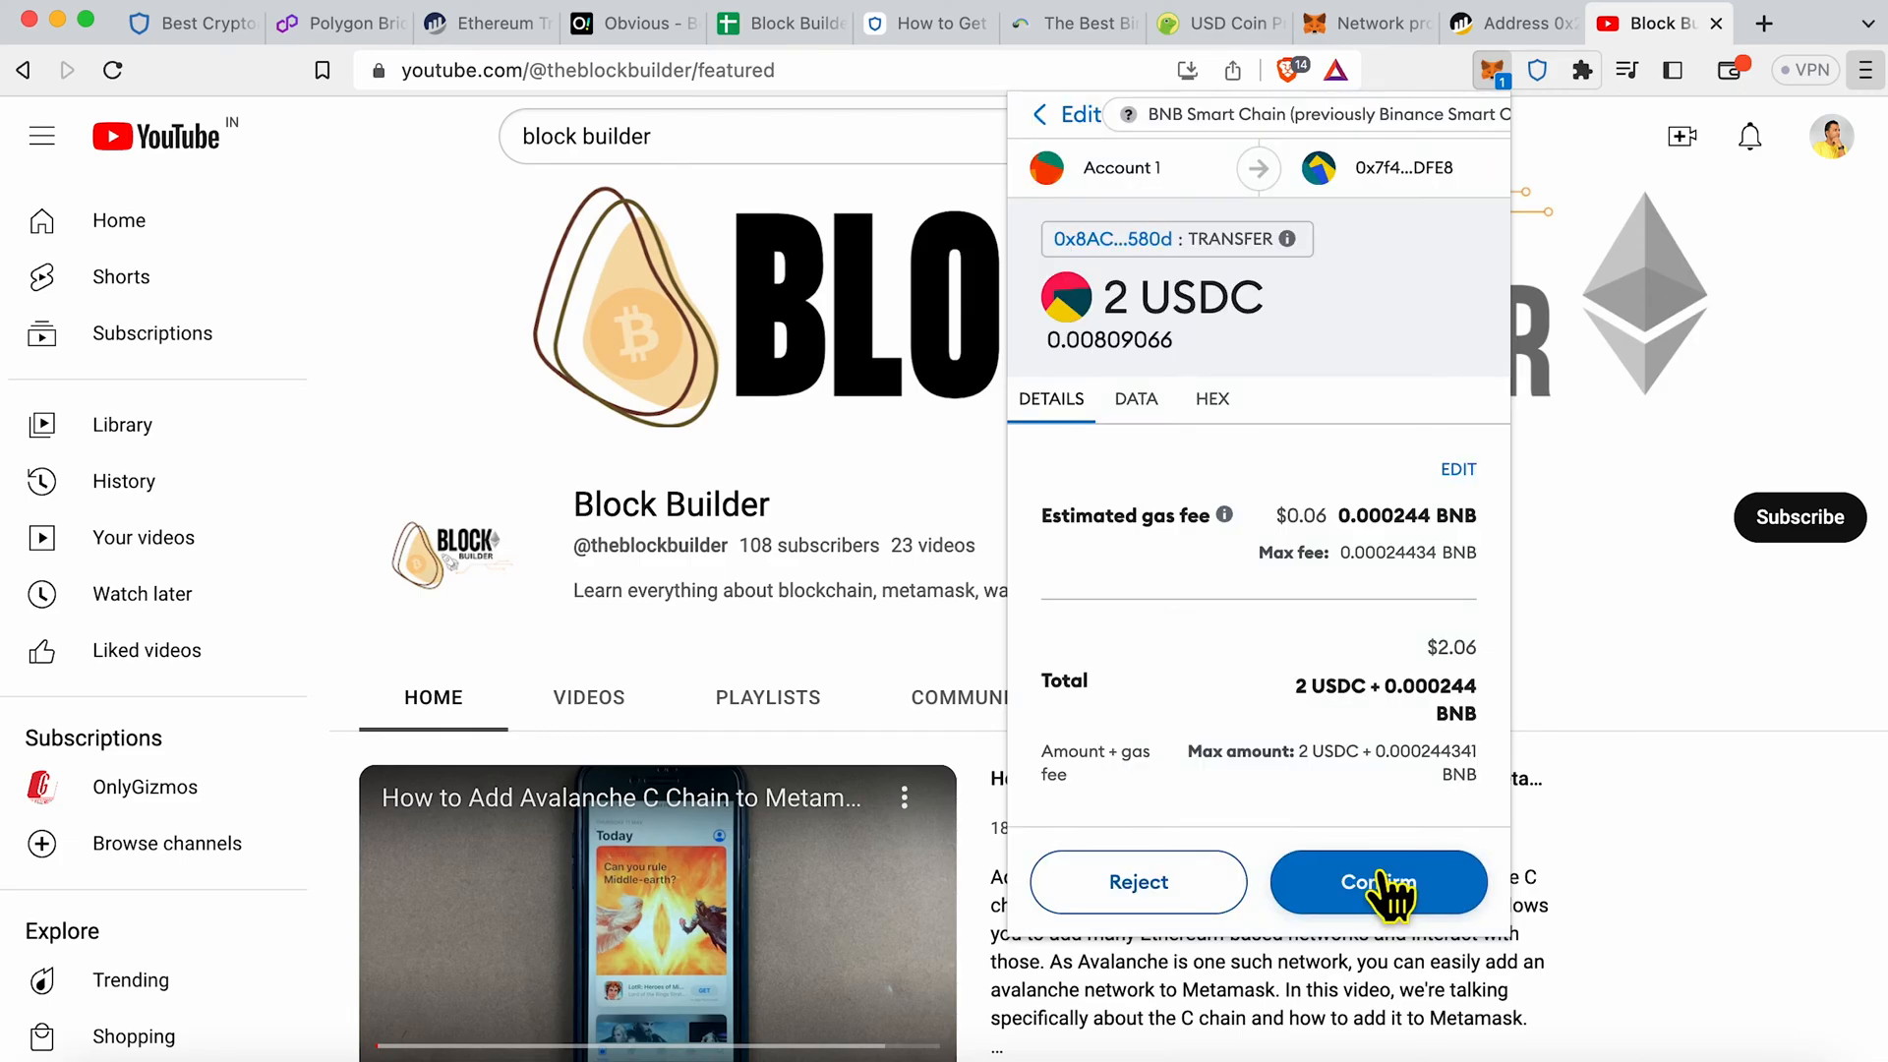
click(1378, 883)
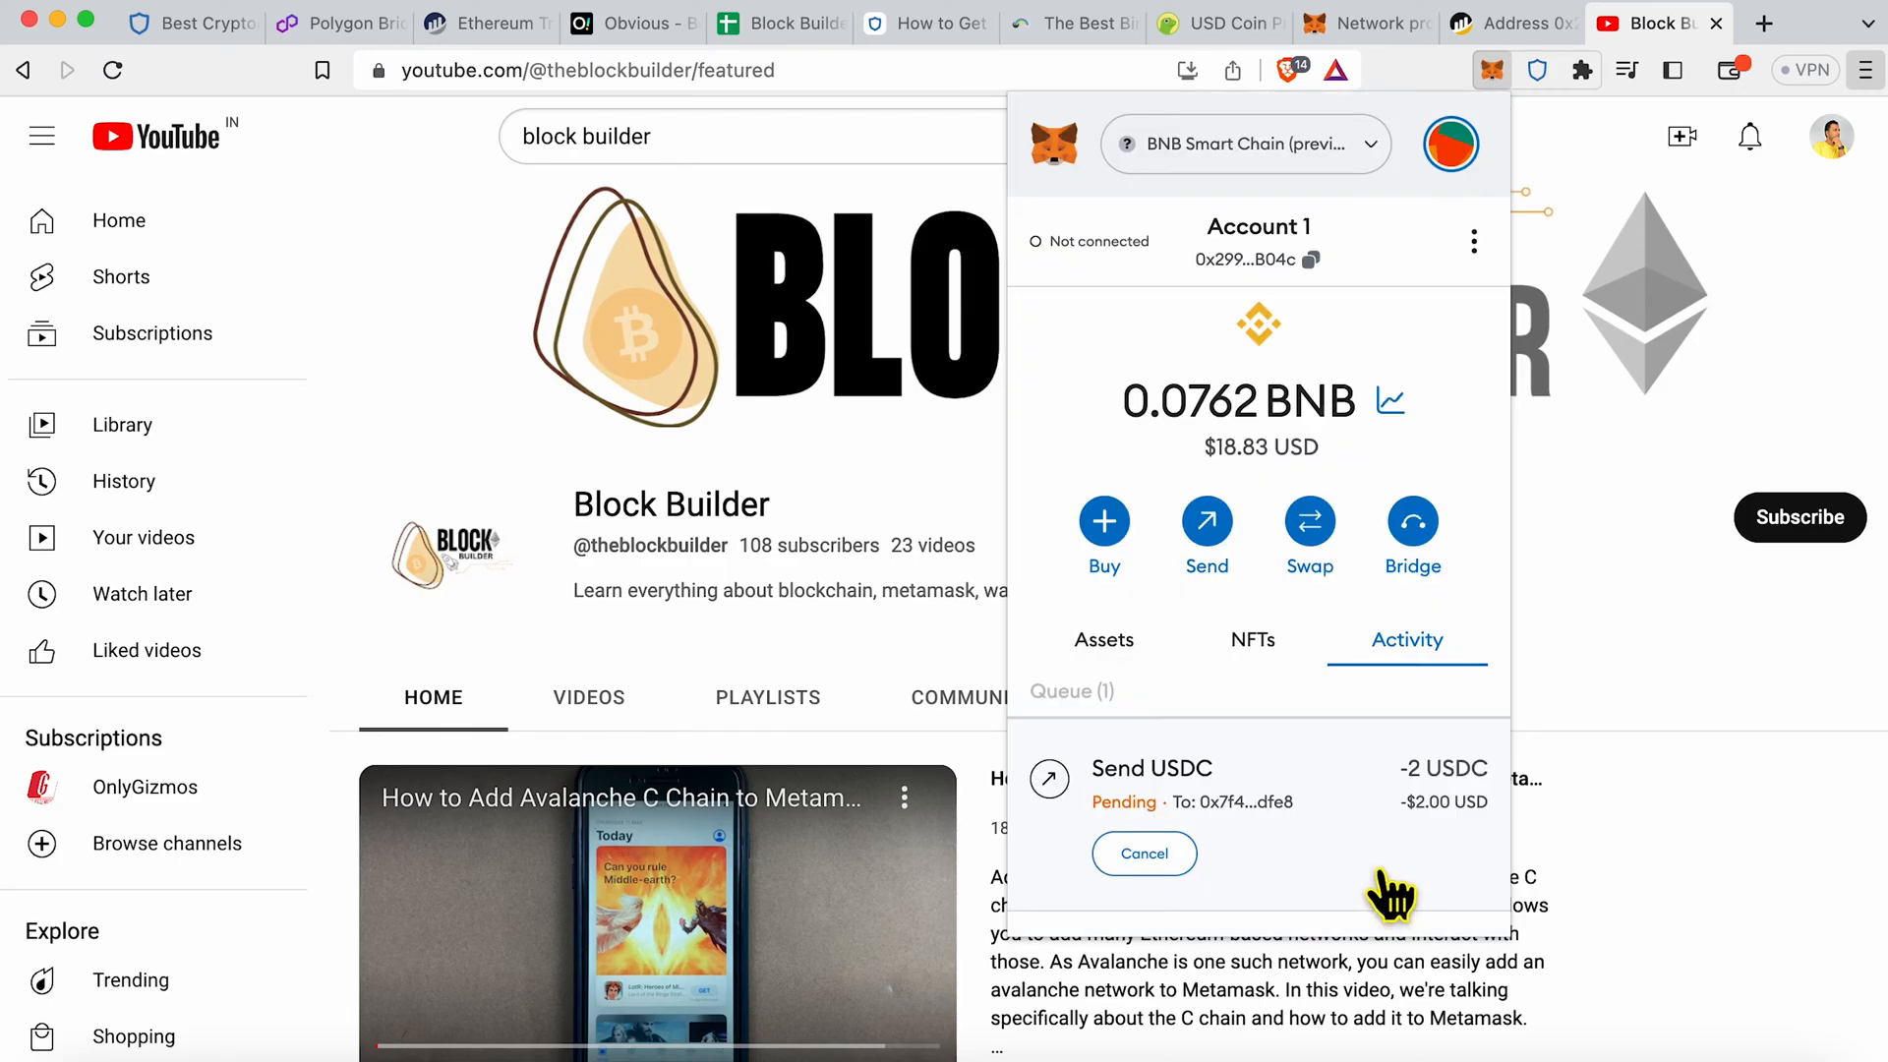
mouse_move(1555, 91)
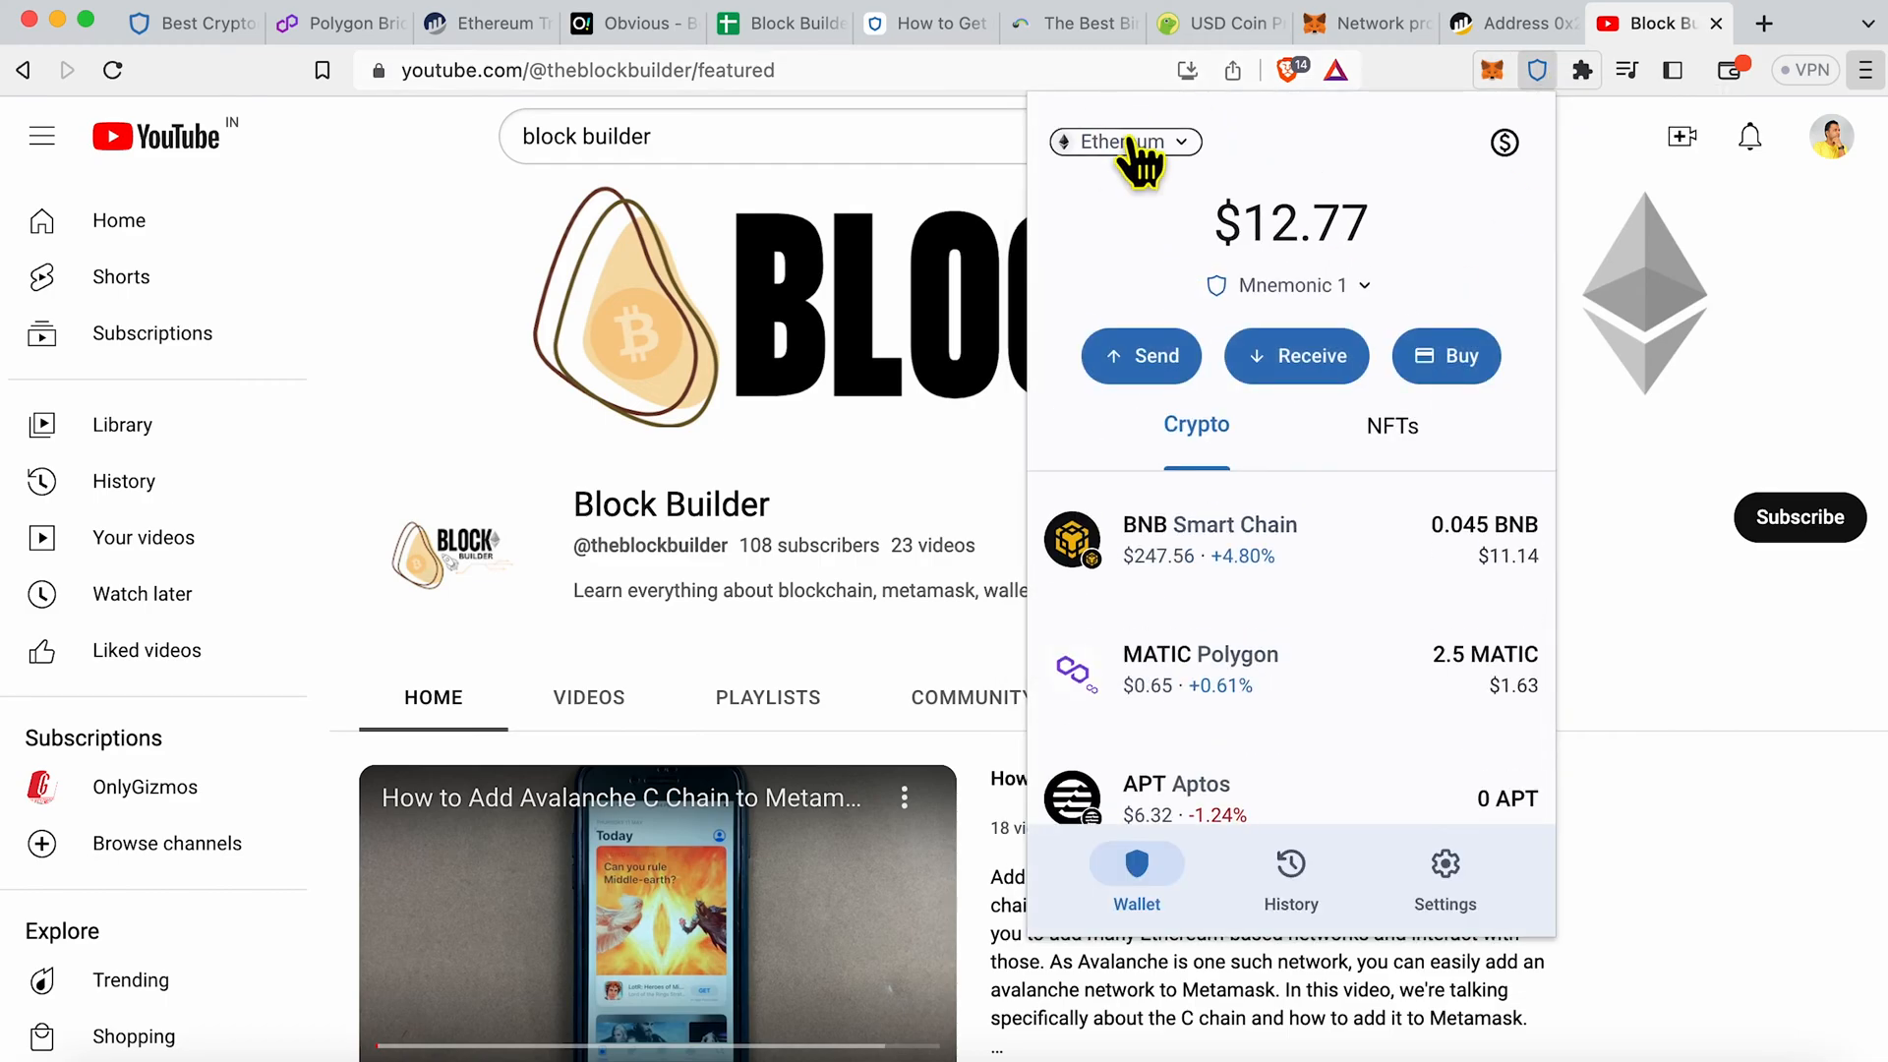
Step: Switch Trust Wallet to Smart Chain, scroll past ETH, SOL and TRX, then close it
click(1125, 141)
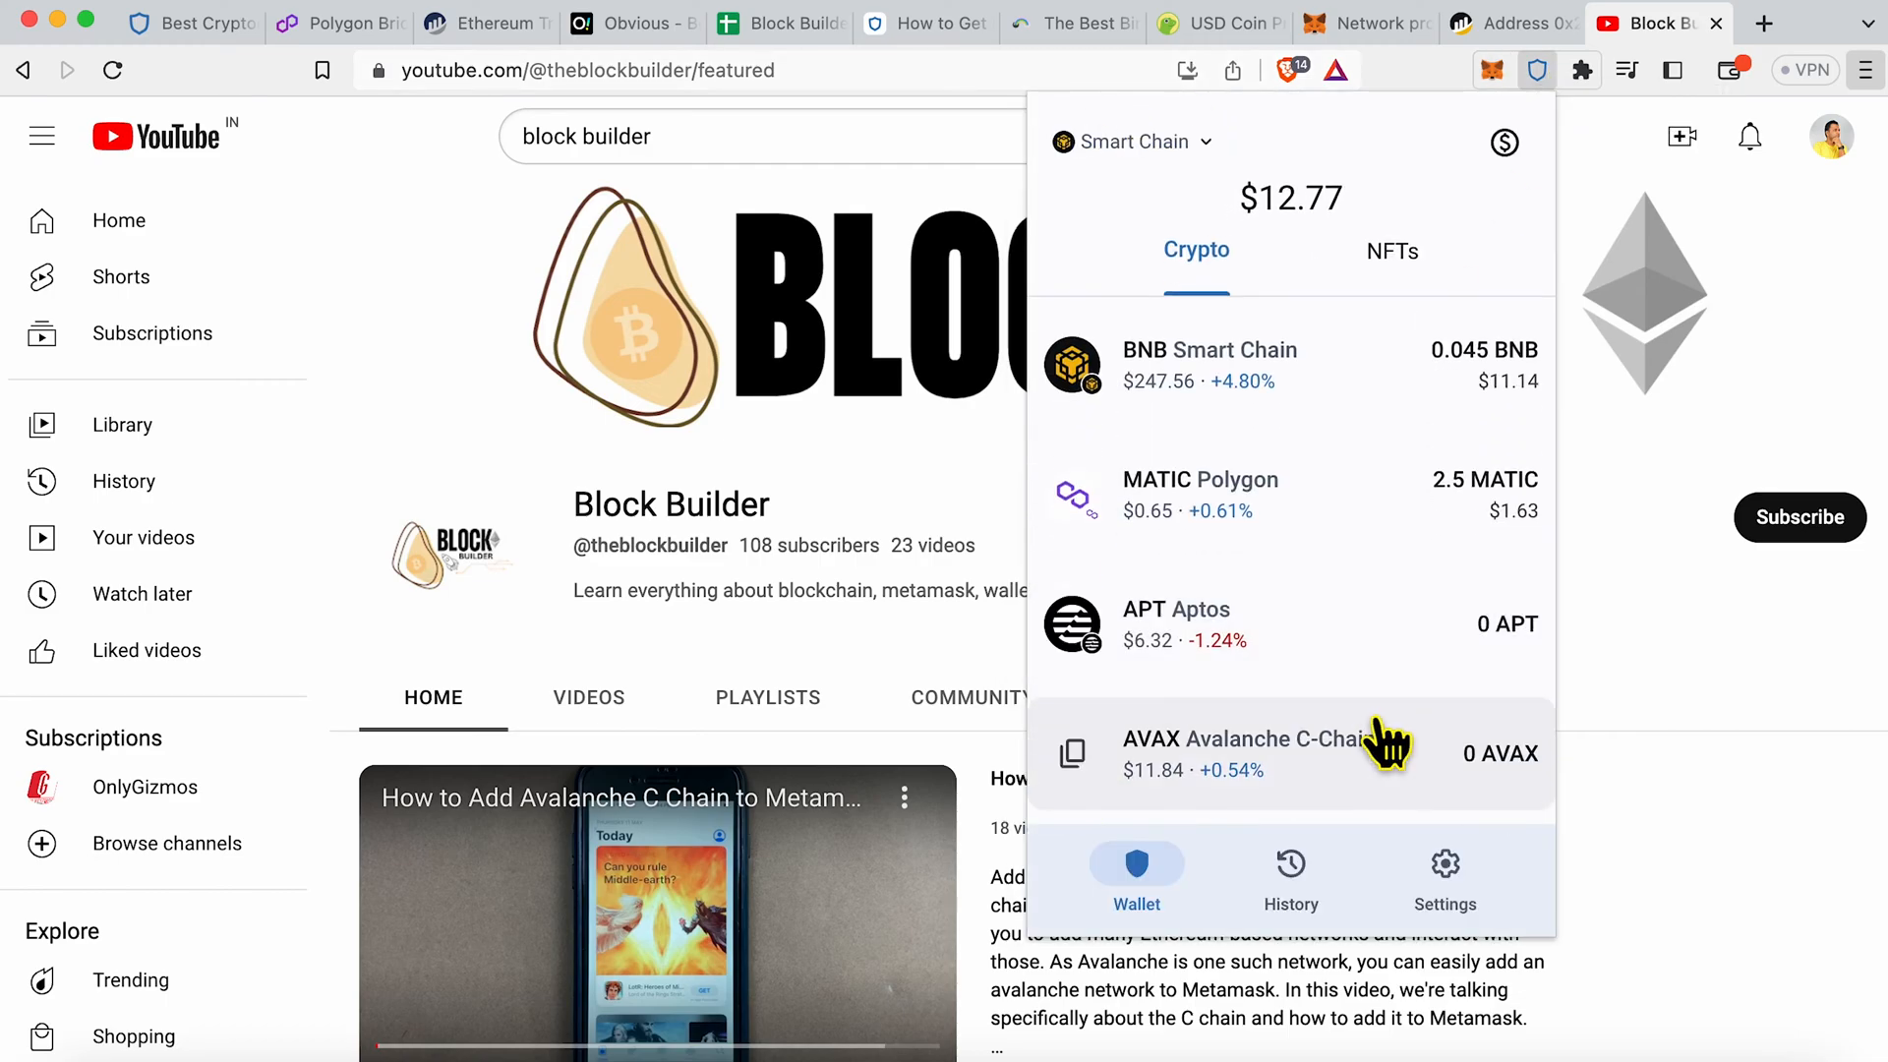
scroll(down, 3)
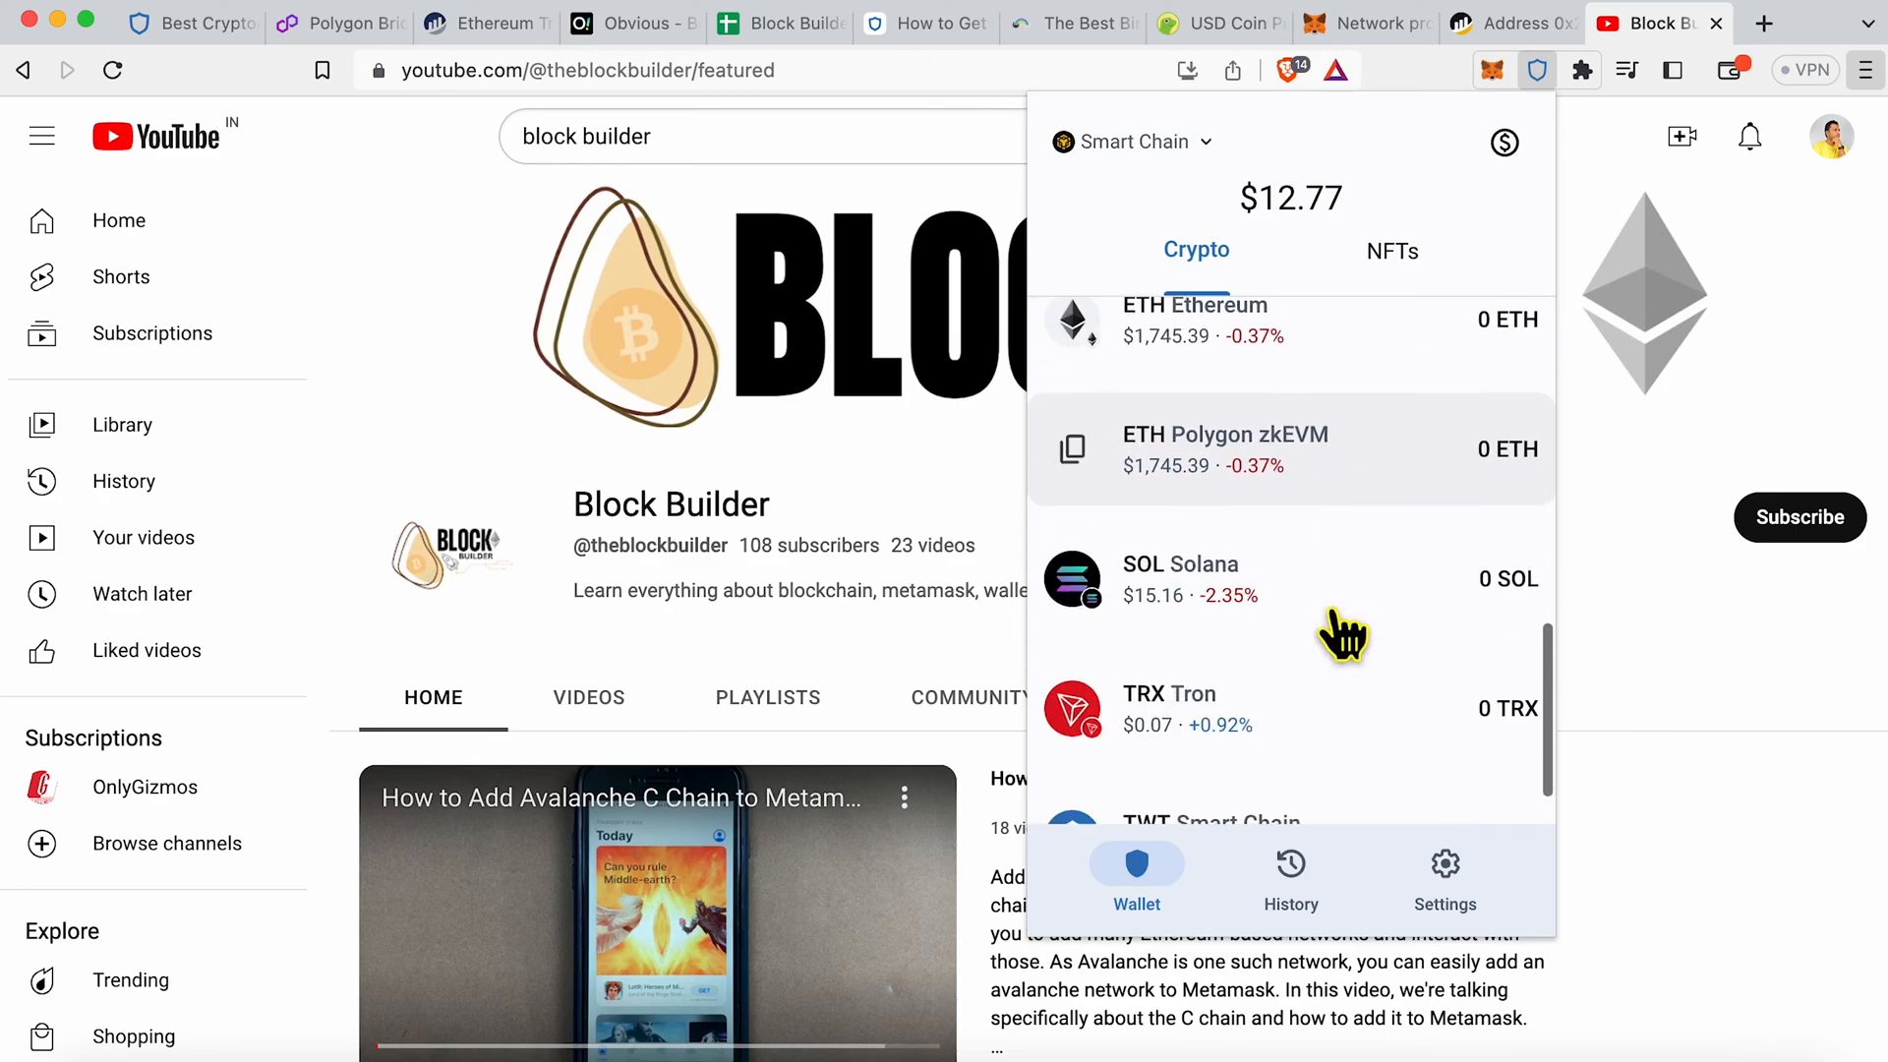
click(1443, 874)
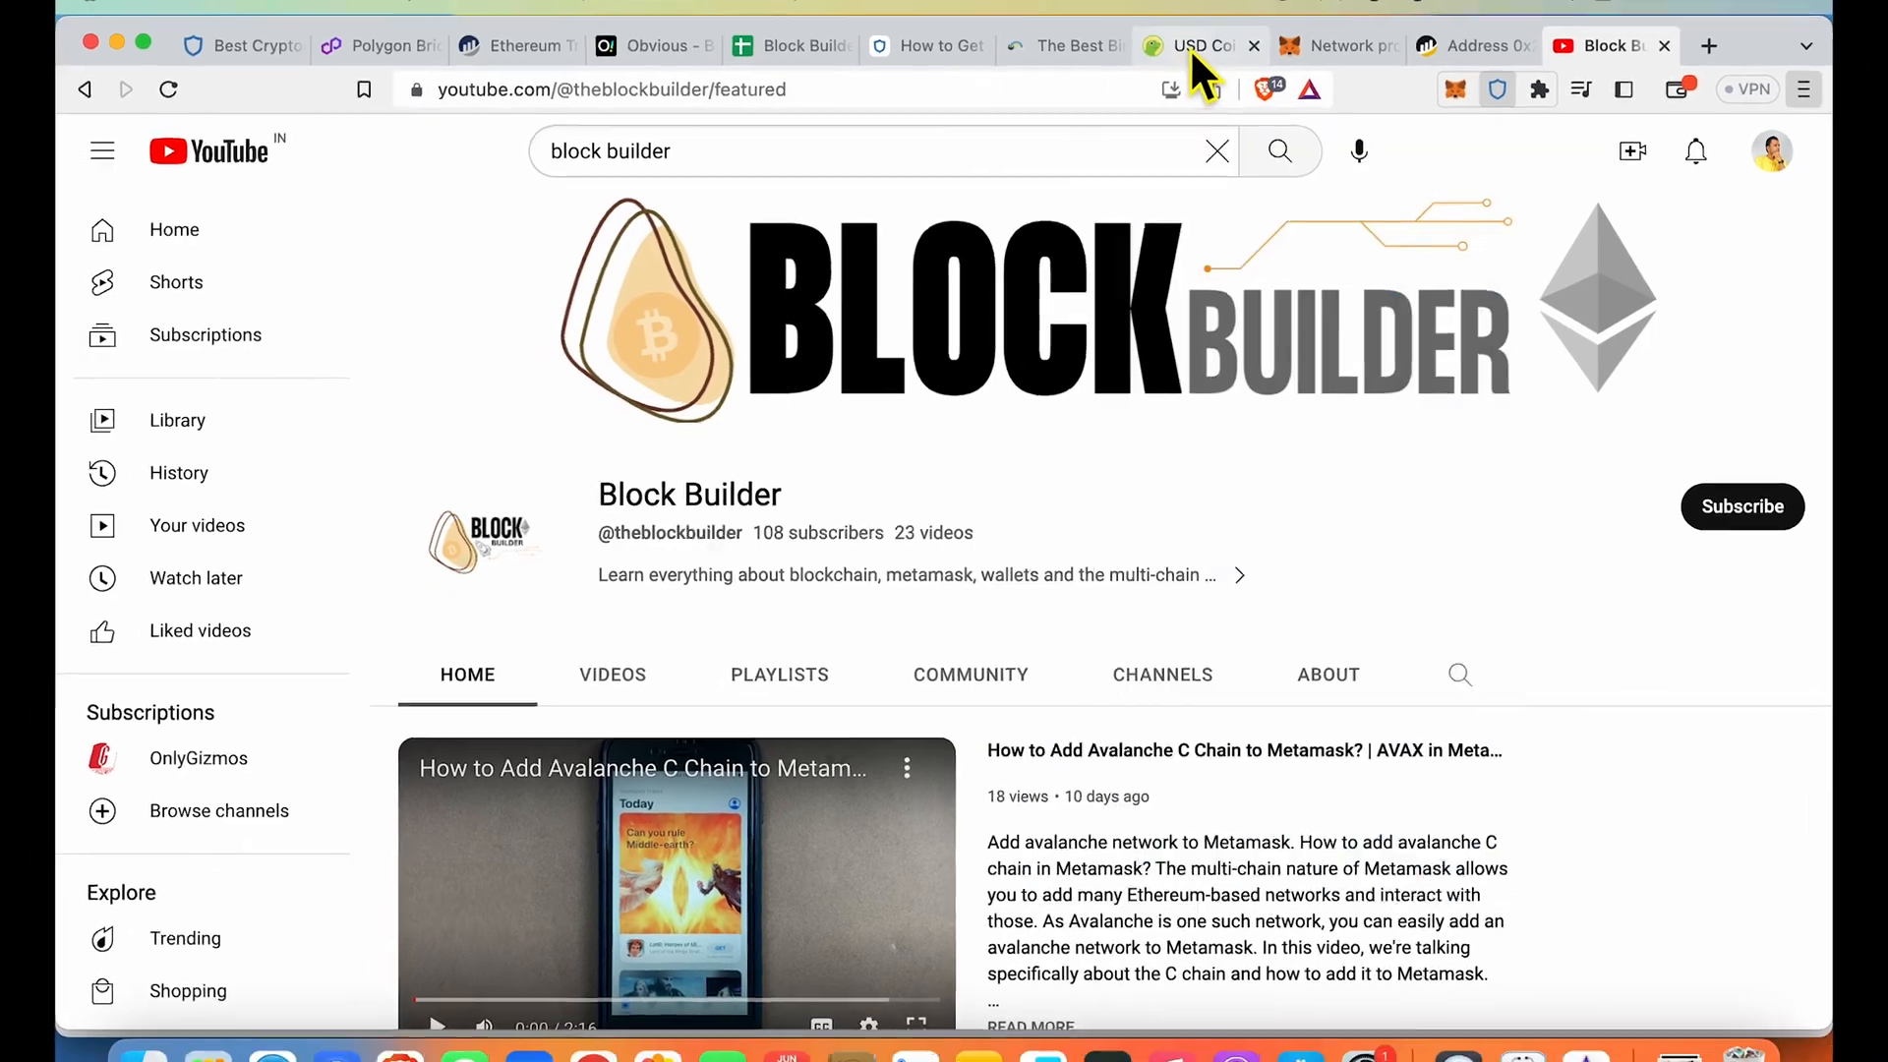
Step: Open CoinGecko's USD Coin page and expand its contracts to find the BNB Smart Chain address
click(1192, 46)
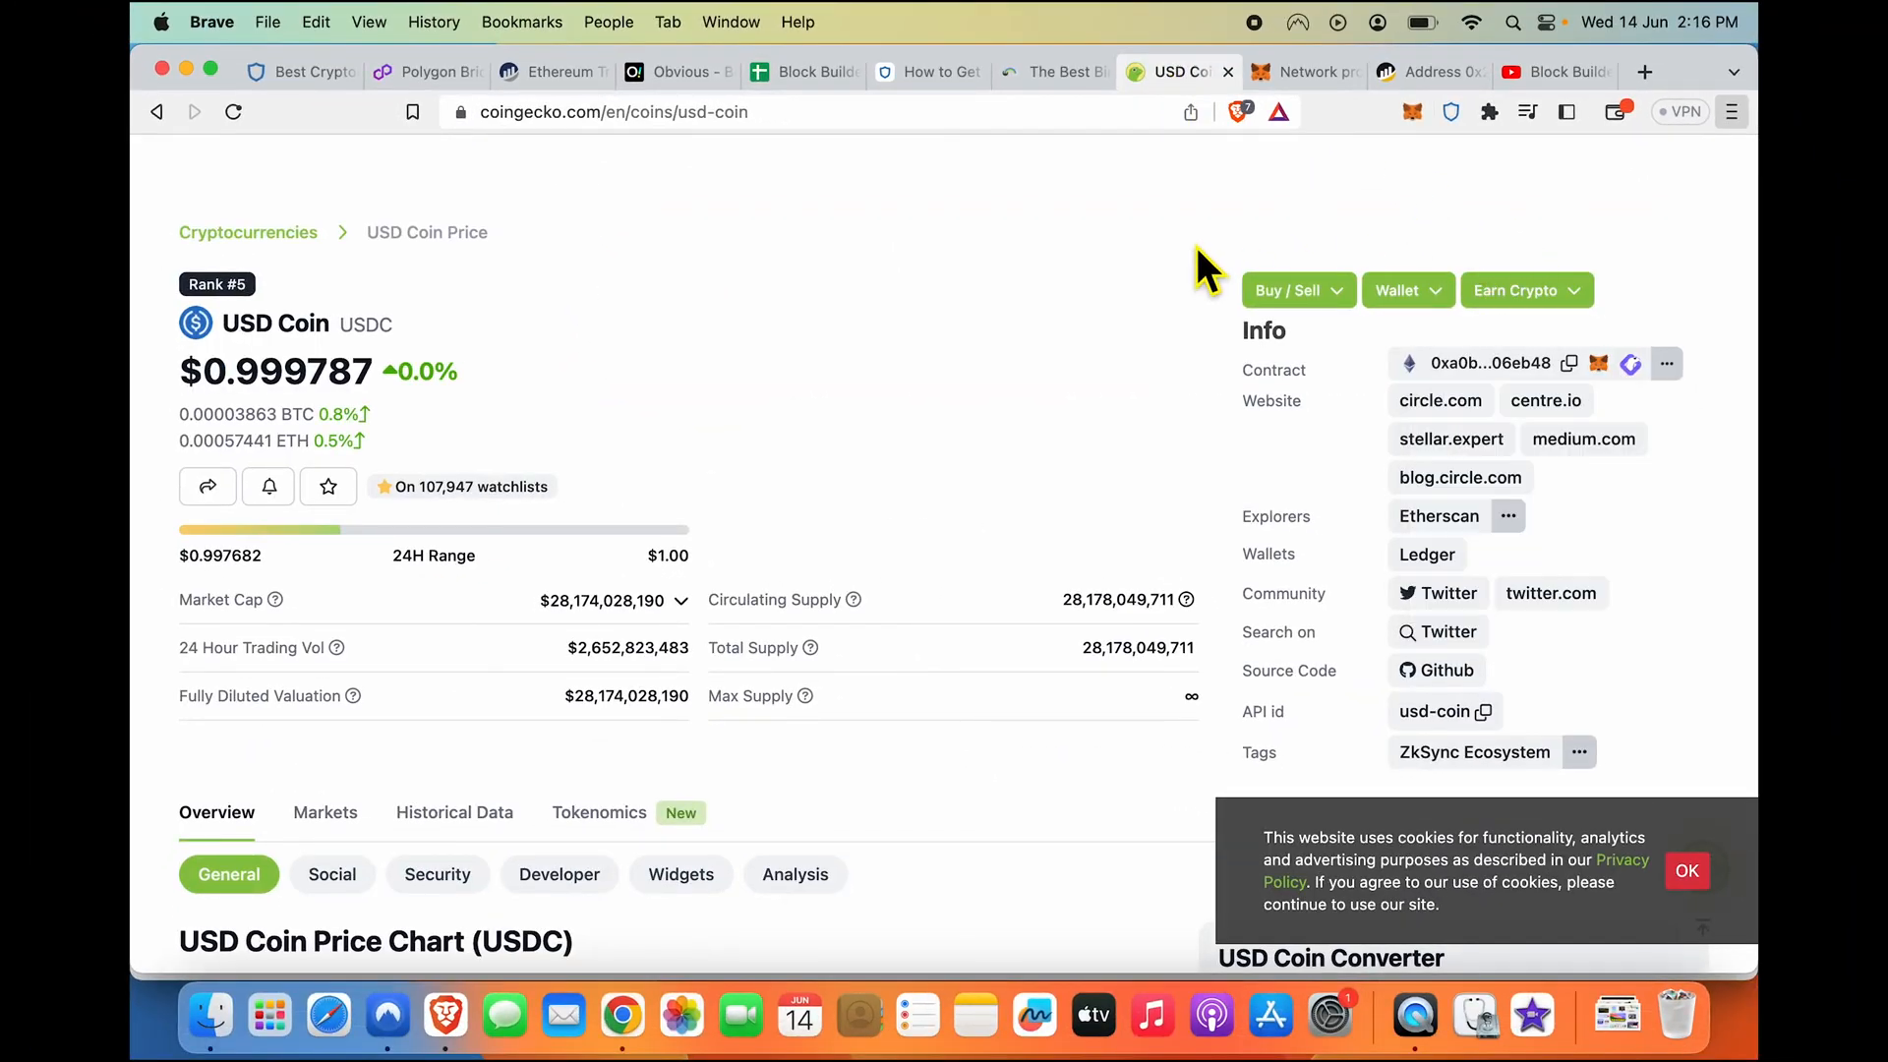
click(1667, 363)
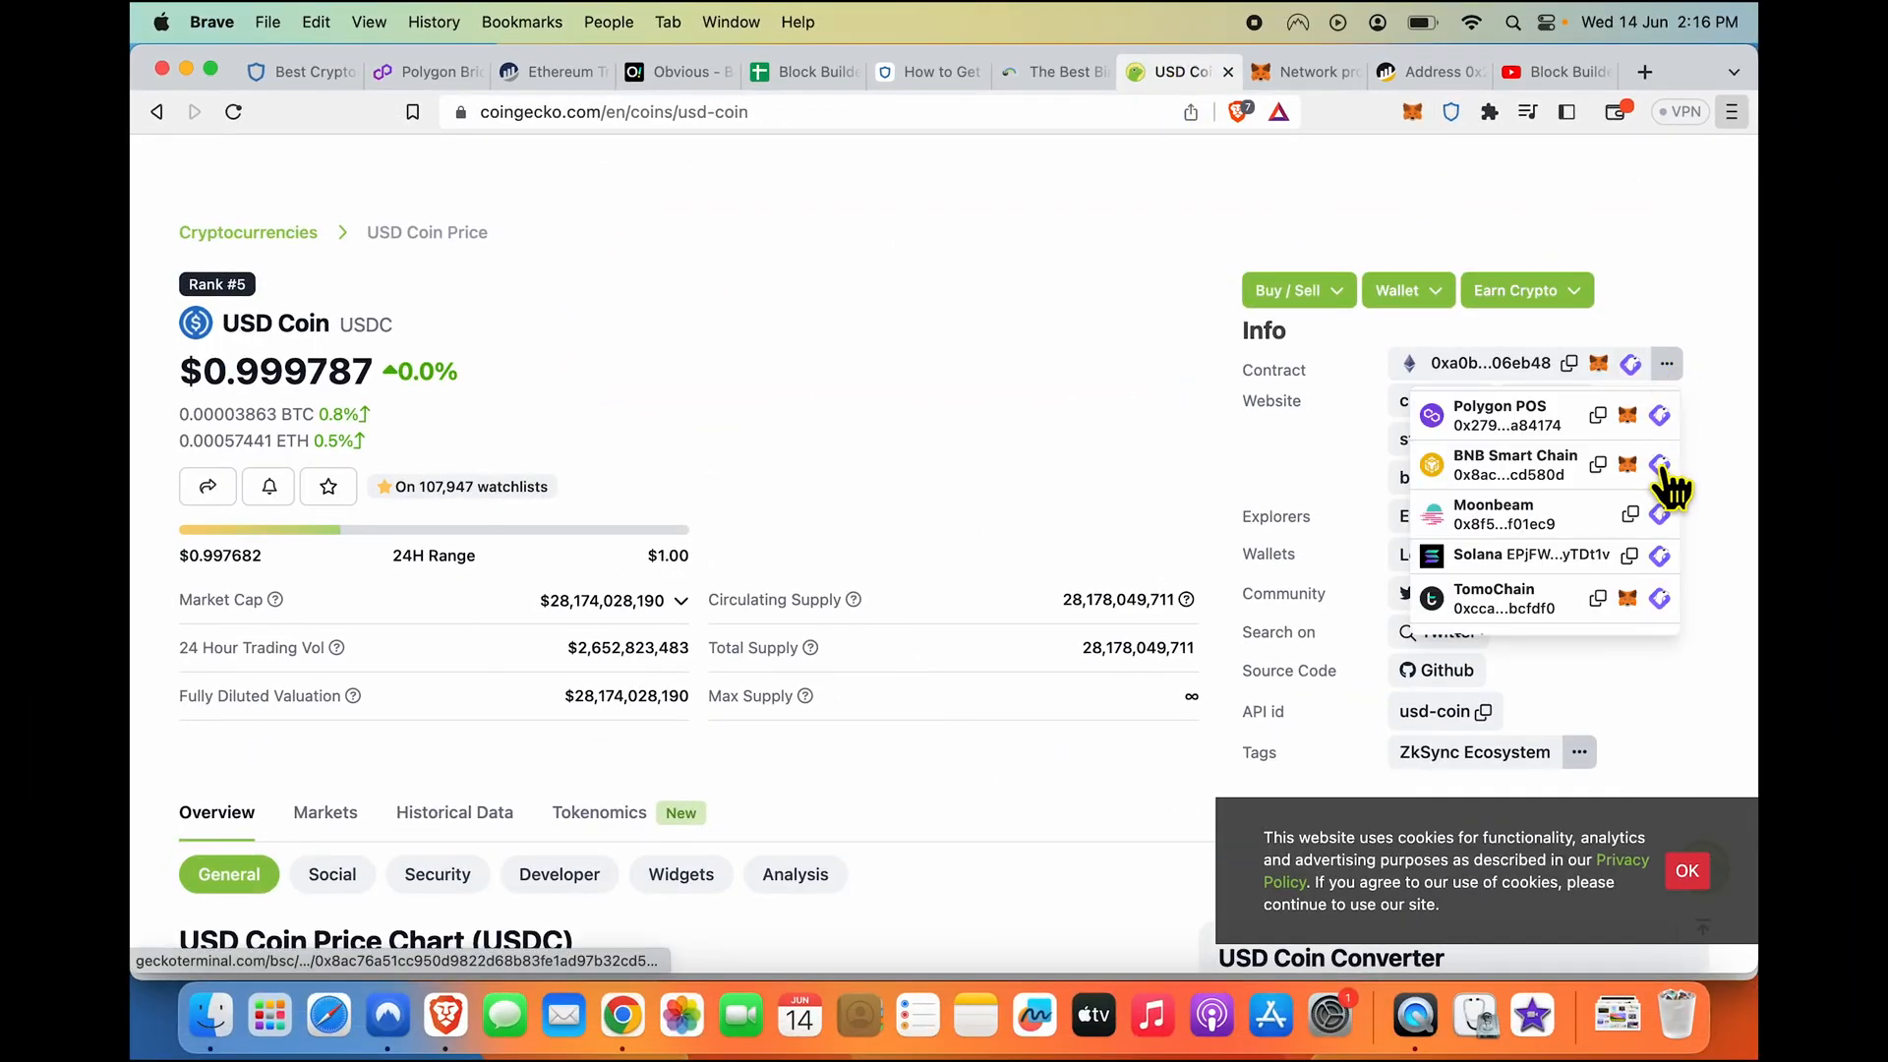
scroll(down, 3)
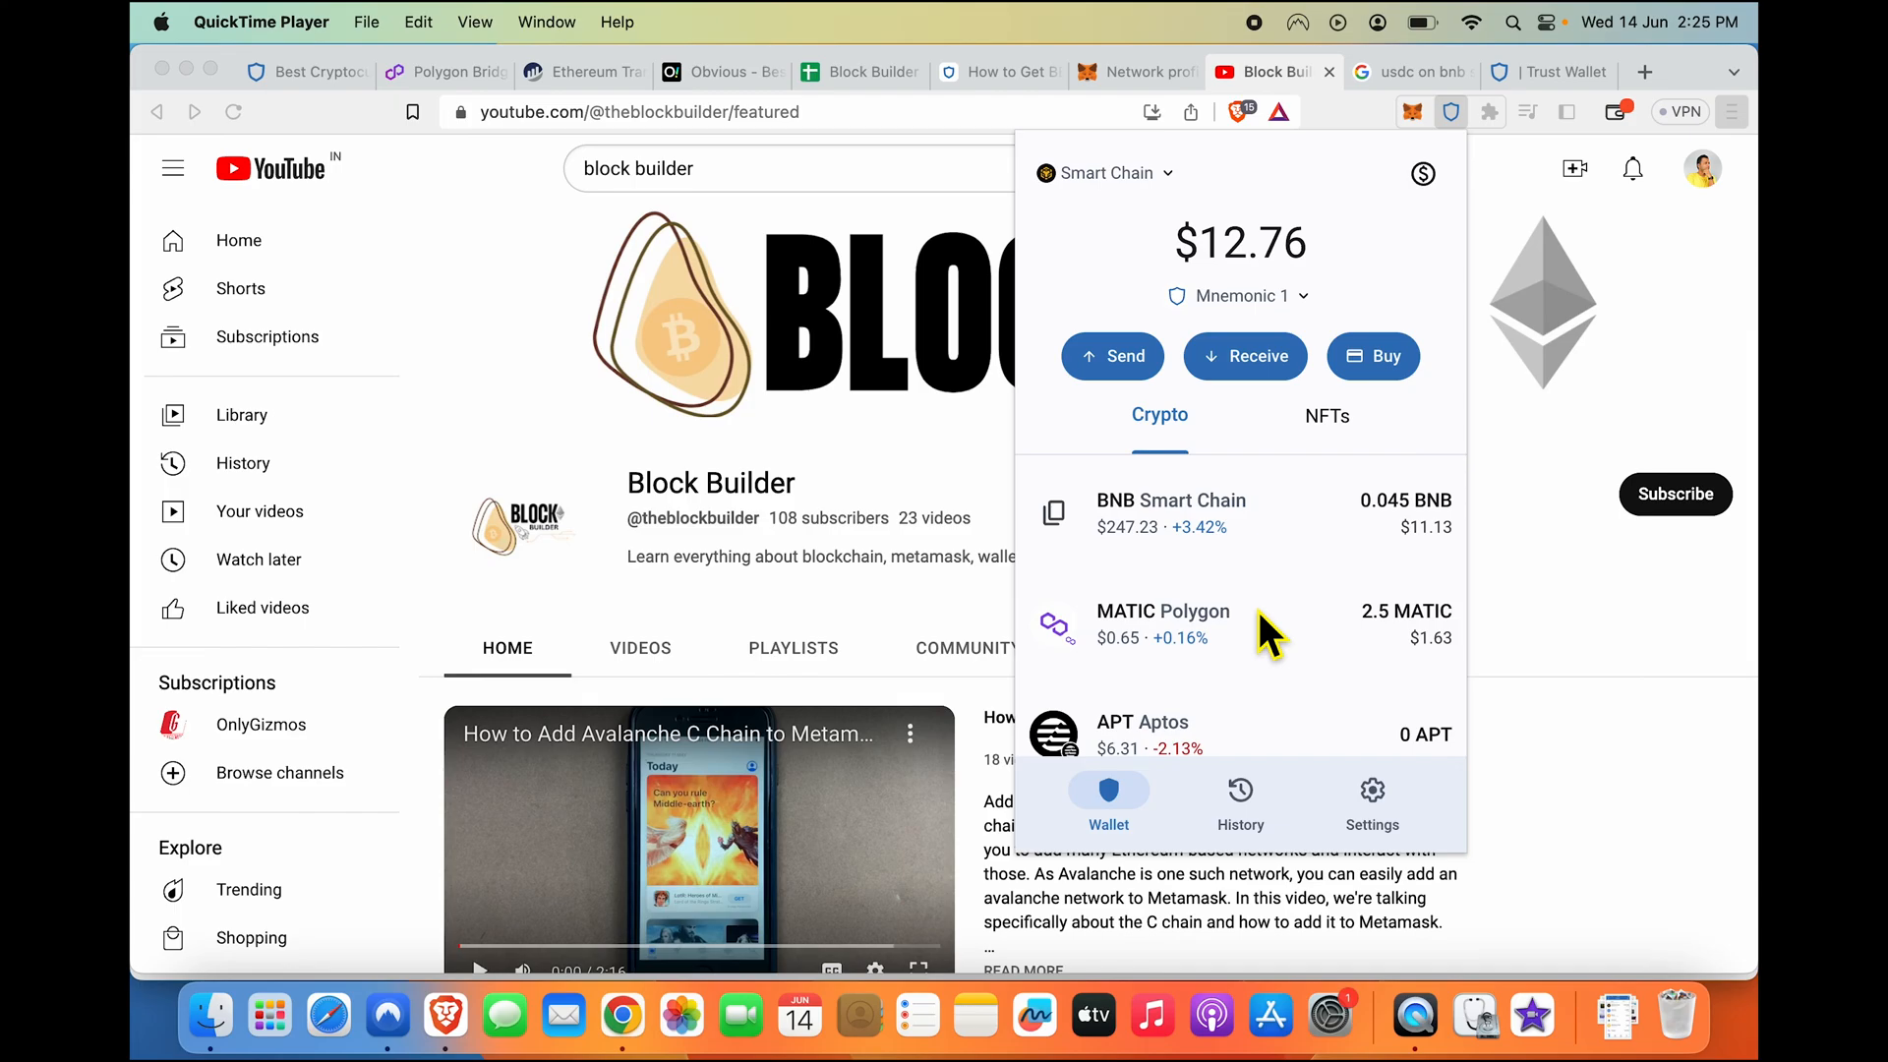
mouse_move(1292, 499)
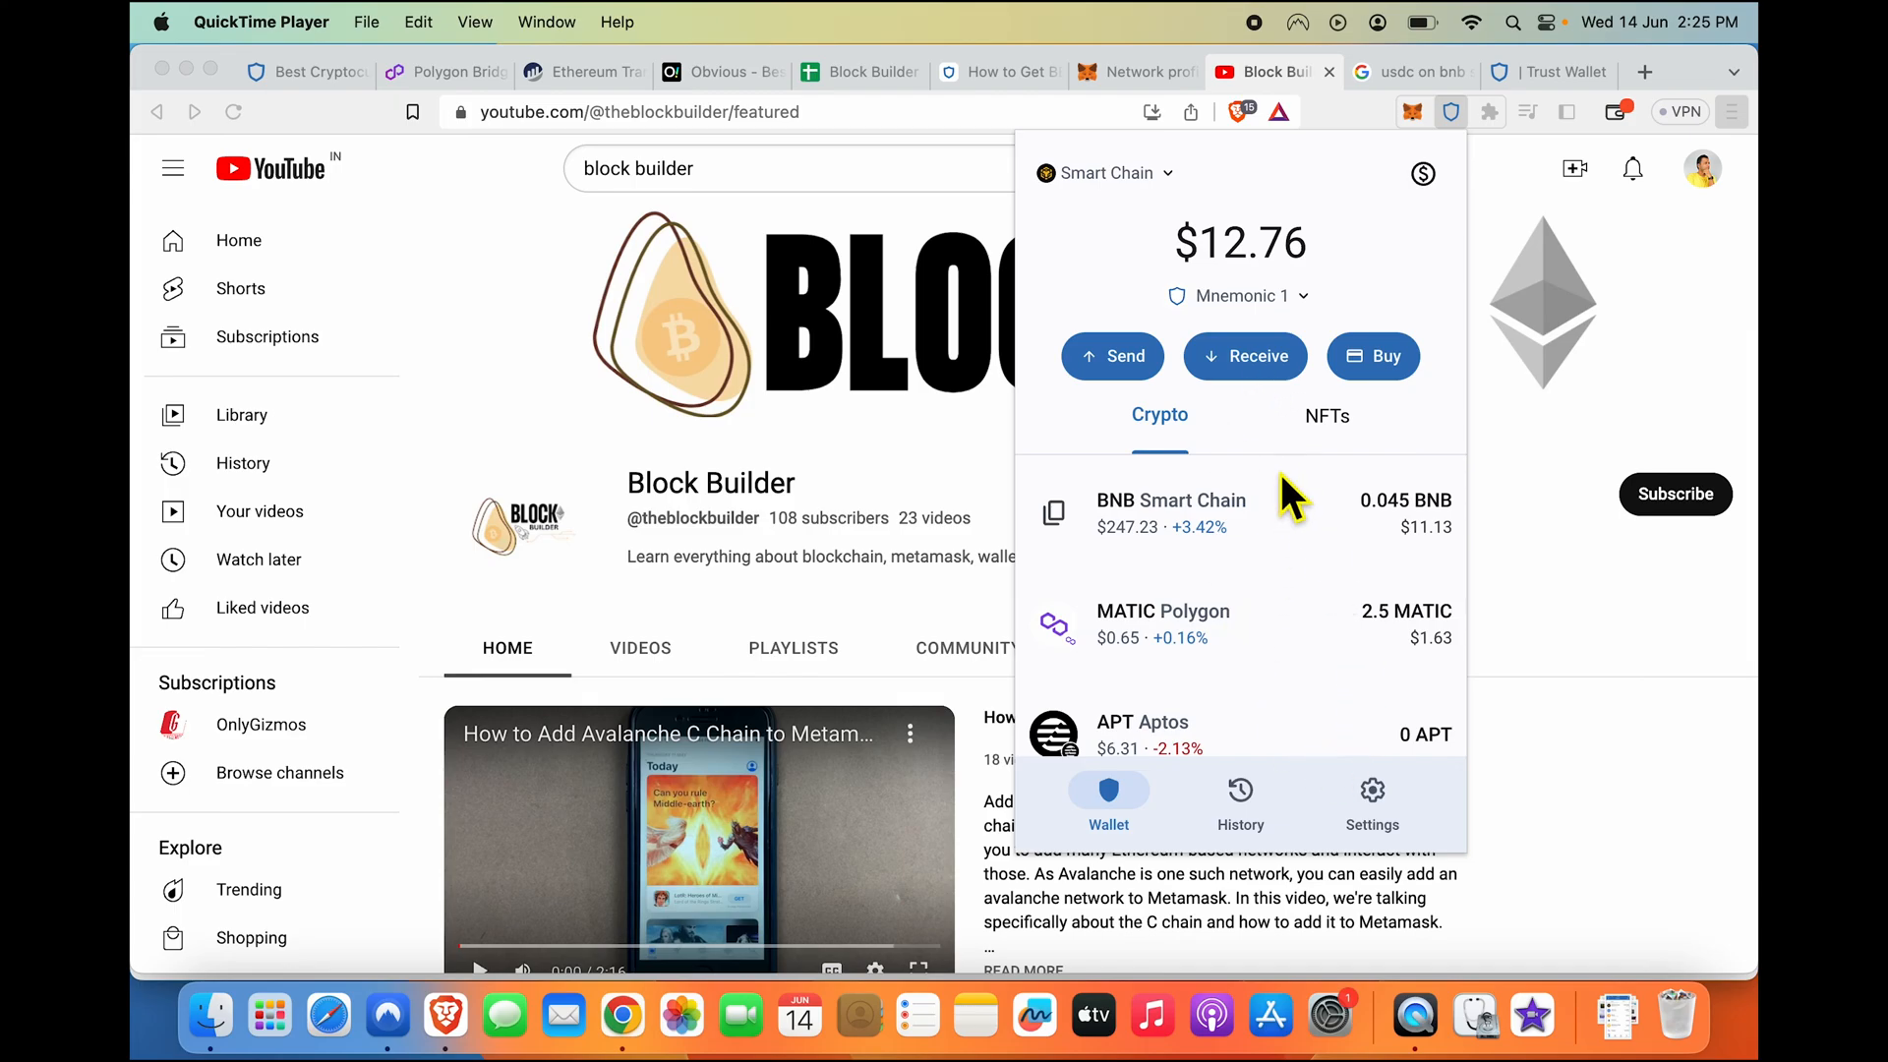